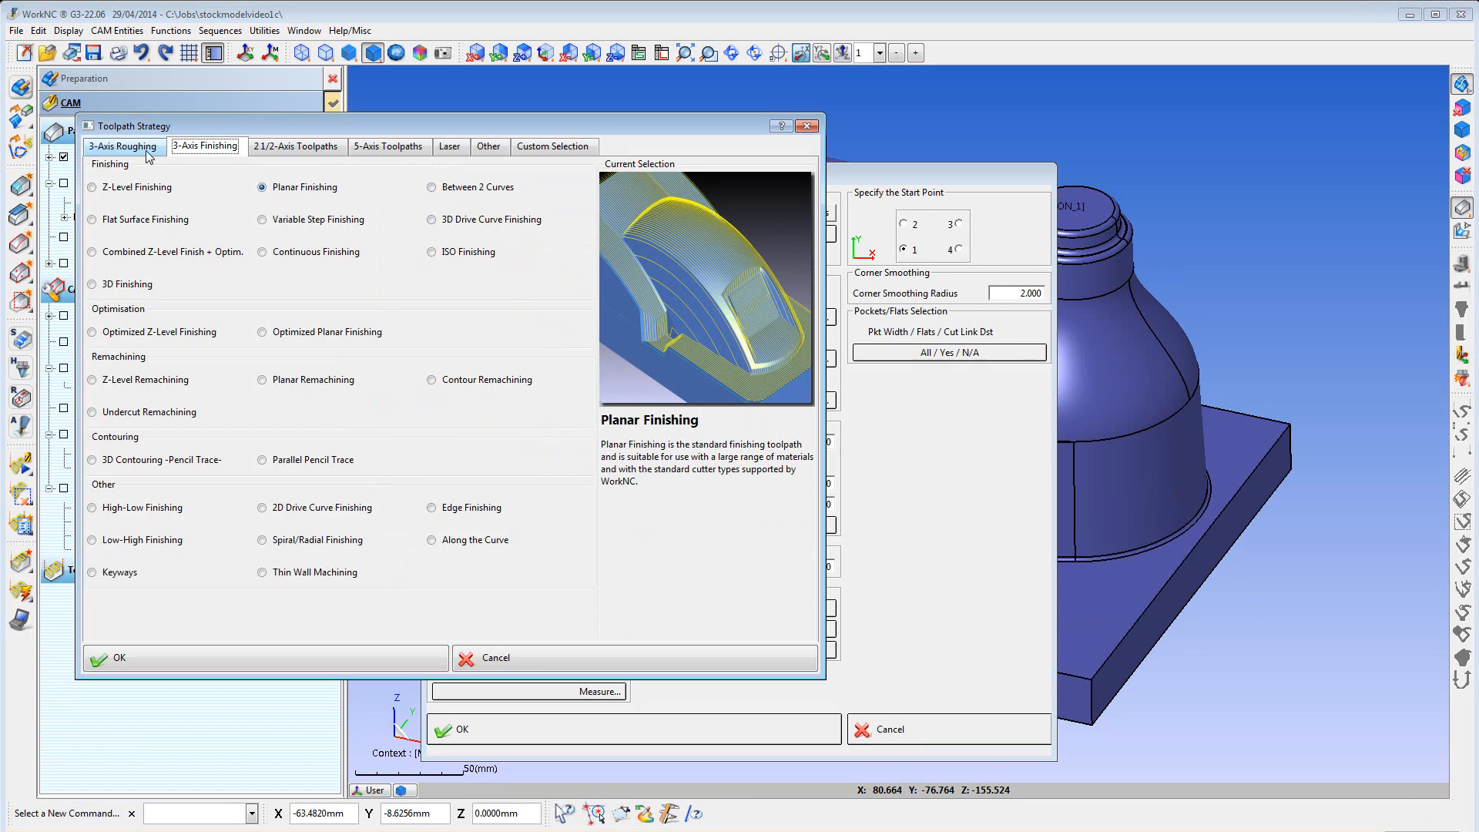
Choose Global Rough/Rerough from the 3-Axis Roughing strategies
{"action": "left_click", "coordinate": [122, 146]}
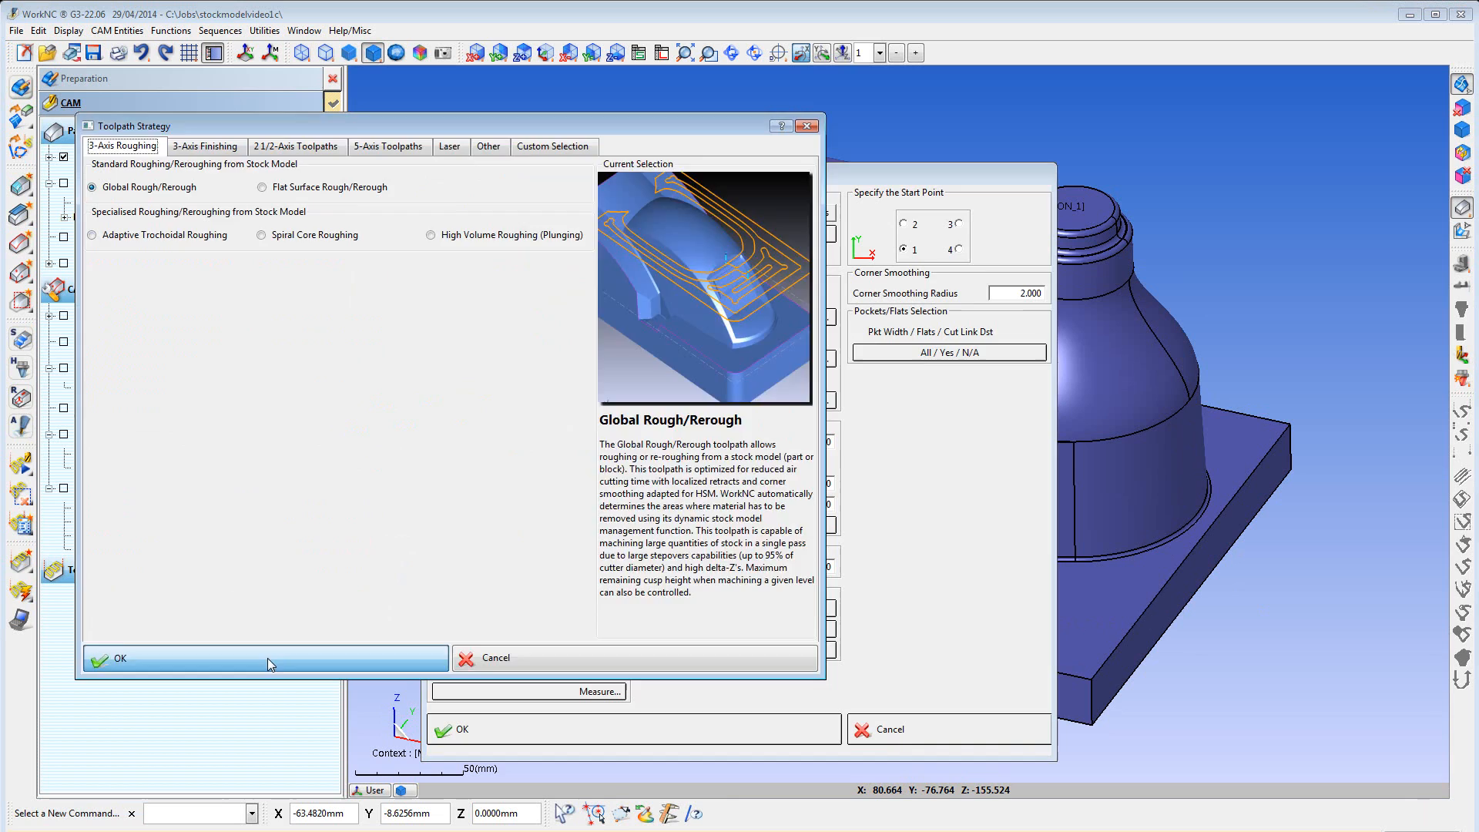
{"action": "left_click", "coordinate": [263, 658]}
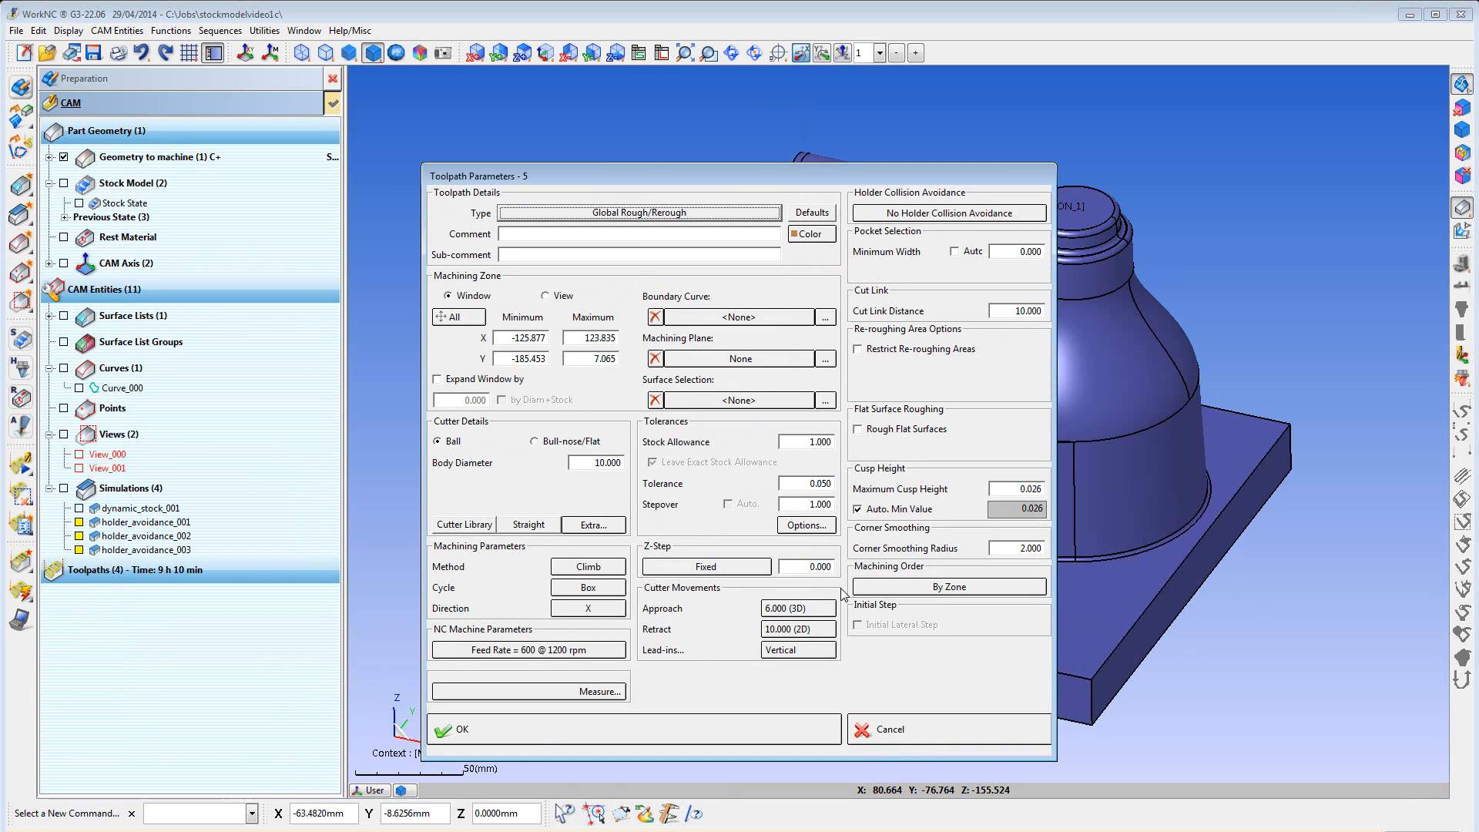
{"action": "mouse_move", "coordinate": [825, 670]}
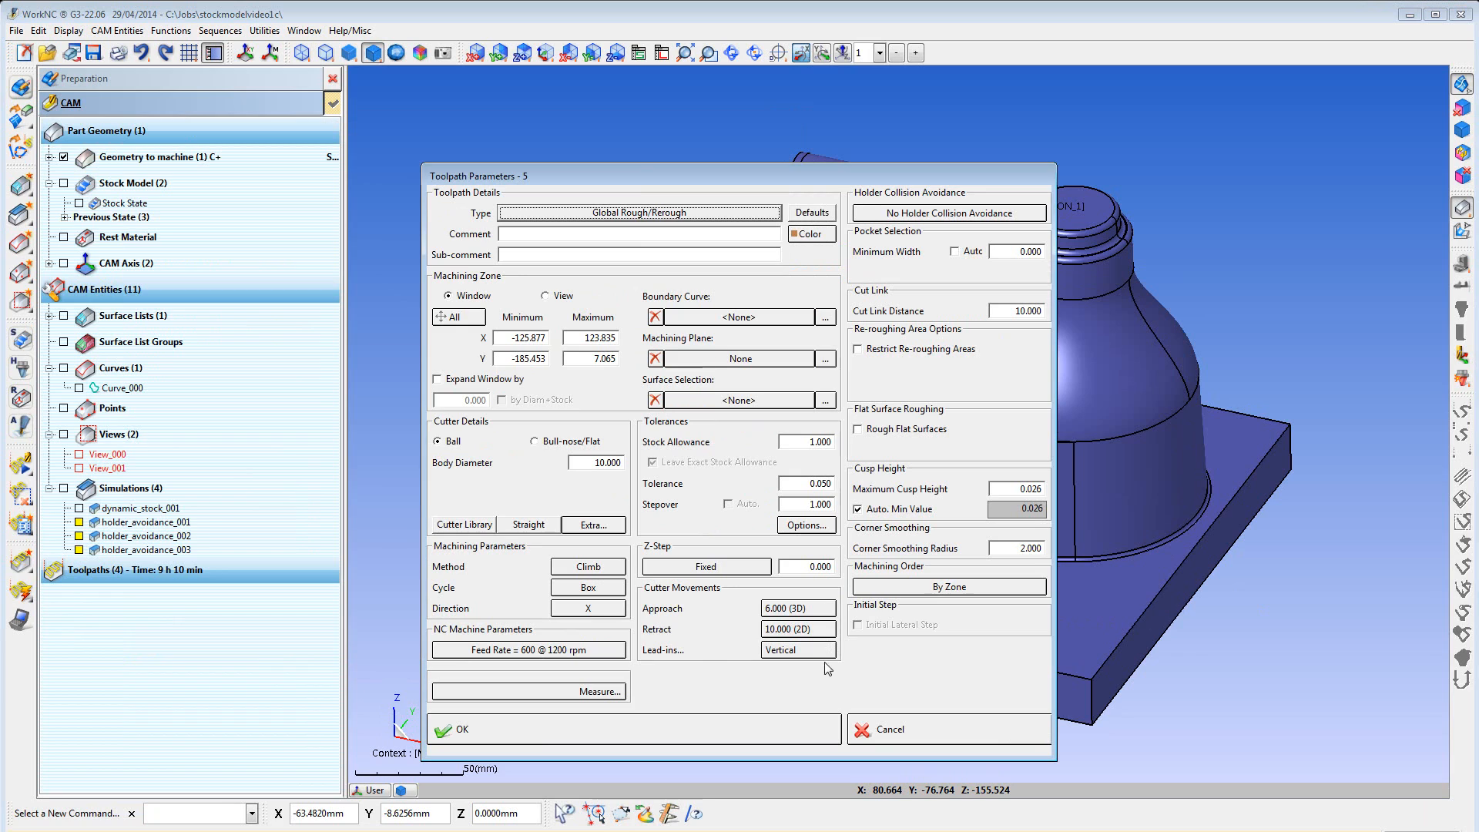
{"action": "mouse_move", "coordinate": [623, 631]}
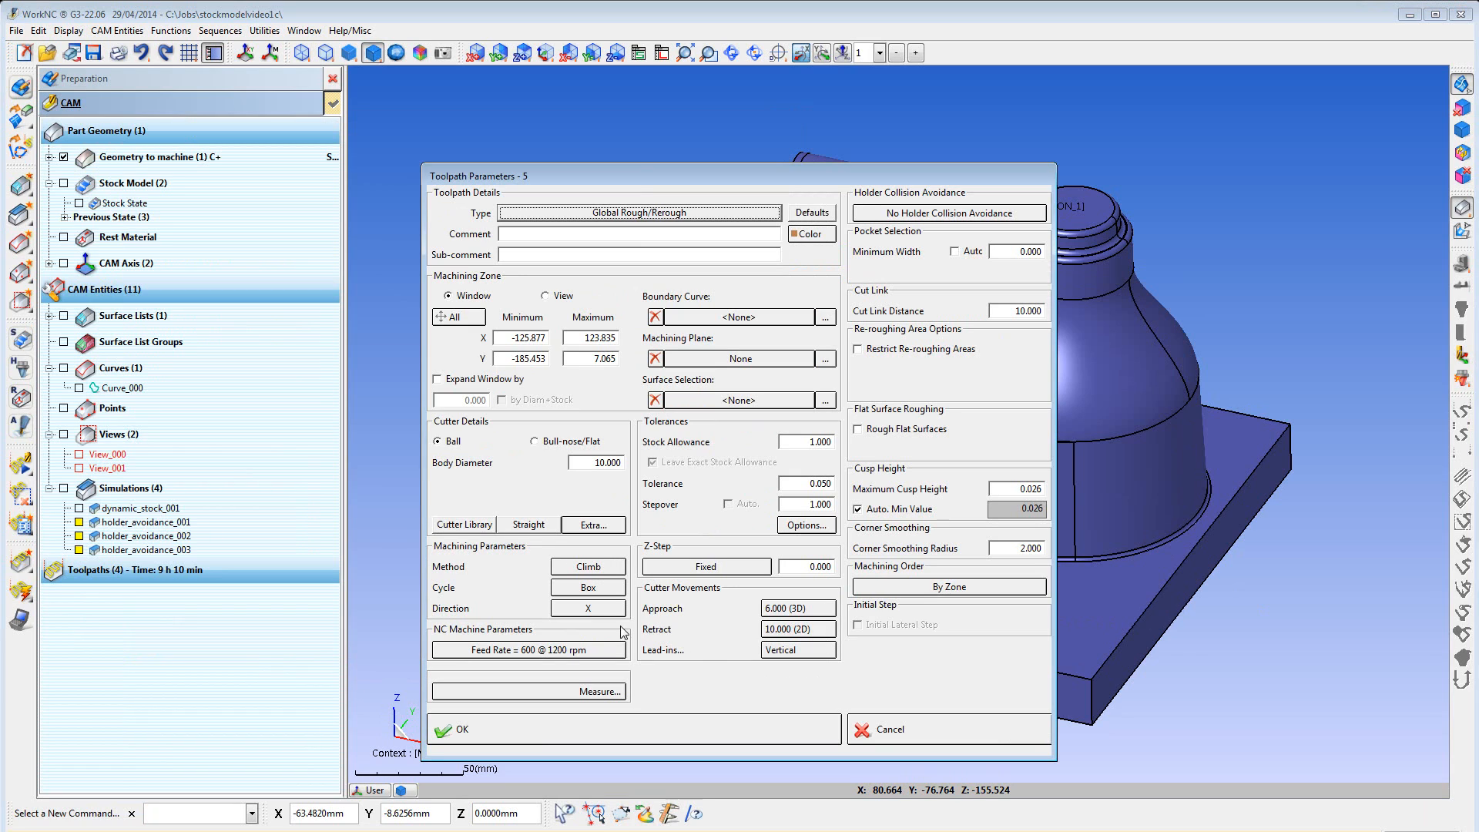
{"action": "mouse_move", "coordinate": [741, 600]}
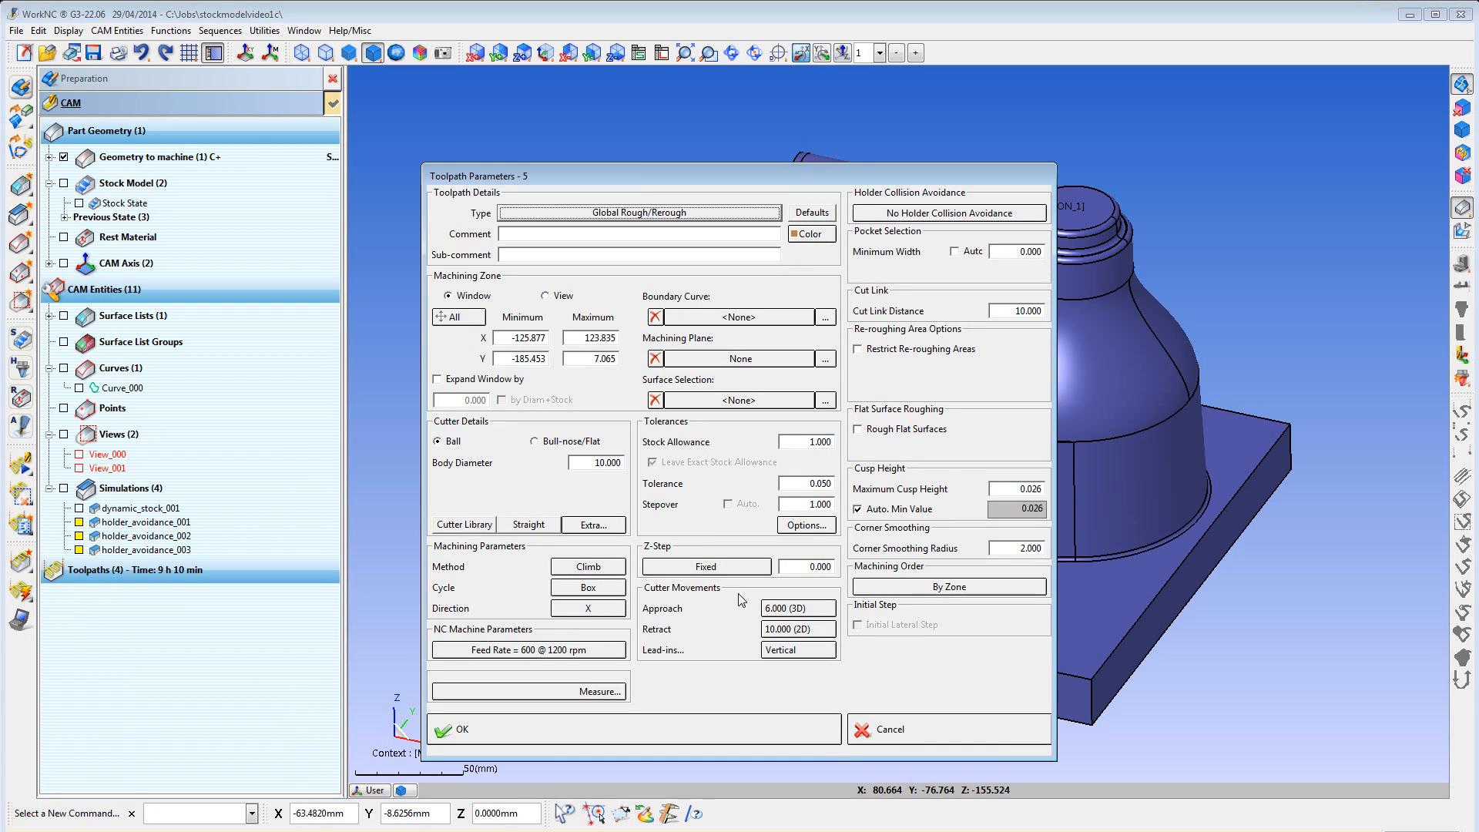
{"action": "mouse_move", "coordinate": [742, 649]}
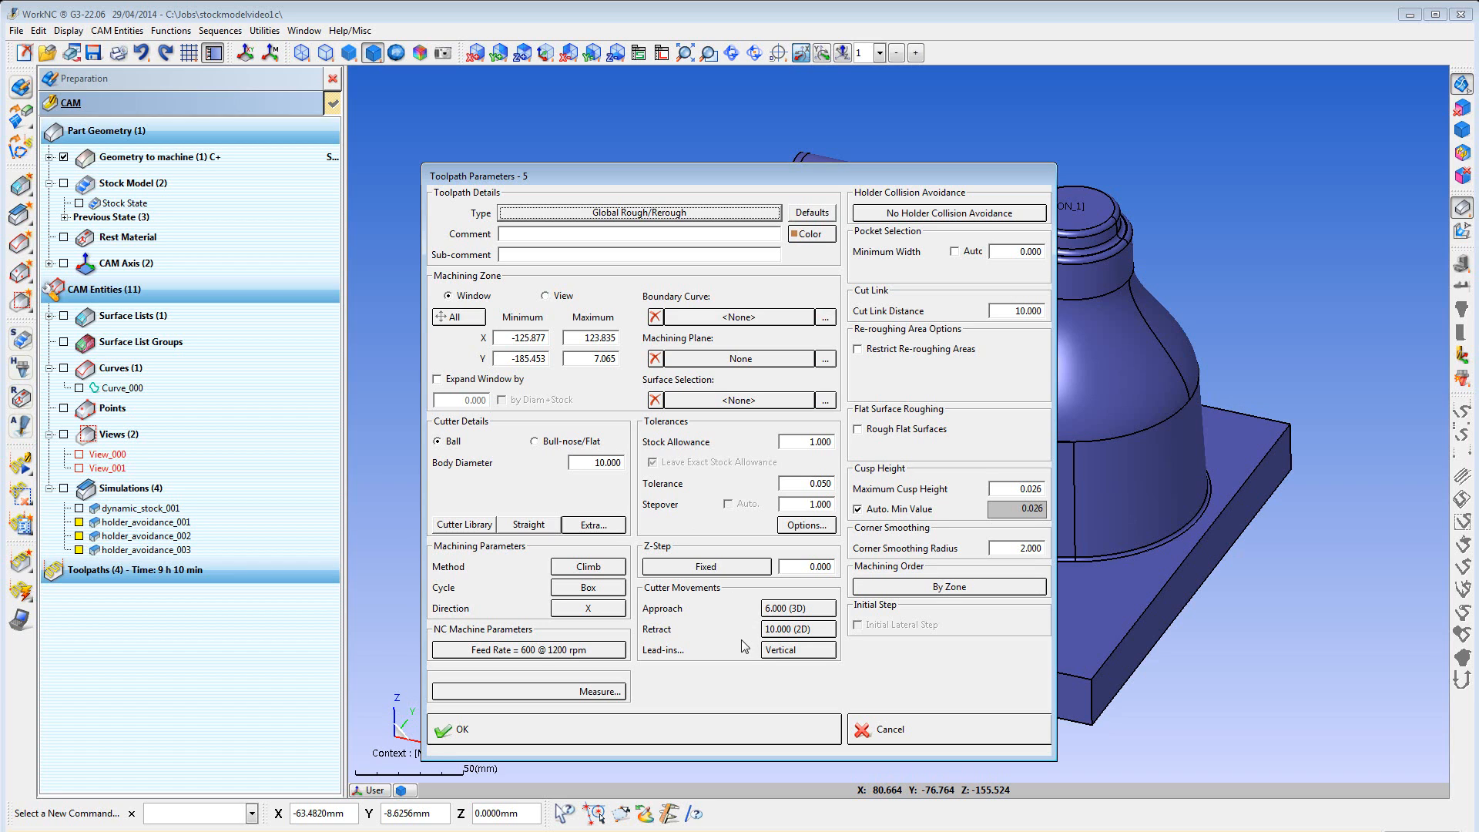
Load the Rough 30mm bull-nose cutter from the library and confirm the roughing parameters
{"action": "left_click", "coordinate": [464, 524]}
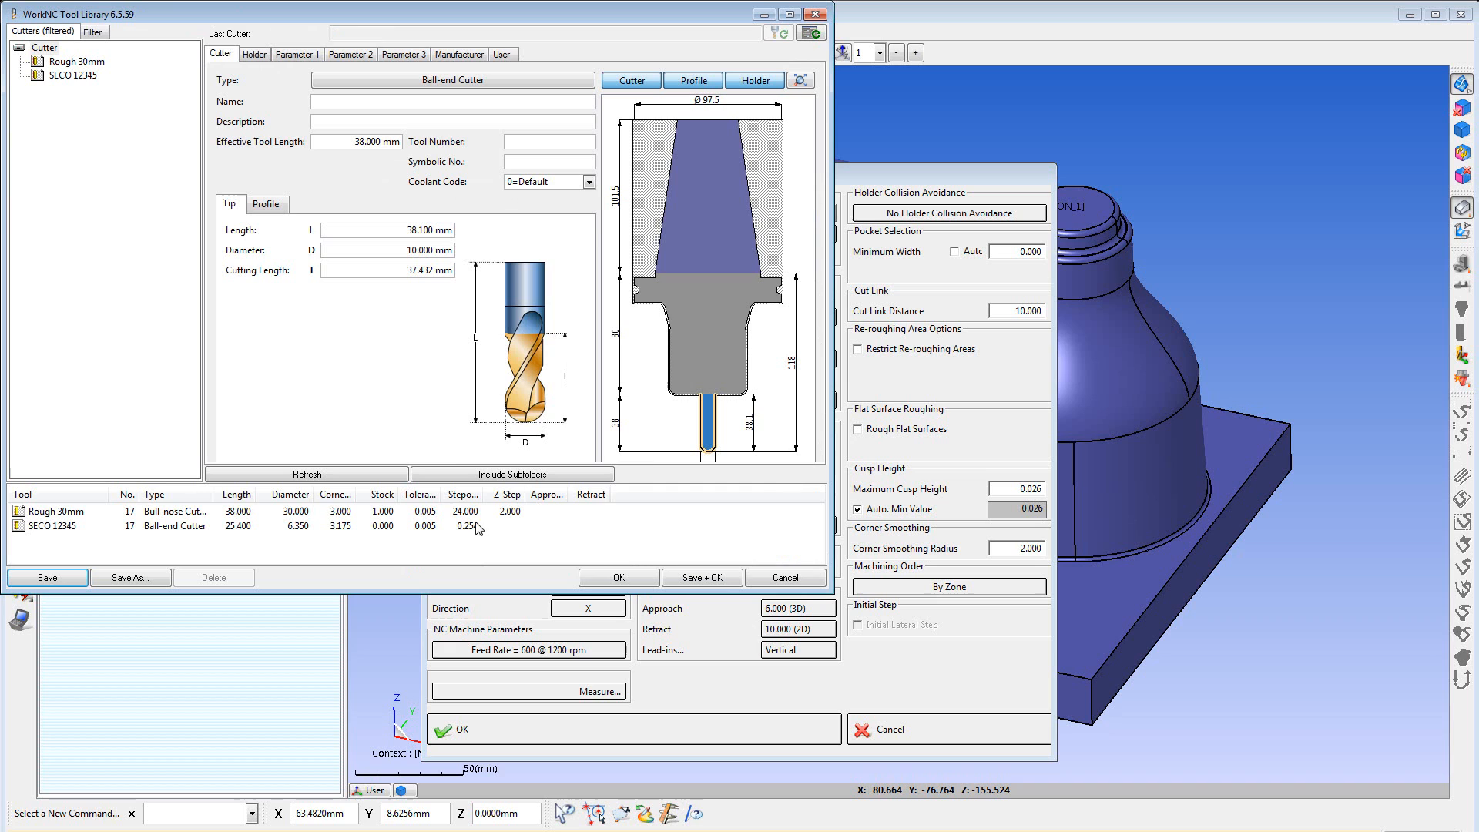
{"action": "left_click", "coordinate": [79, 60]}
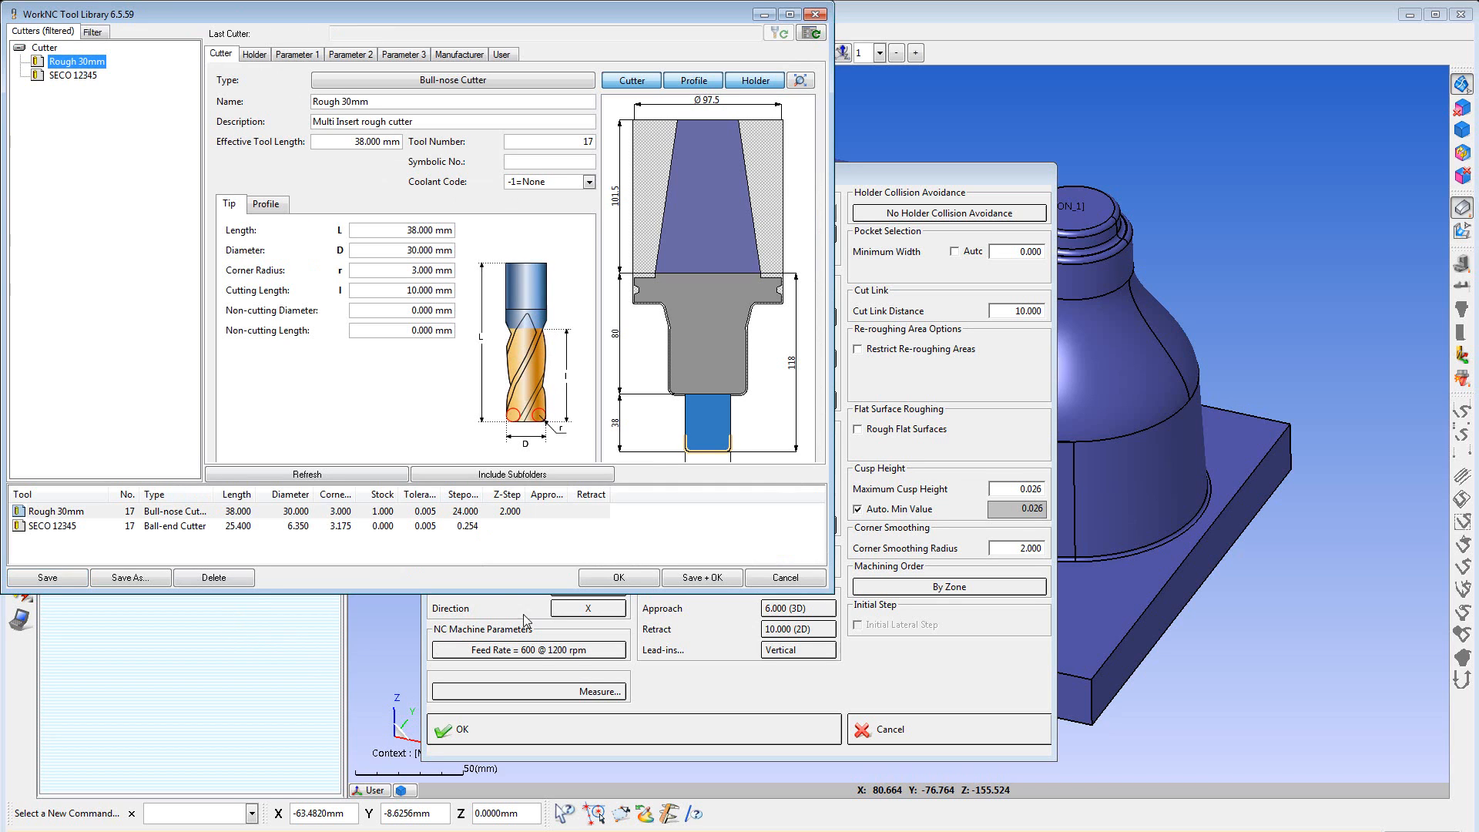
{"action": "left_click", "coordinate": [617, 578]}
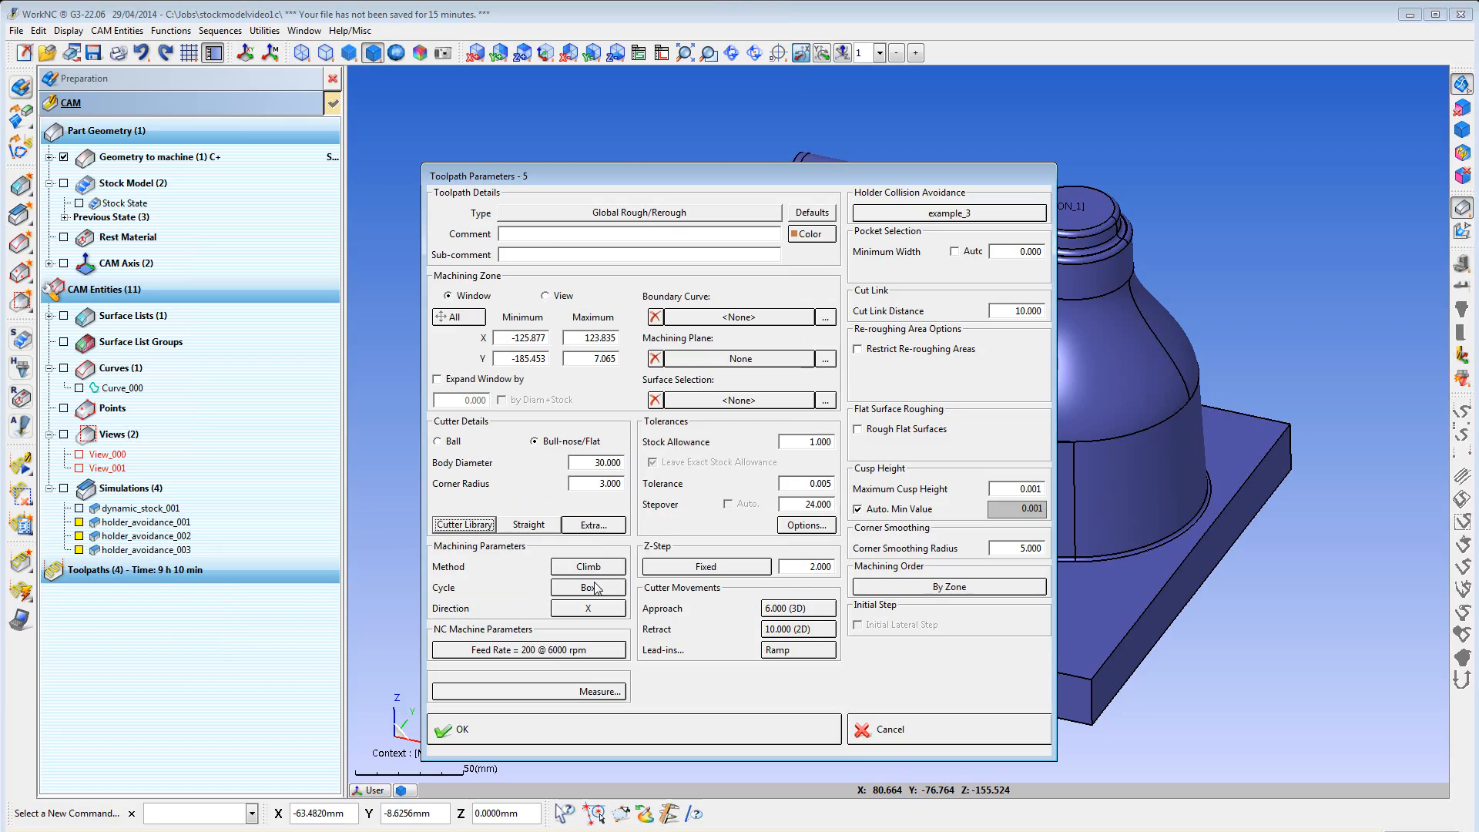
{"action": "left_click", "coordinate": [454, 729]}
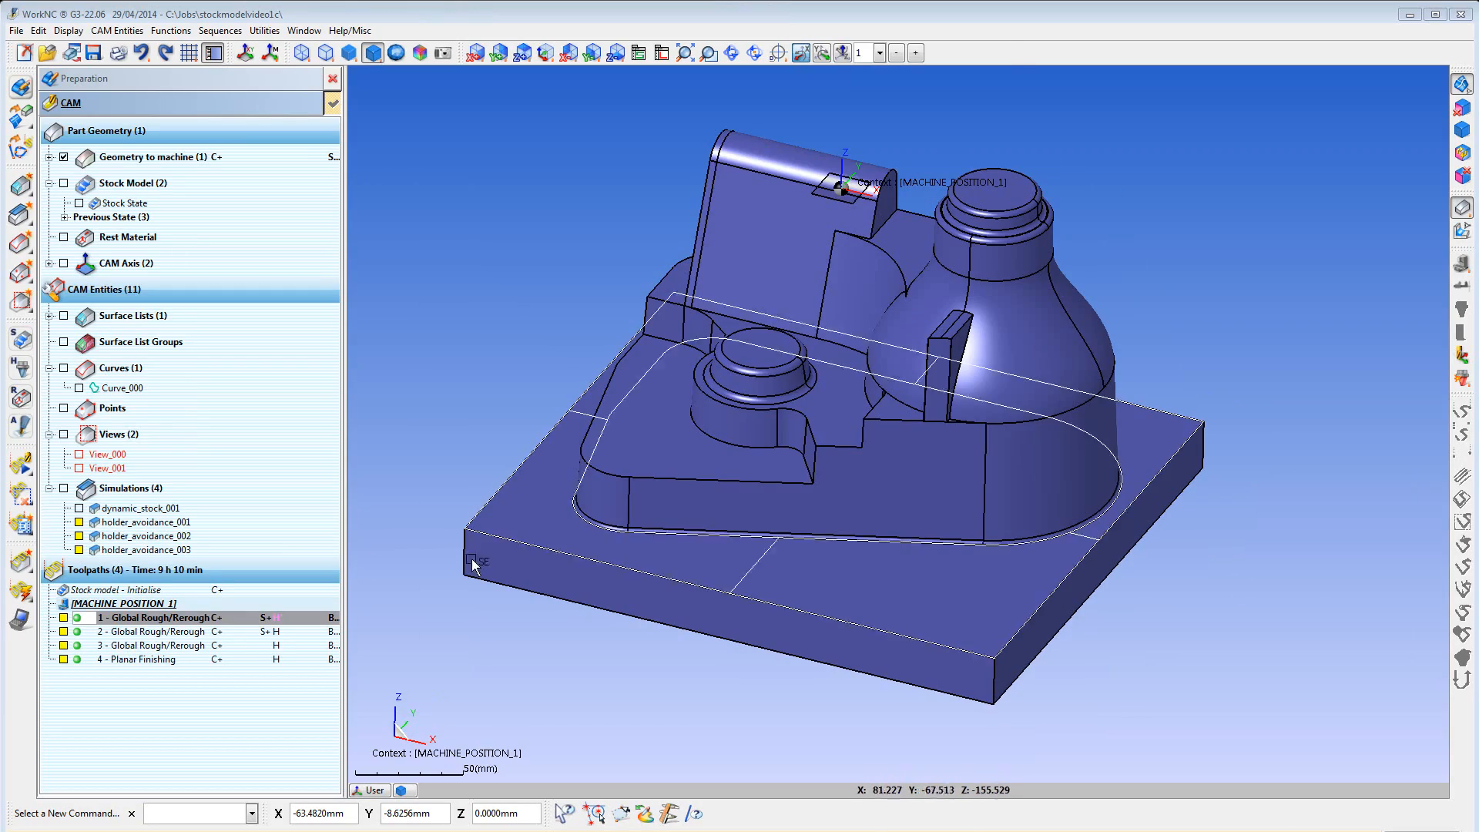
{"action": "left_click", "coordinate": [63, 616]}
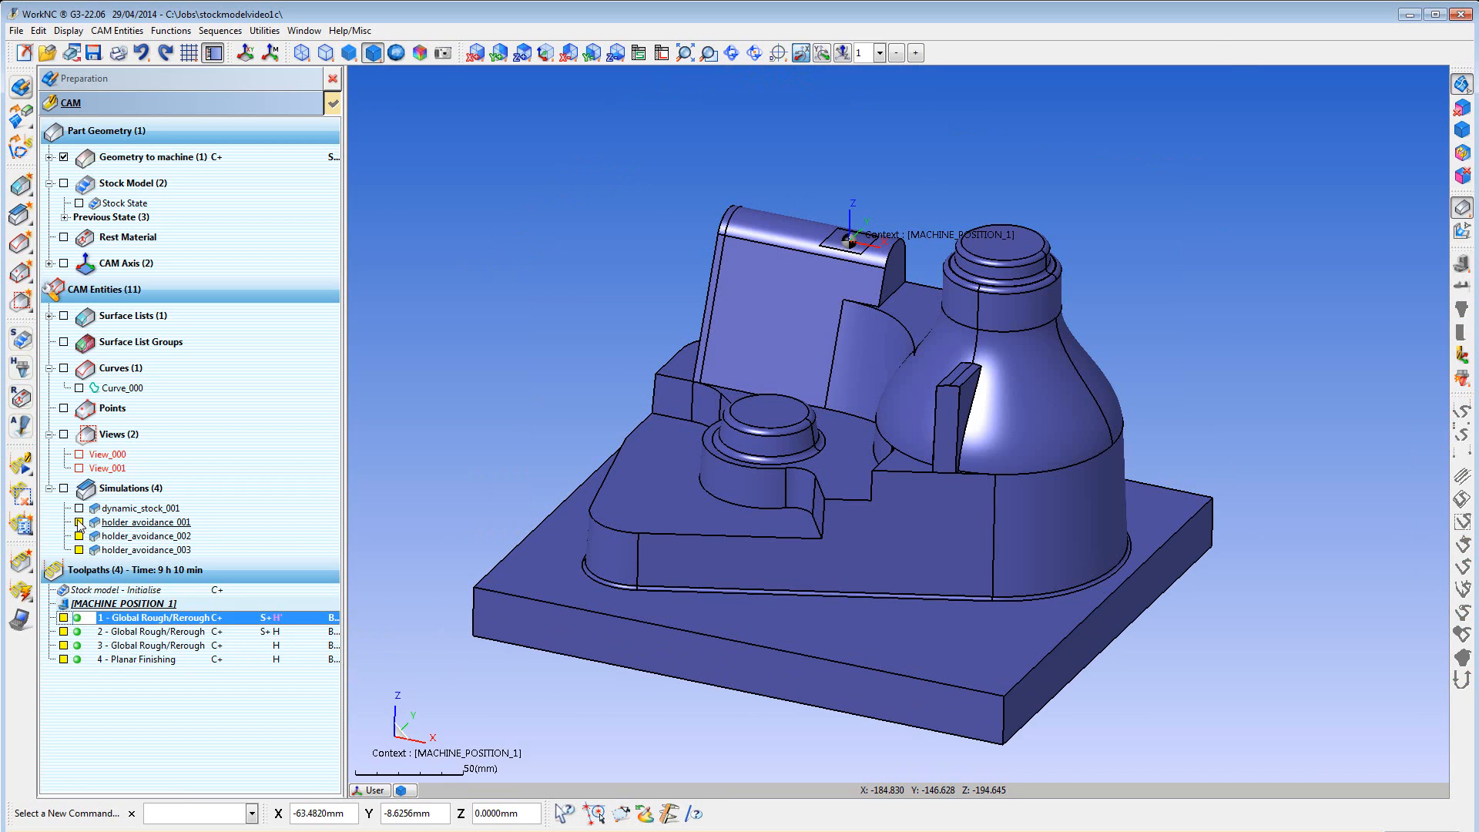
{"action": "left_click", "coordinate": [63, 522]}
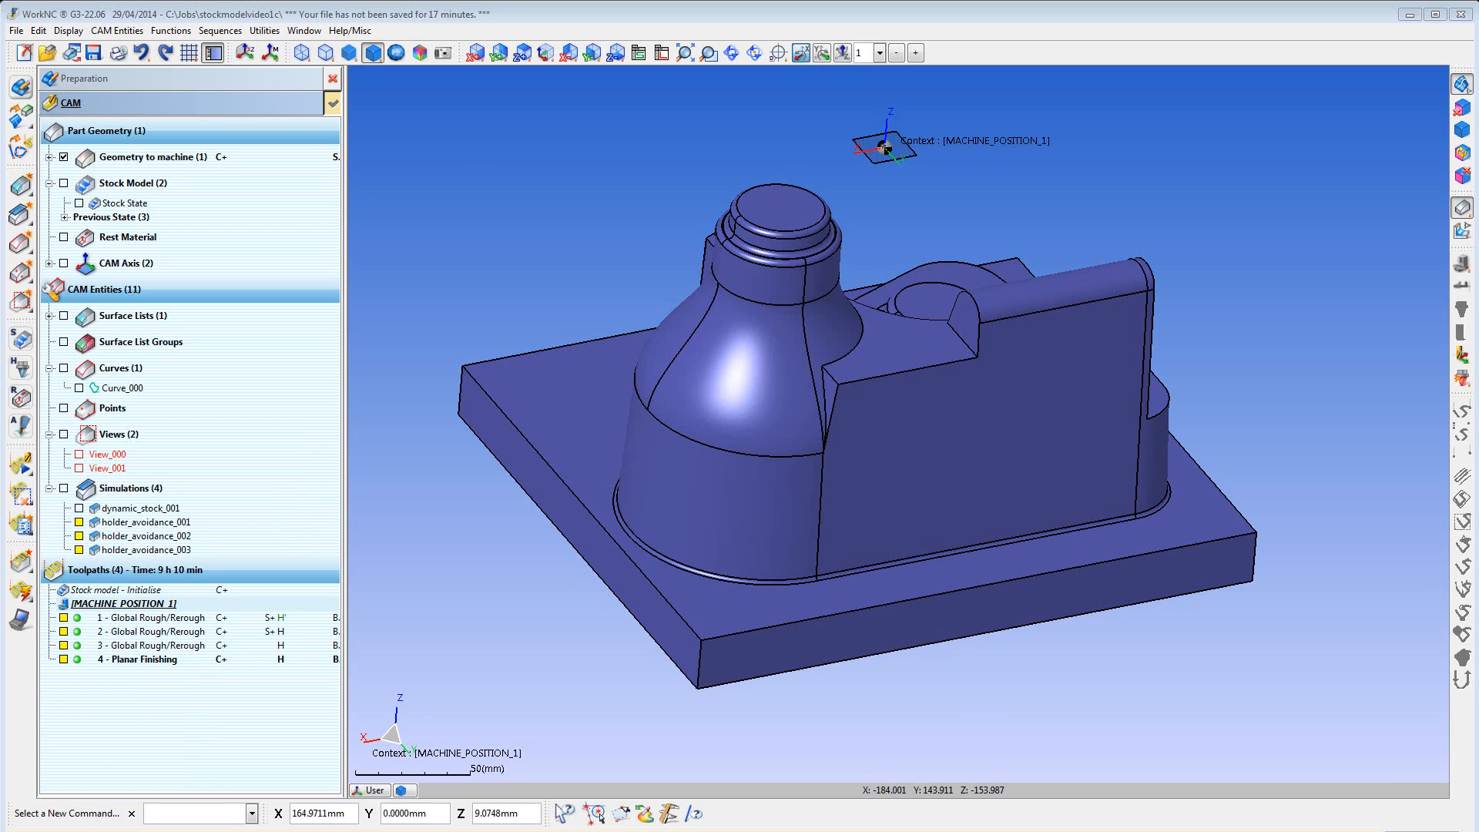
{"action": "mouse_move", "coordinate": [914, 712]}
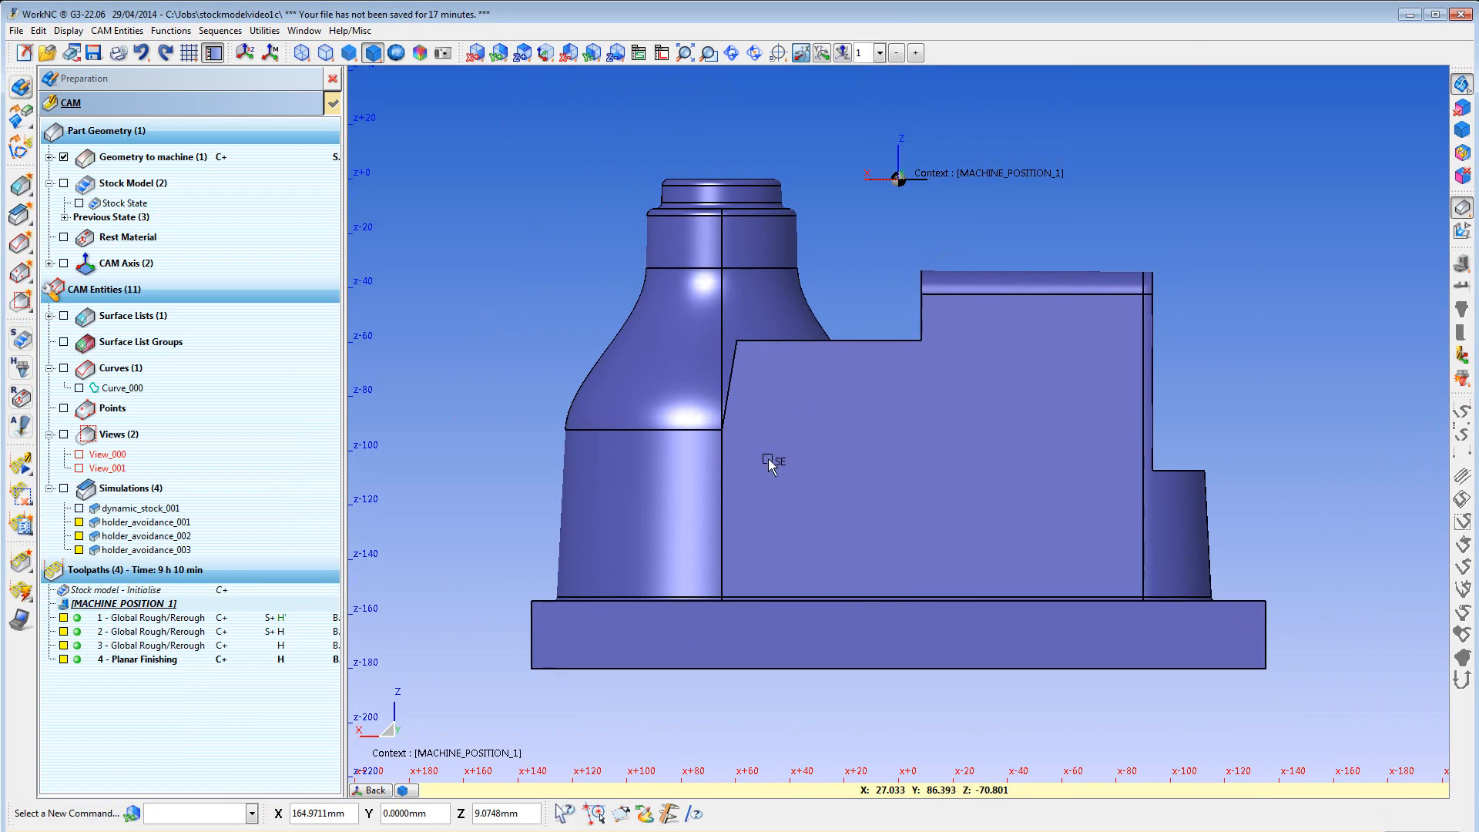
{"action": "mouse_move", "coordinate": [519, 689]}
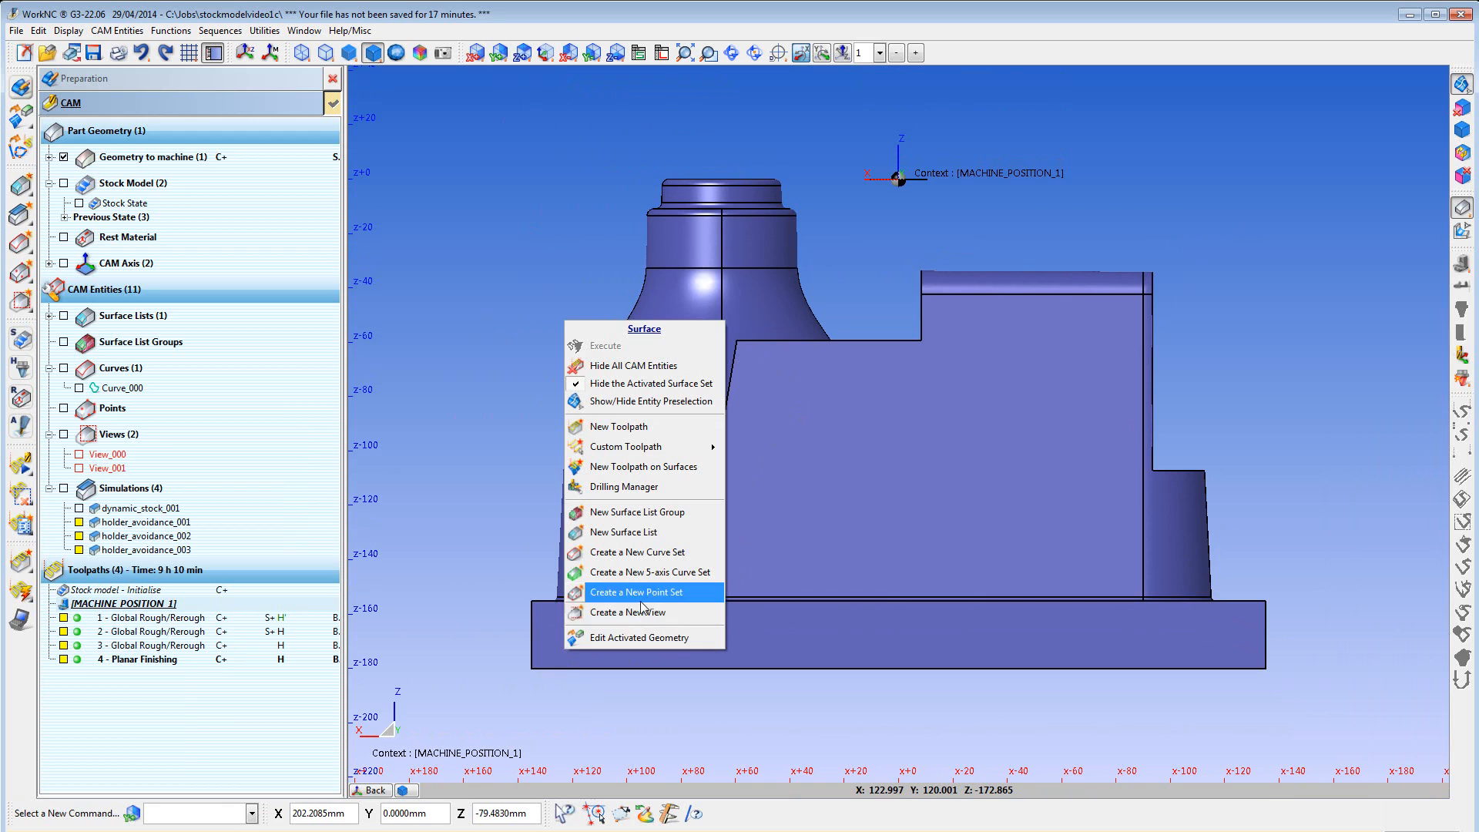
Create View_002 looking at the part's side and accept it
{"action": "left_click", "coordinate": [628, 612]}
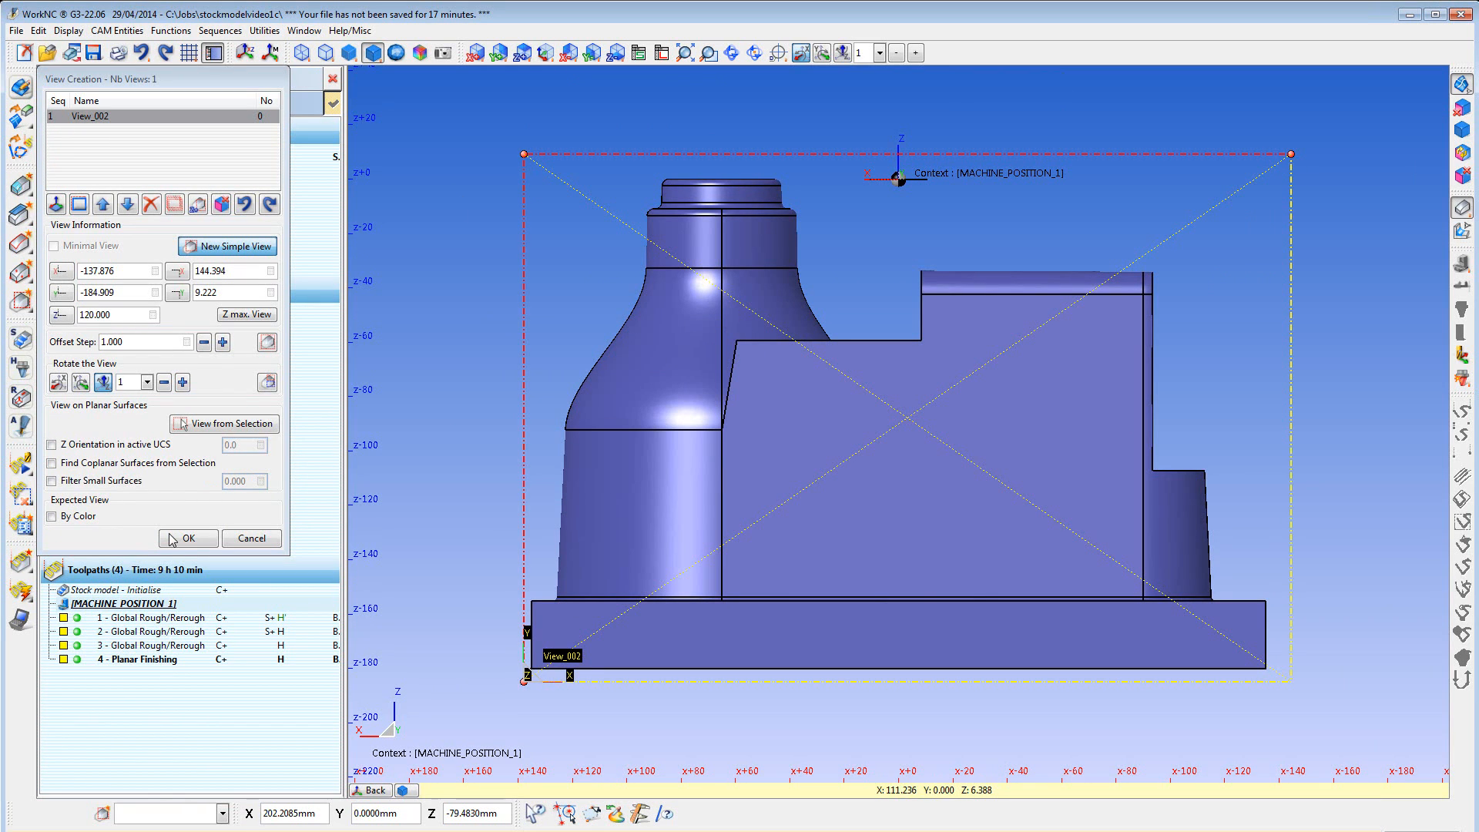
{"action": "left_click", "coordinate": [188, 538]}
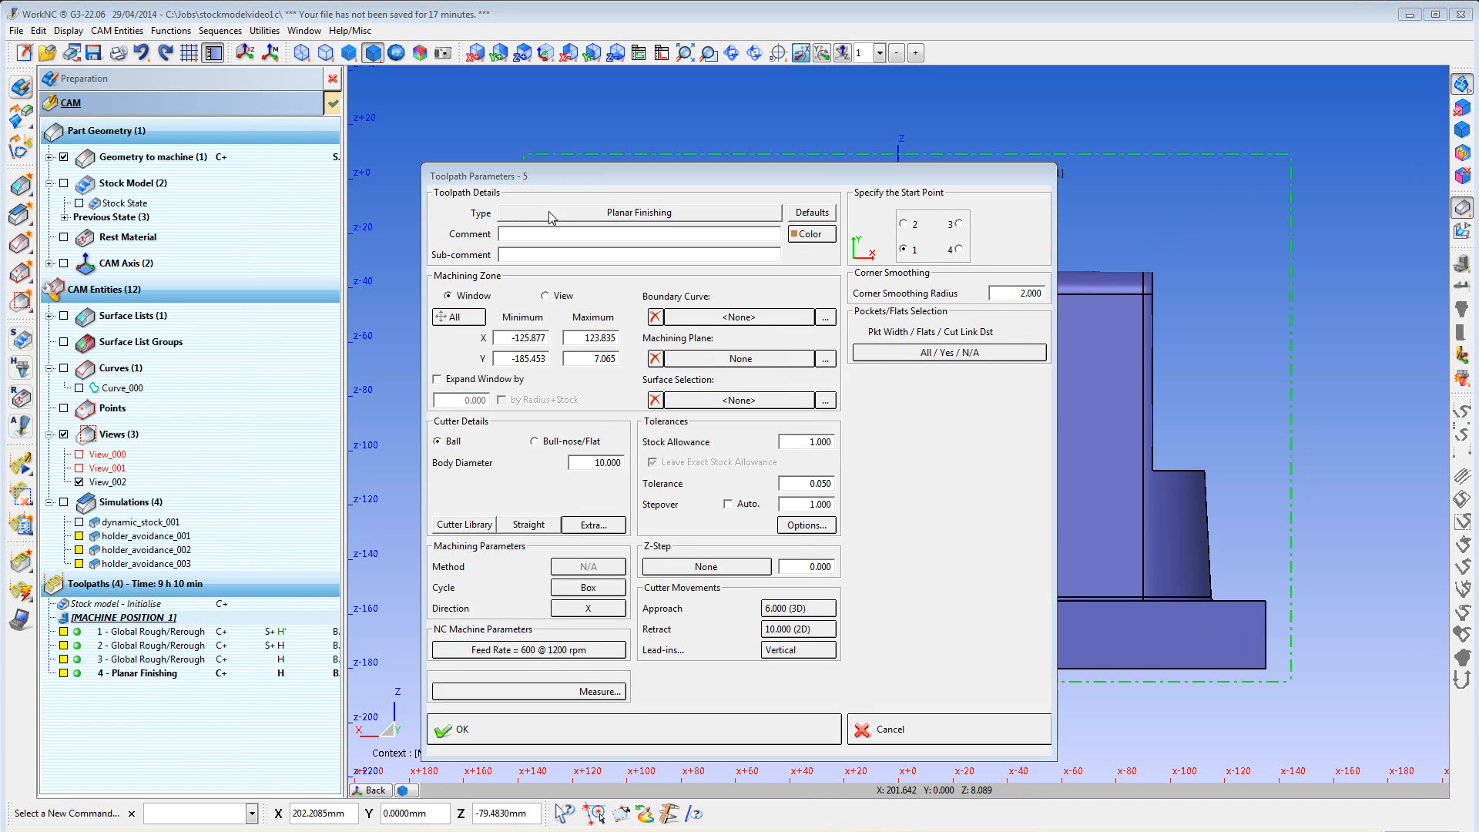
Switch the toolpath to Global Rough/Rerough with the 30 mm bull-nose cutter machining in View_002
{"action": "left_click", "coordinate": [637, 211]}
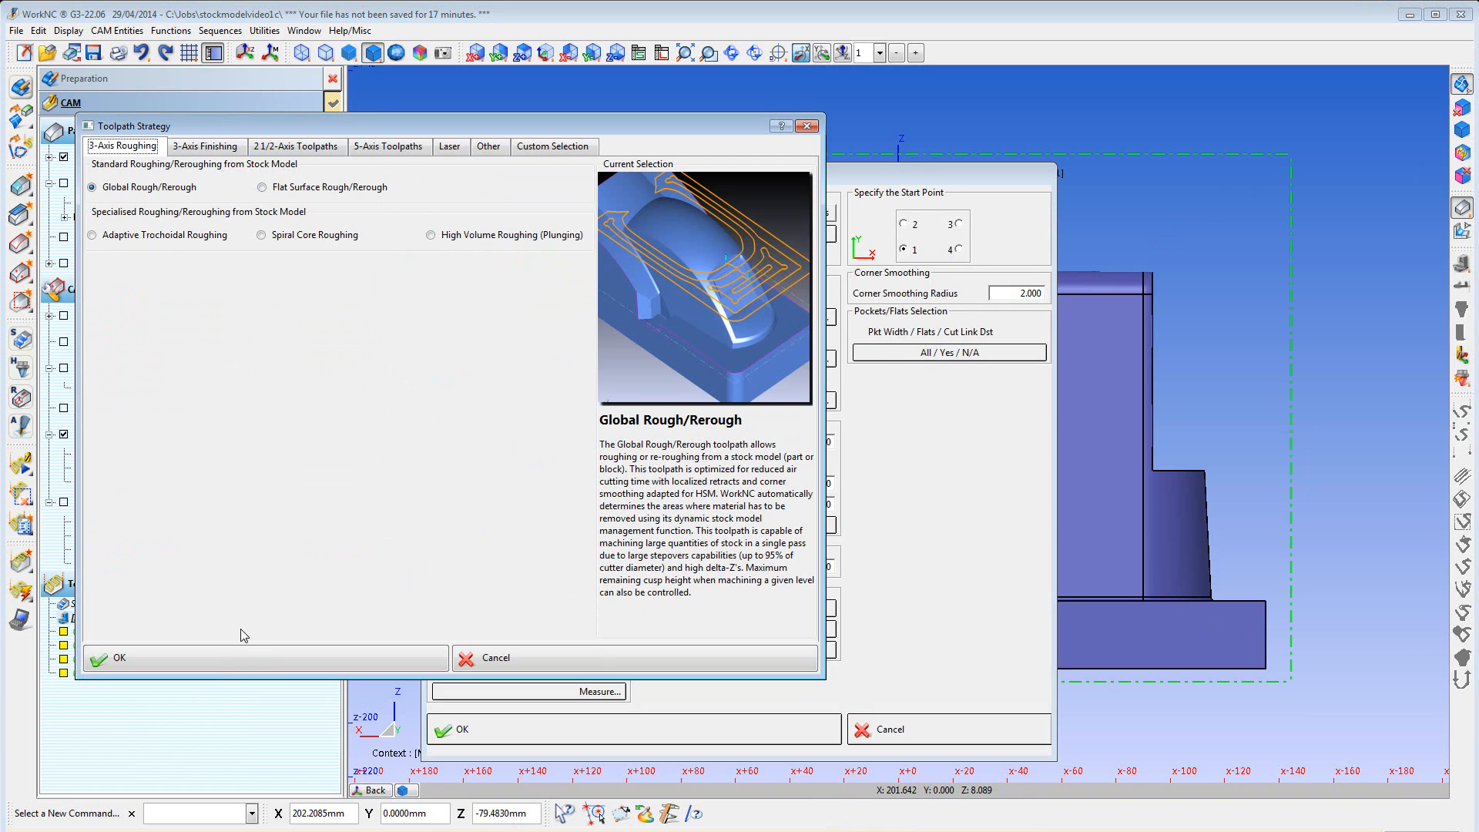
{"action": "left_click", "coordinate": [115, 658]}
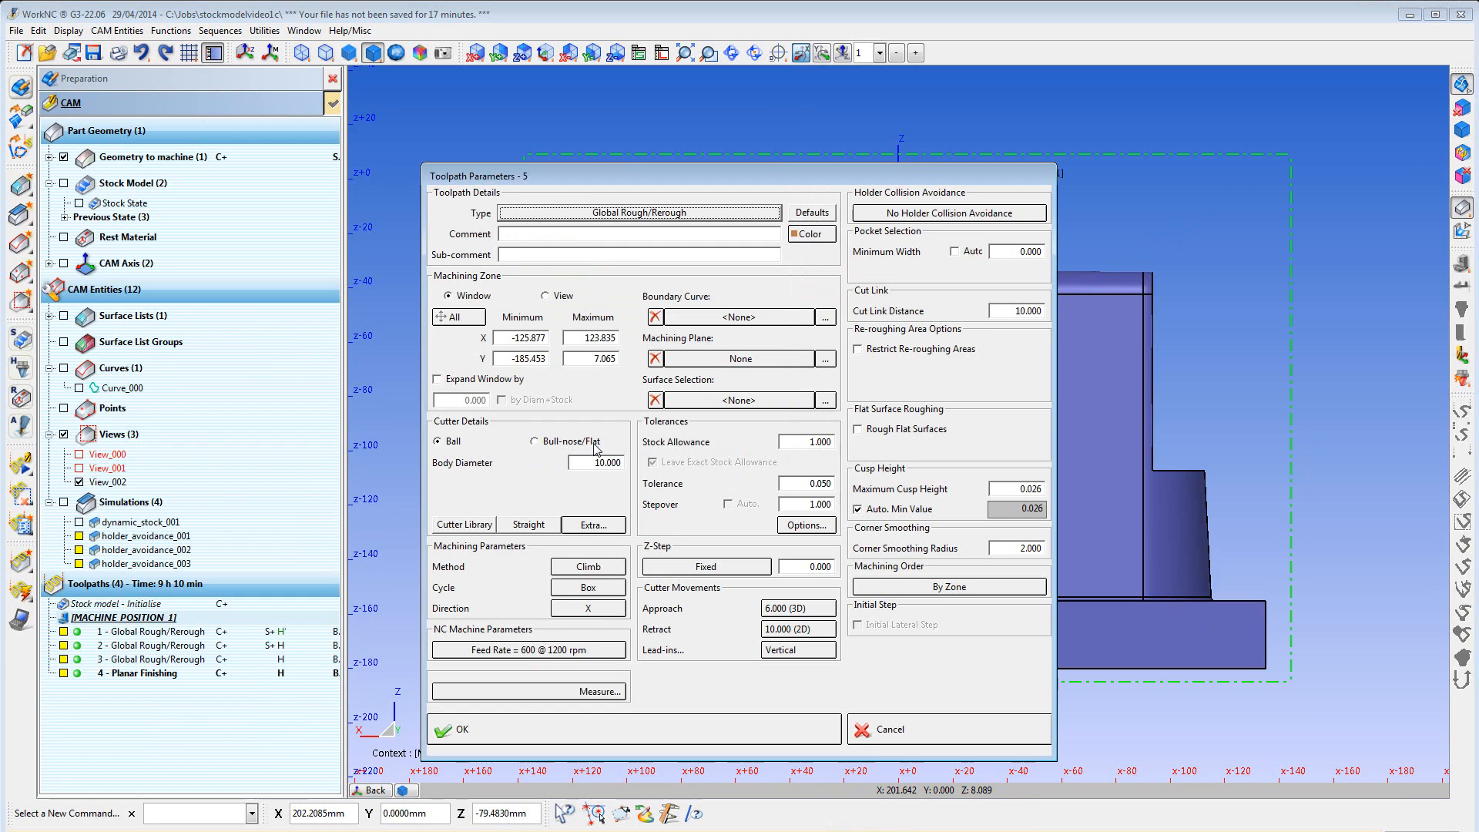
{"action": "left_click", "coordinate": [464, 524]}
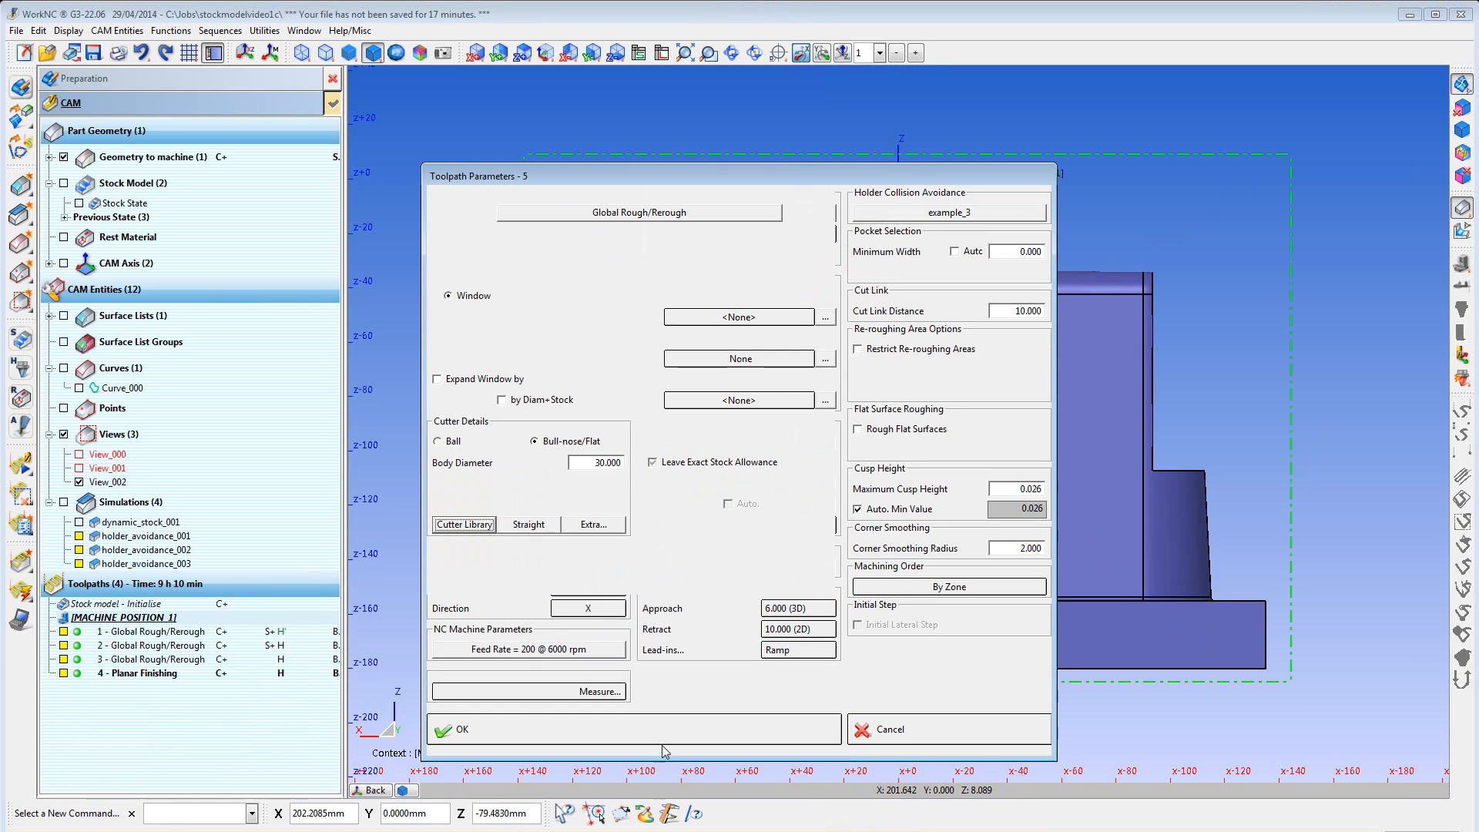
{"action": "left_click", "coordinate": [458, 729]}
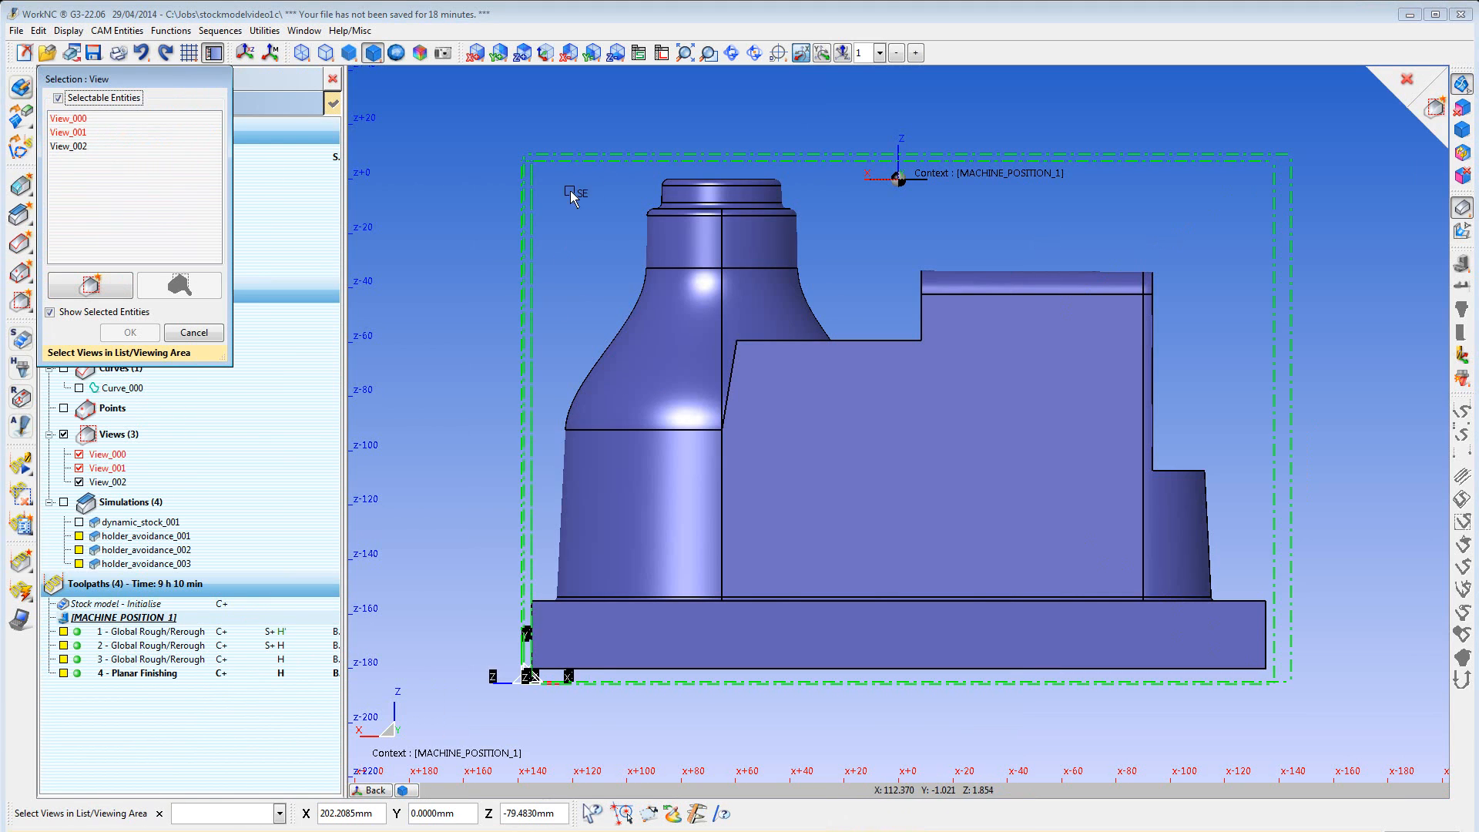
{"action": "left_click", "coordinate": [129, 333]}
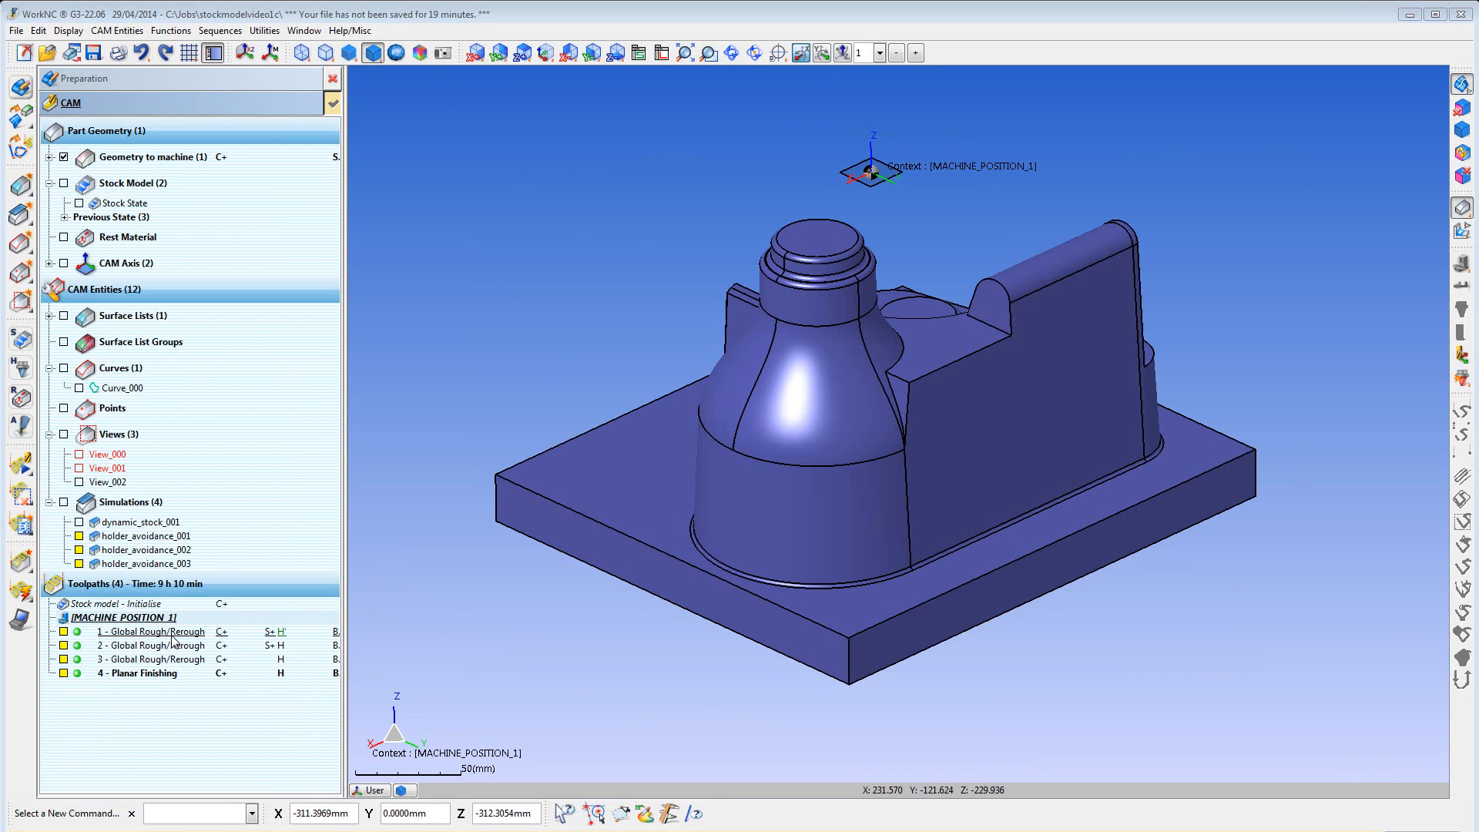
Preview roughing toolpaths 1, 2 and 3 on the part, then hide the preview
{"action": "left_click", "coordinate": [154, 632]}
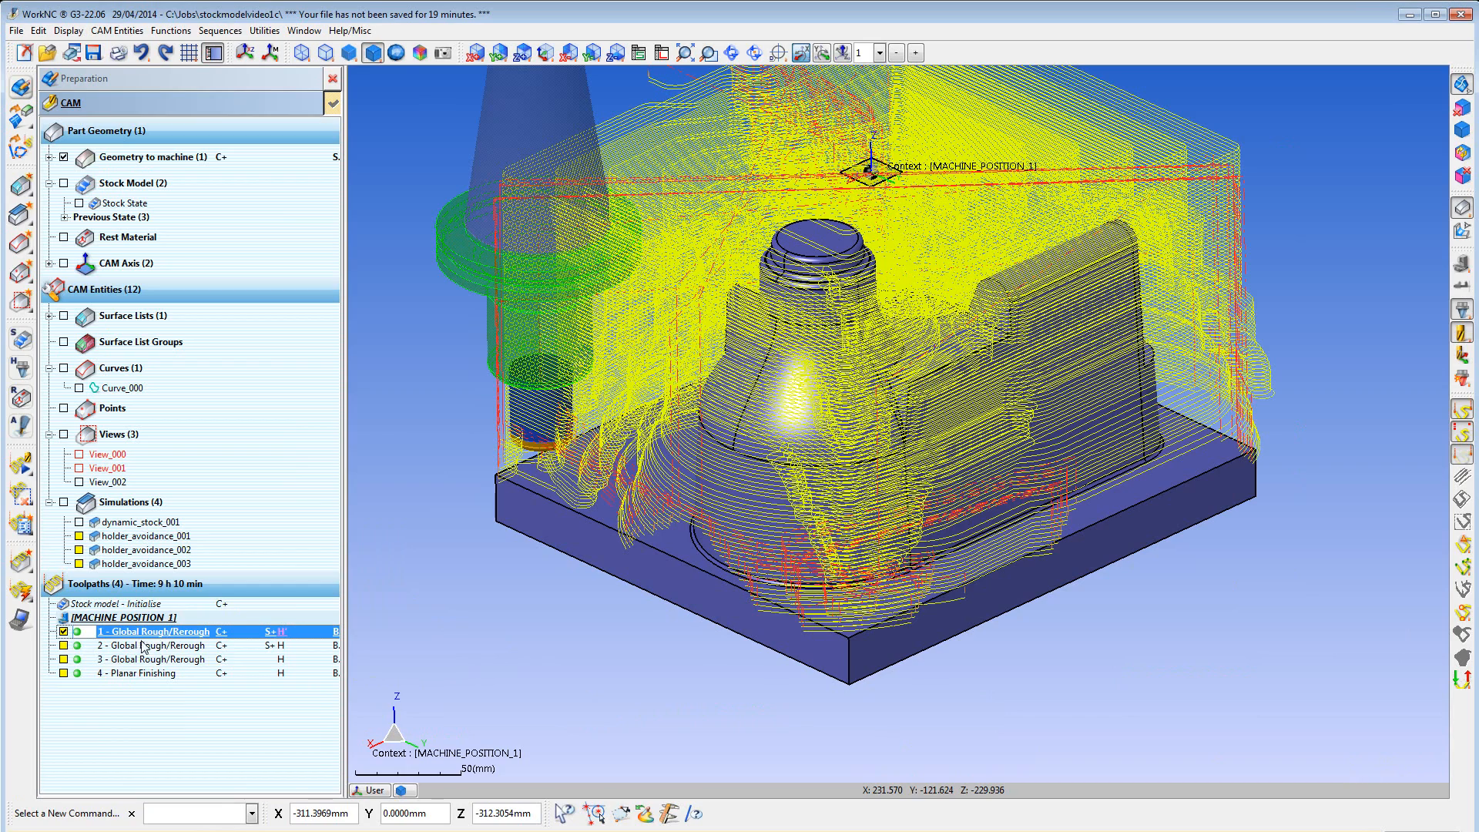
{"action": "left_click", "coordinate": [154, 646]}
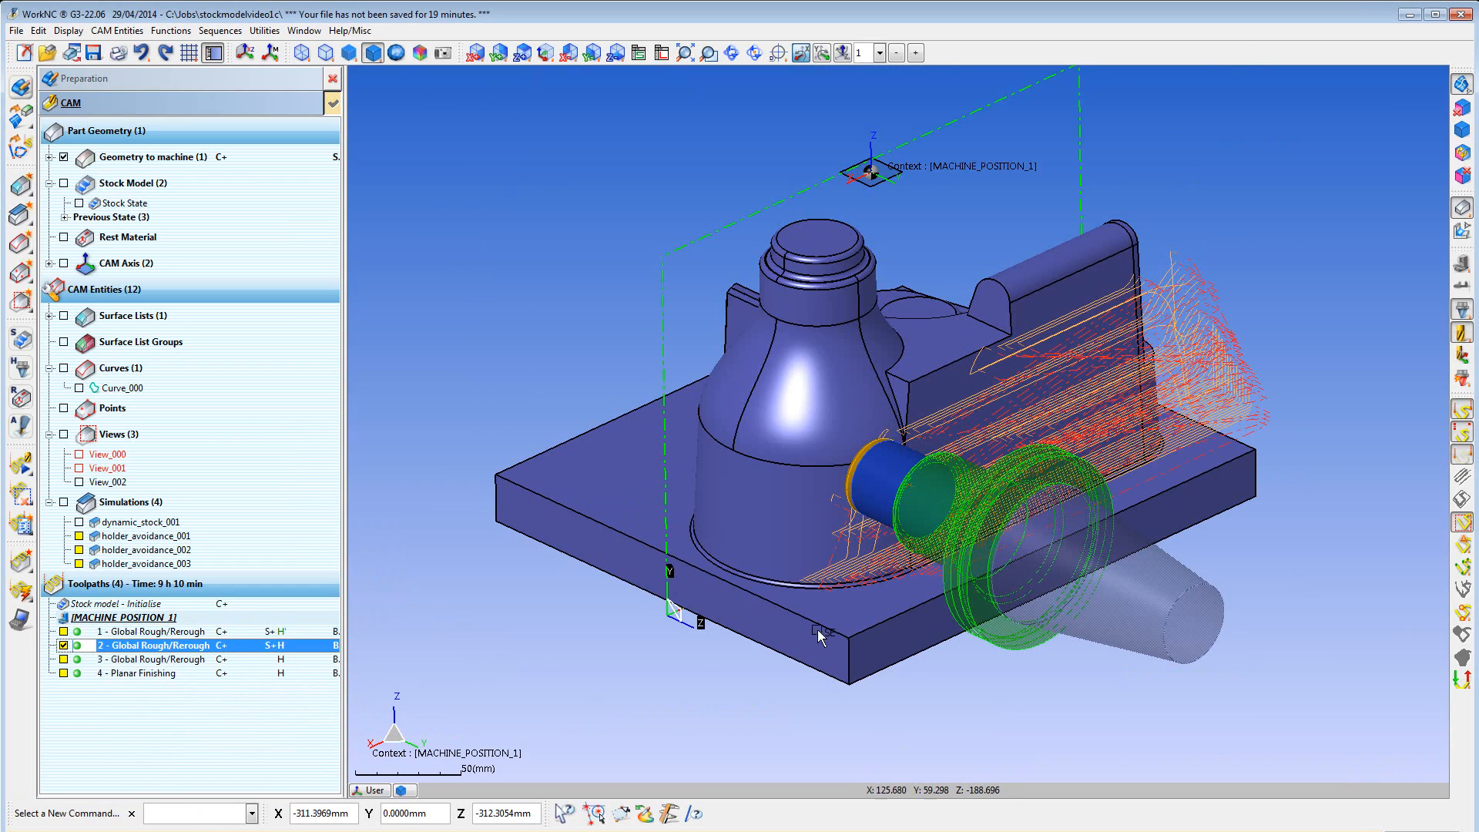
{"action": "left_click", "coordinate": [151, 658]}
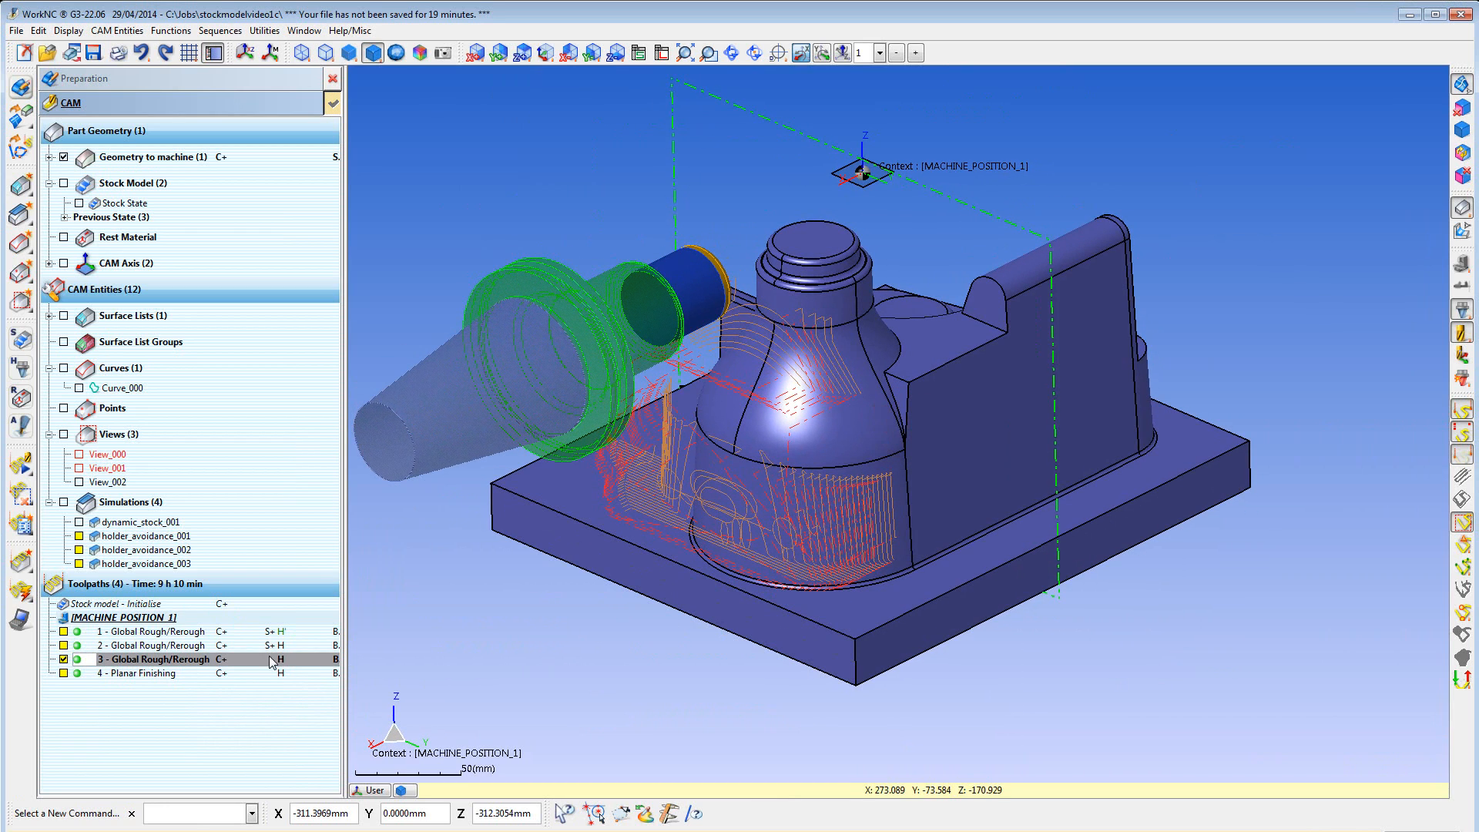
{"action": "left_click", "coordinate": [52, 658]}
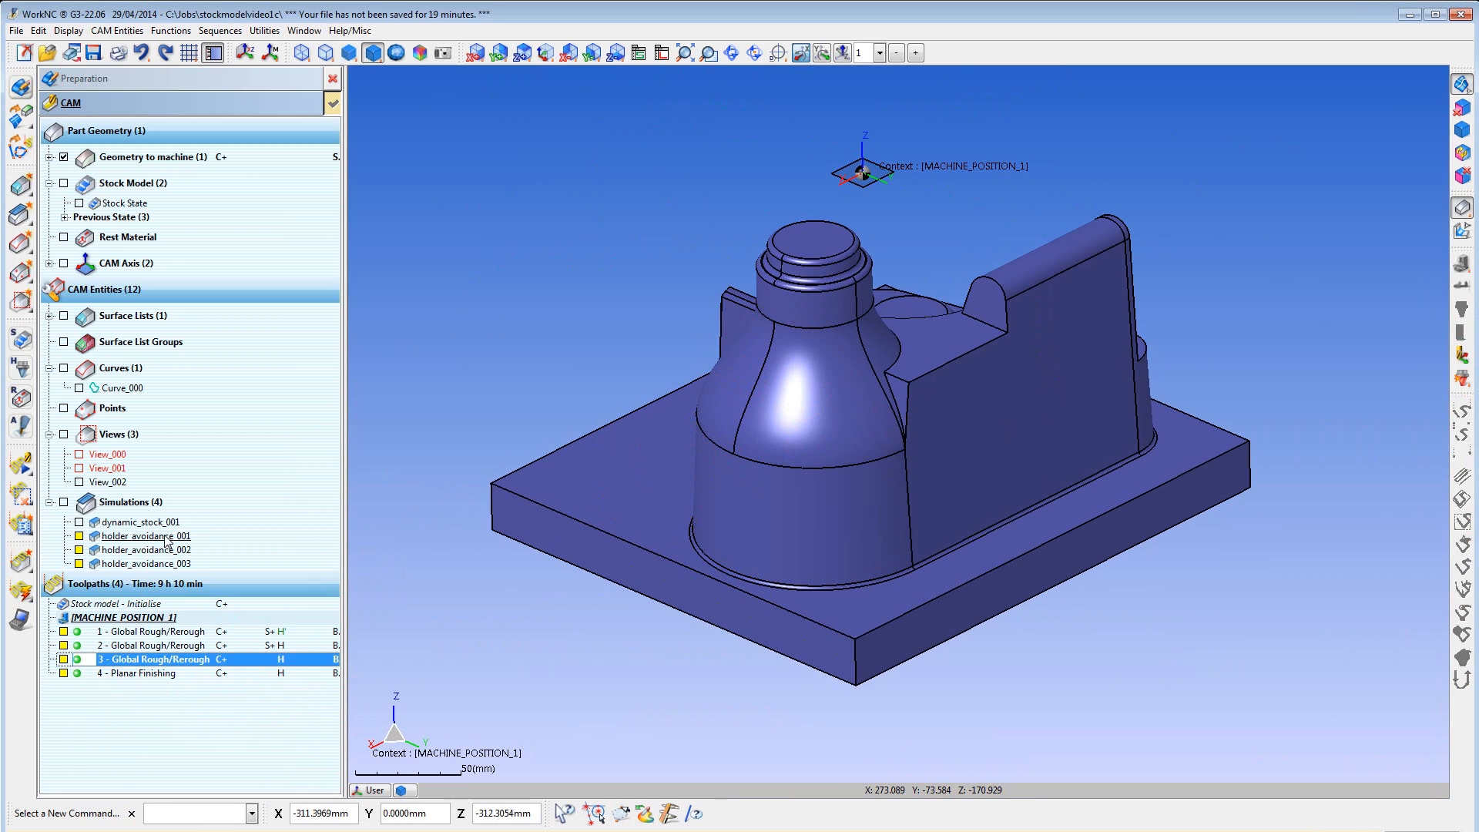
Show the holder_avoidance_001 and holder_avoidance_002 stock simulations of the roughed part
{"action": "left_click", "coordinate": [140, 536]}
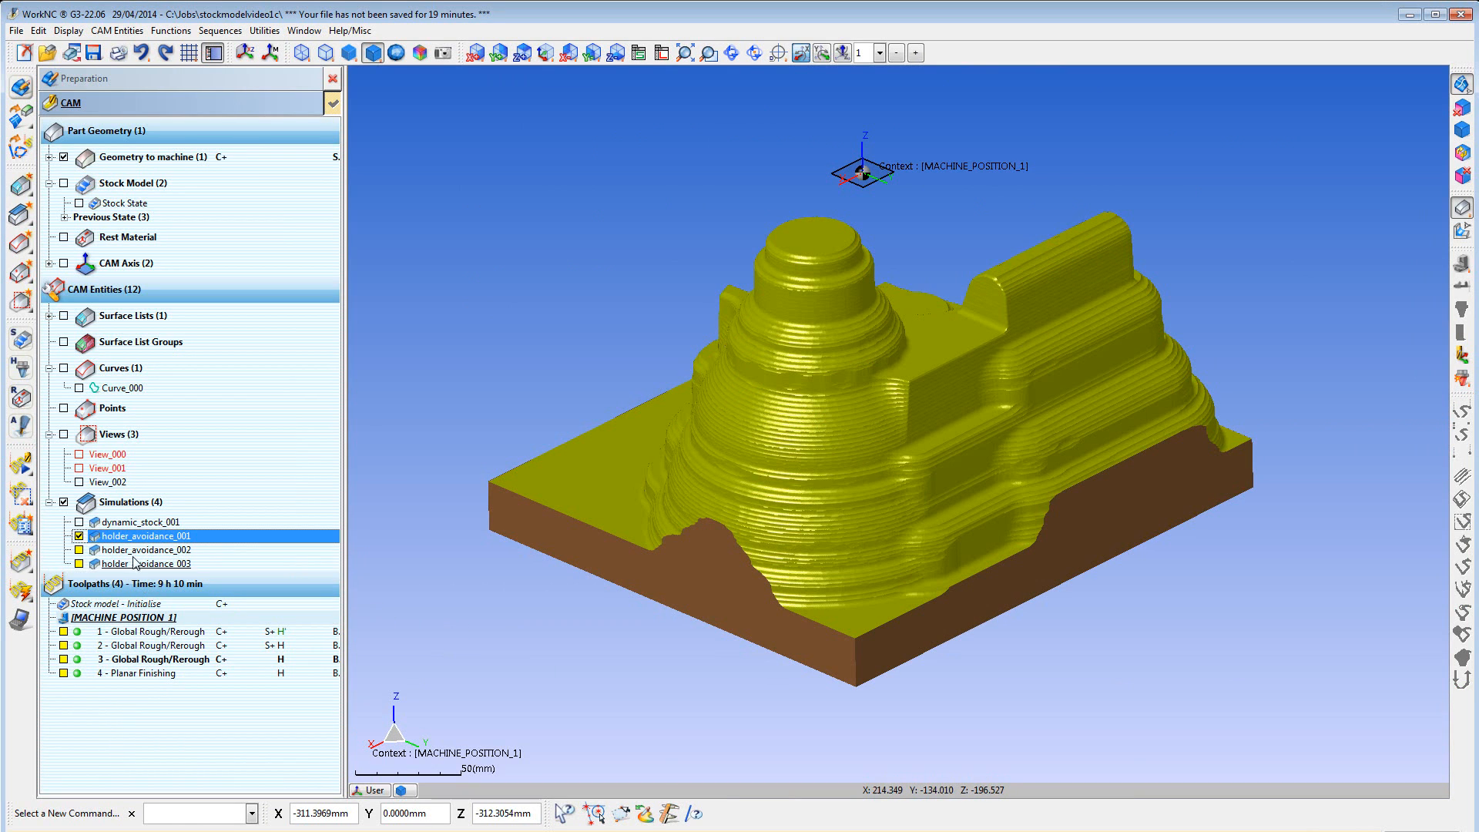
{"action": "left_click", "coordinate": [148, 550]}
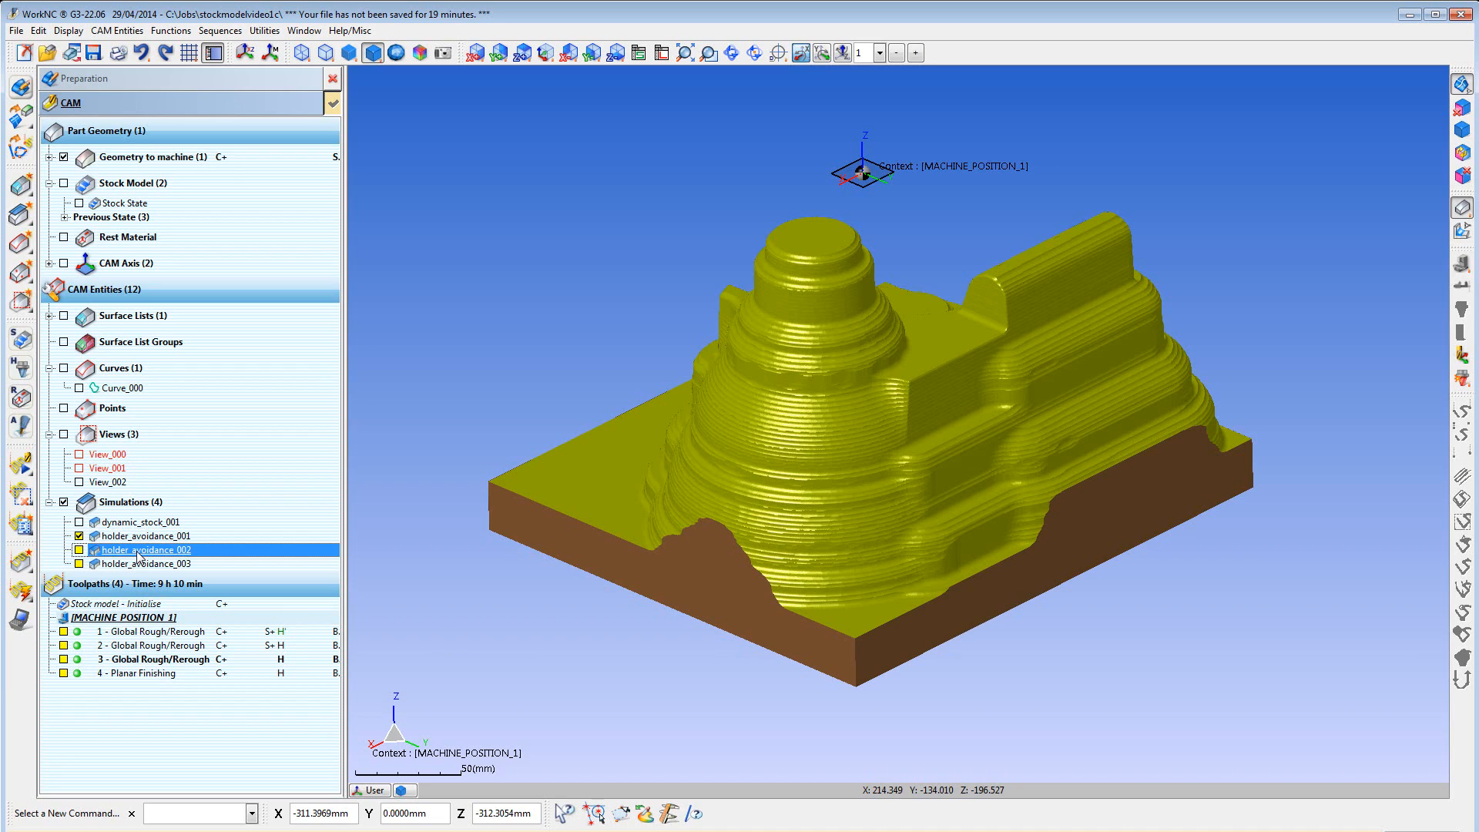
{"action": "left_click", "coordinate": [79, 550]}
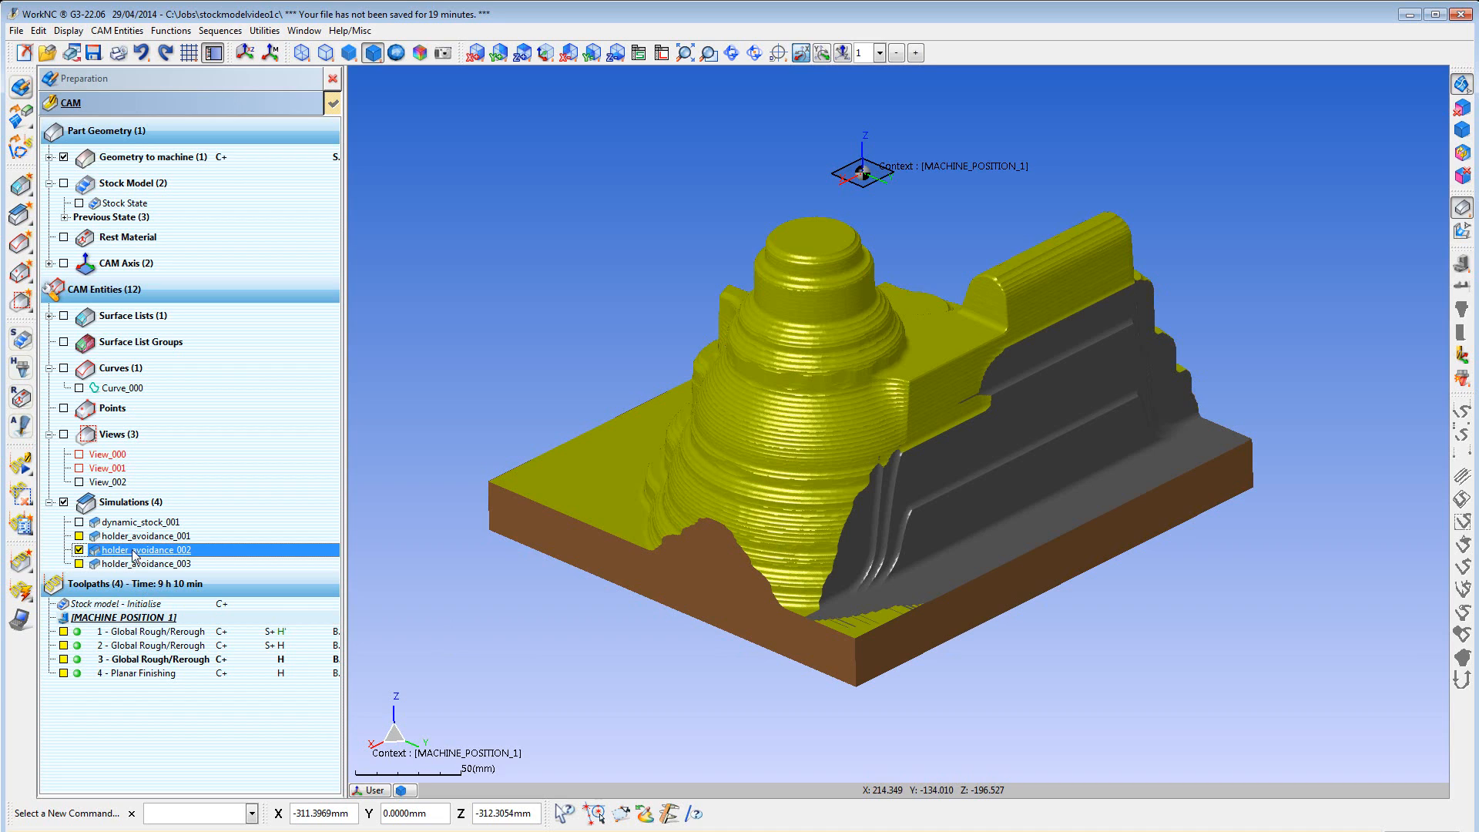
{"action": "left_click", "coordinate": [147, 563]}
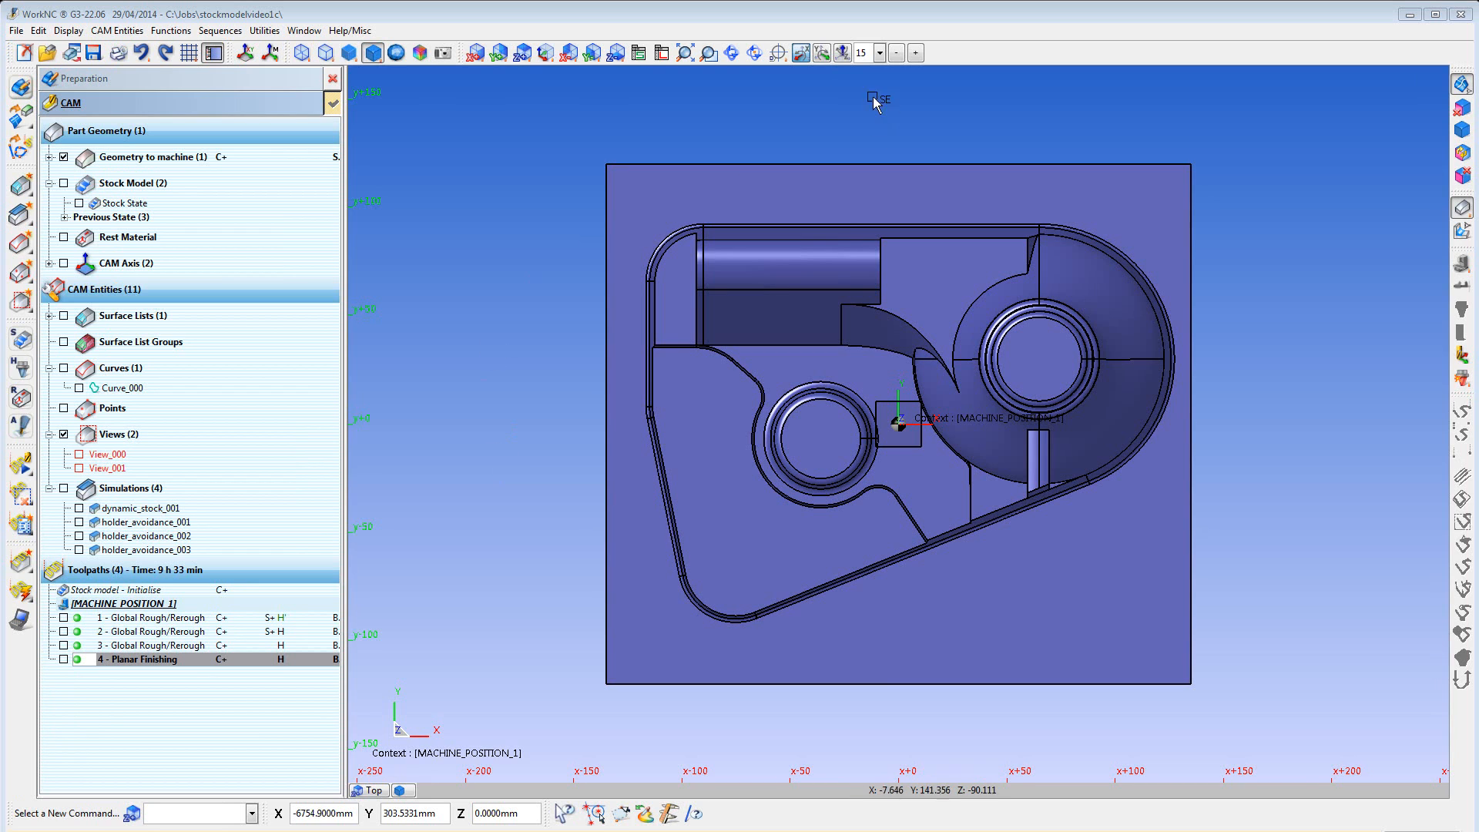
{"action": "mouse_move", "coordinate": [901, 61]}
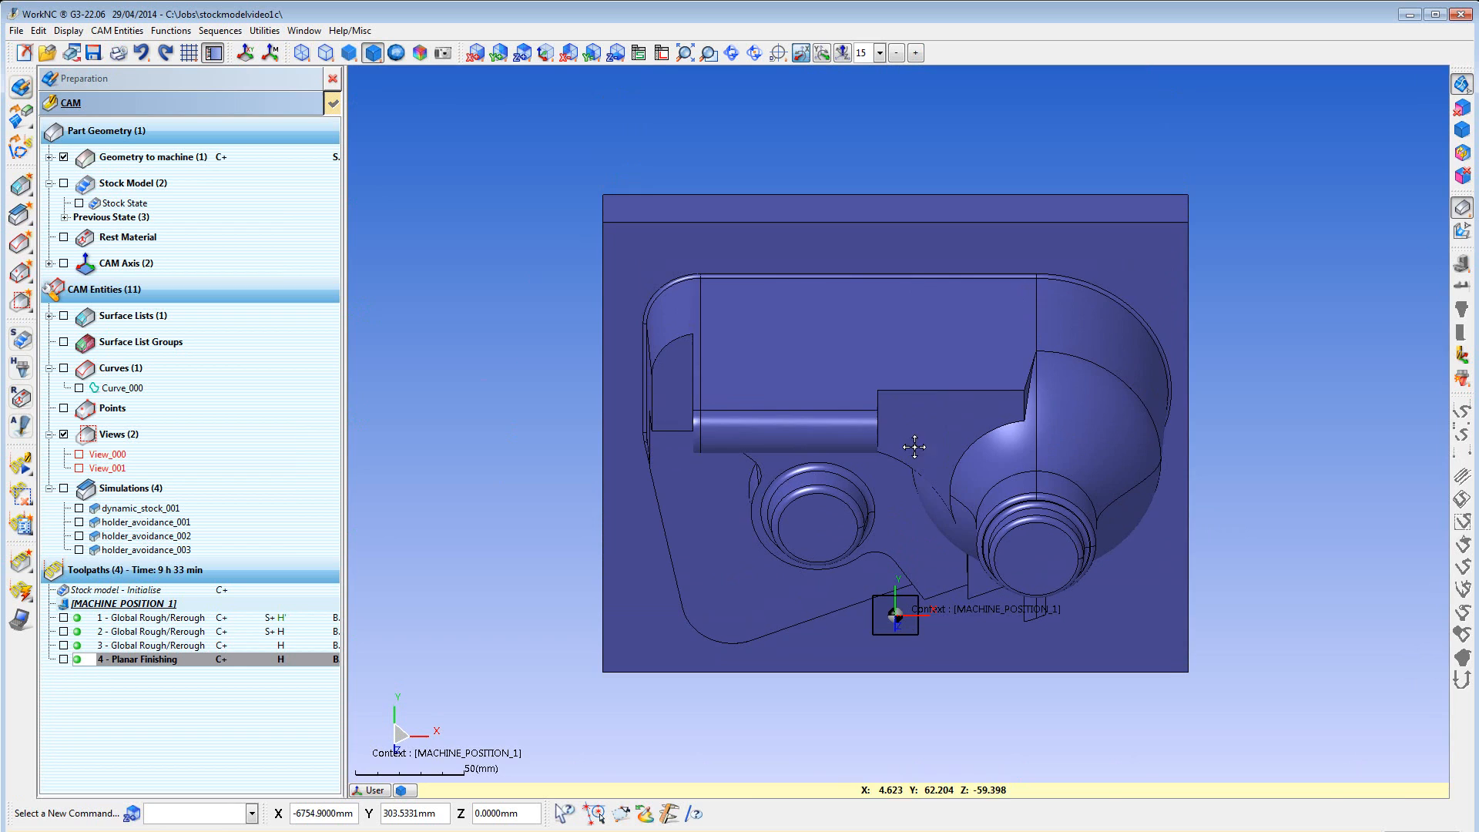
Create View_002 from the part surface over the flat area and confirm it
{"action": "right_click", "coordinate": [915, 448]}
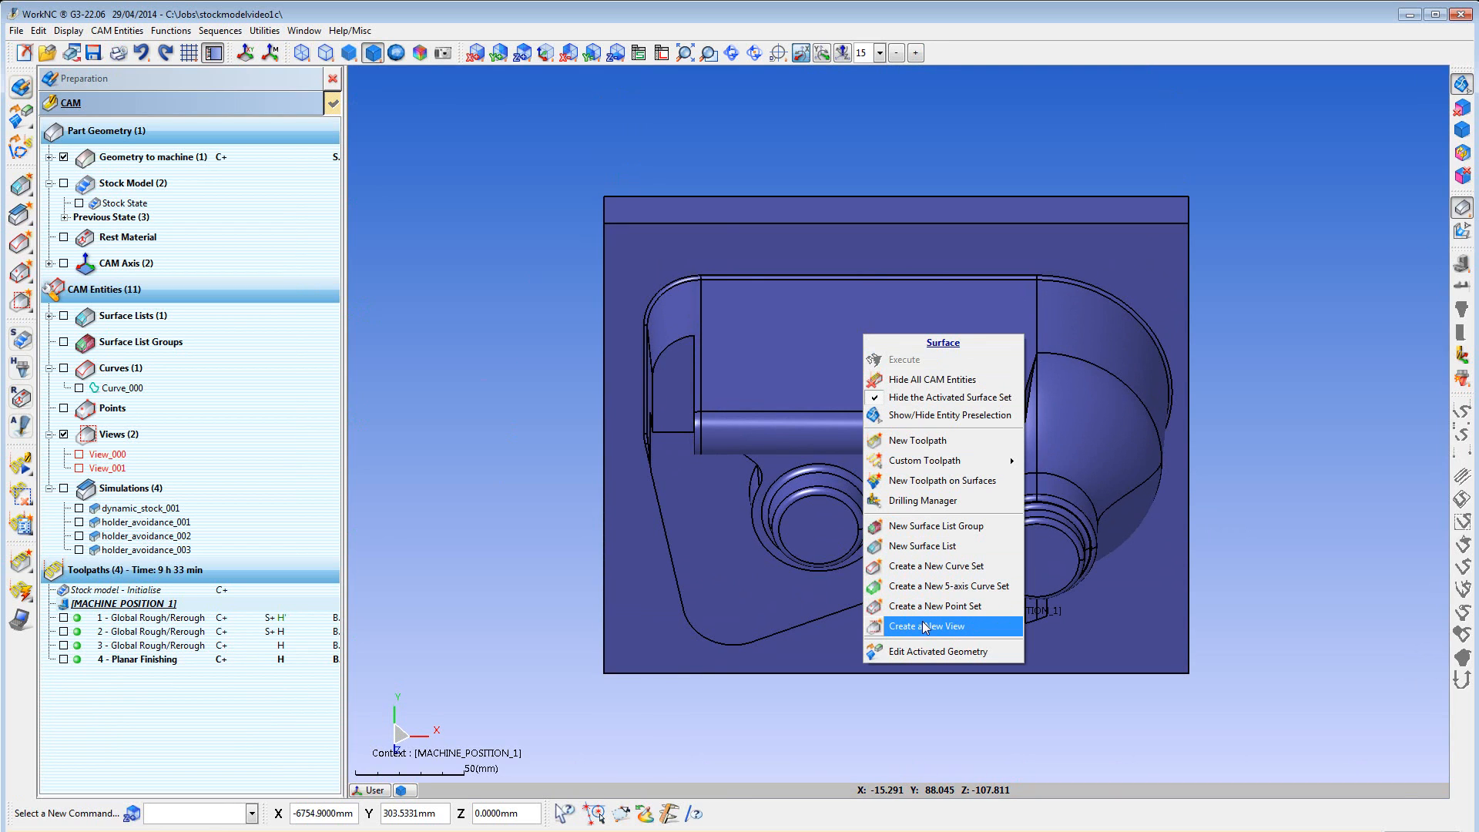
{"action": "left_click", "coordinate": [935, 625]}
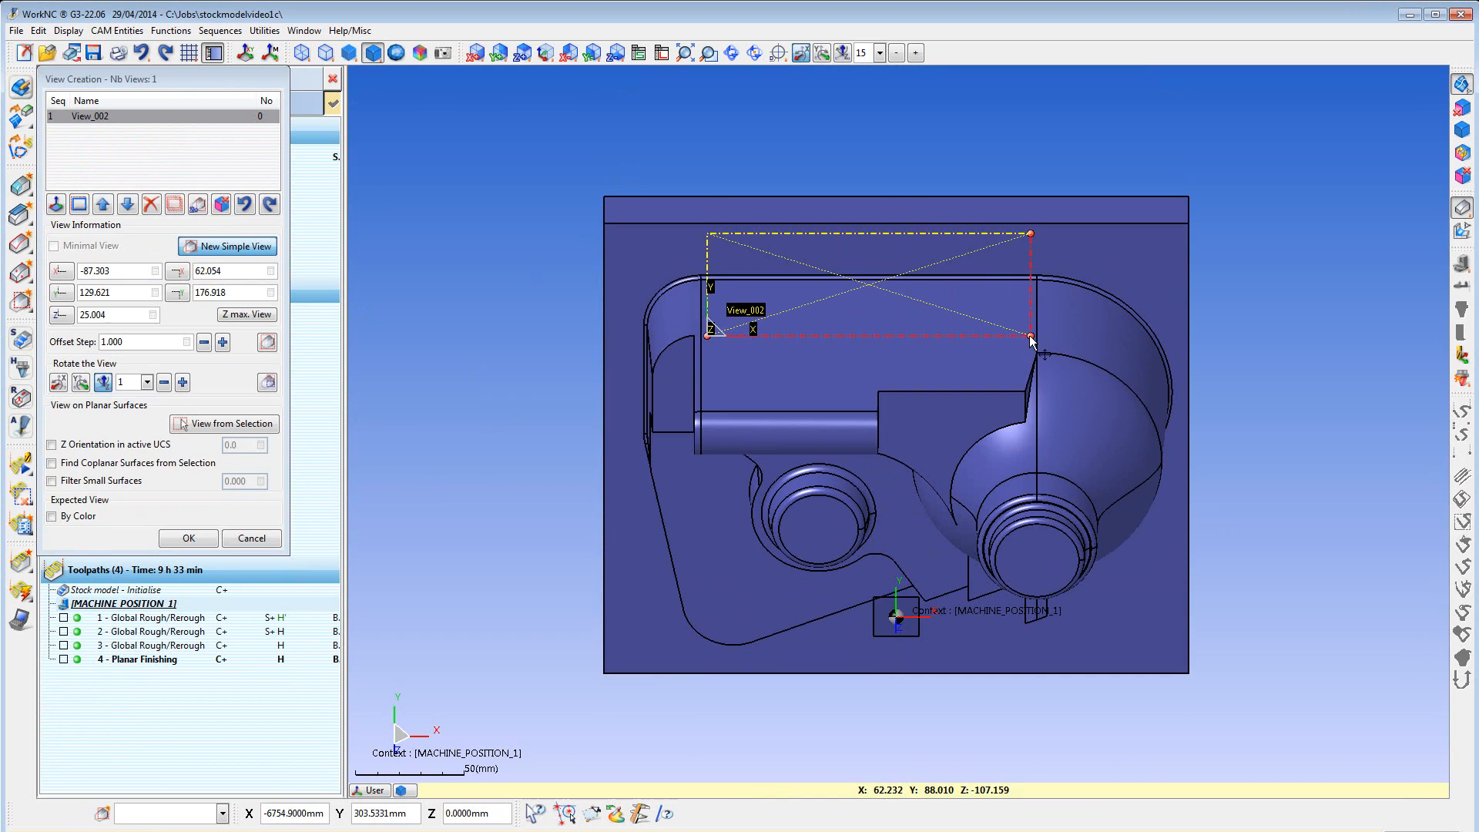
{"action": "left_click", "coordinate": [188, 538]}
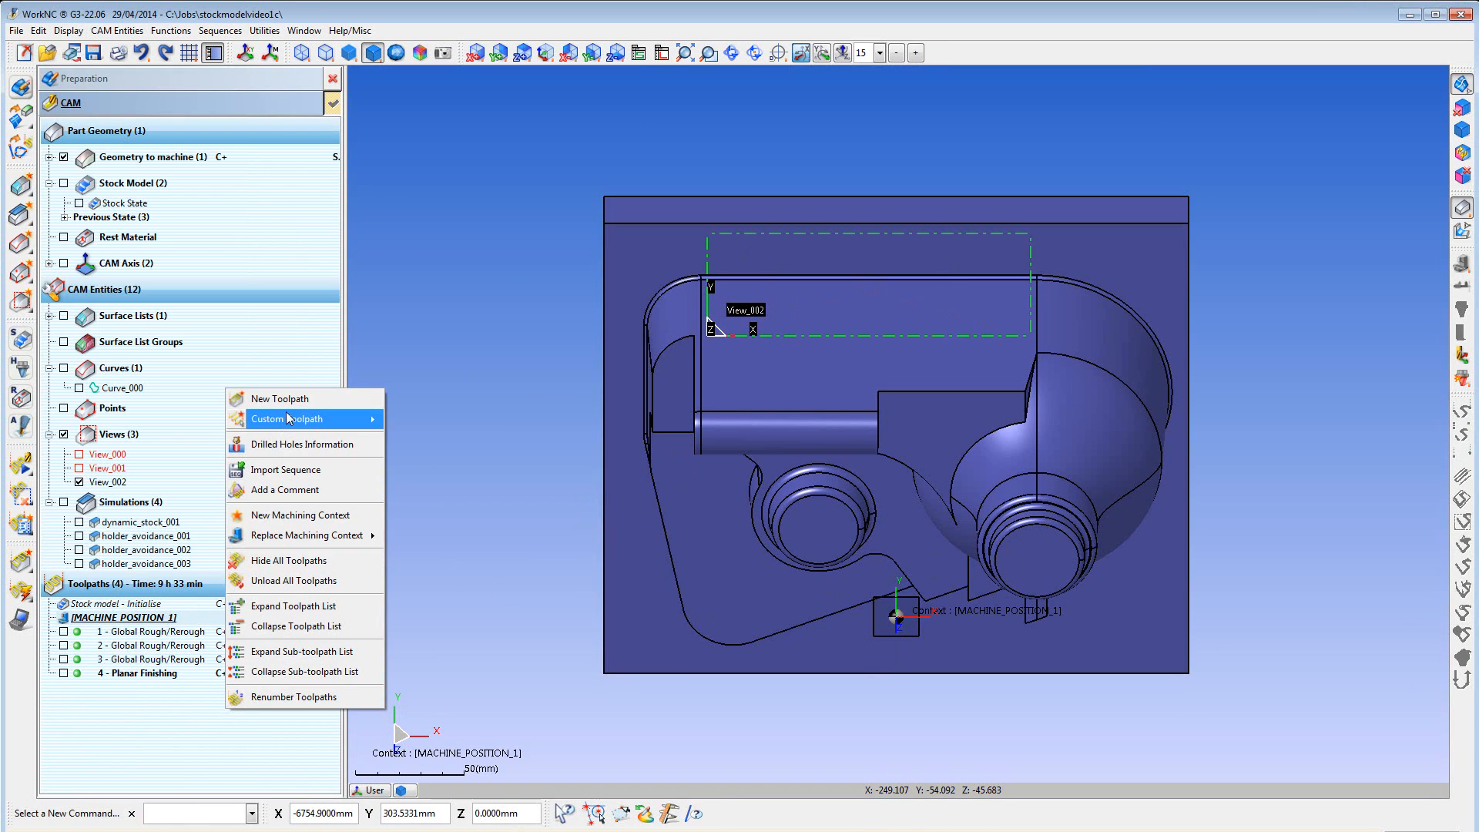
Add a Planar Finishing toolpath limited to machining zone View_002 and confirm it
{"action": "left_click", "coordinate": [281, 397]}
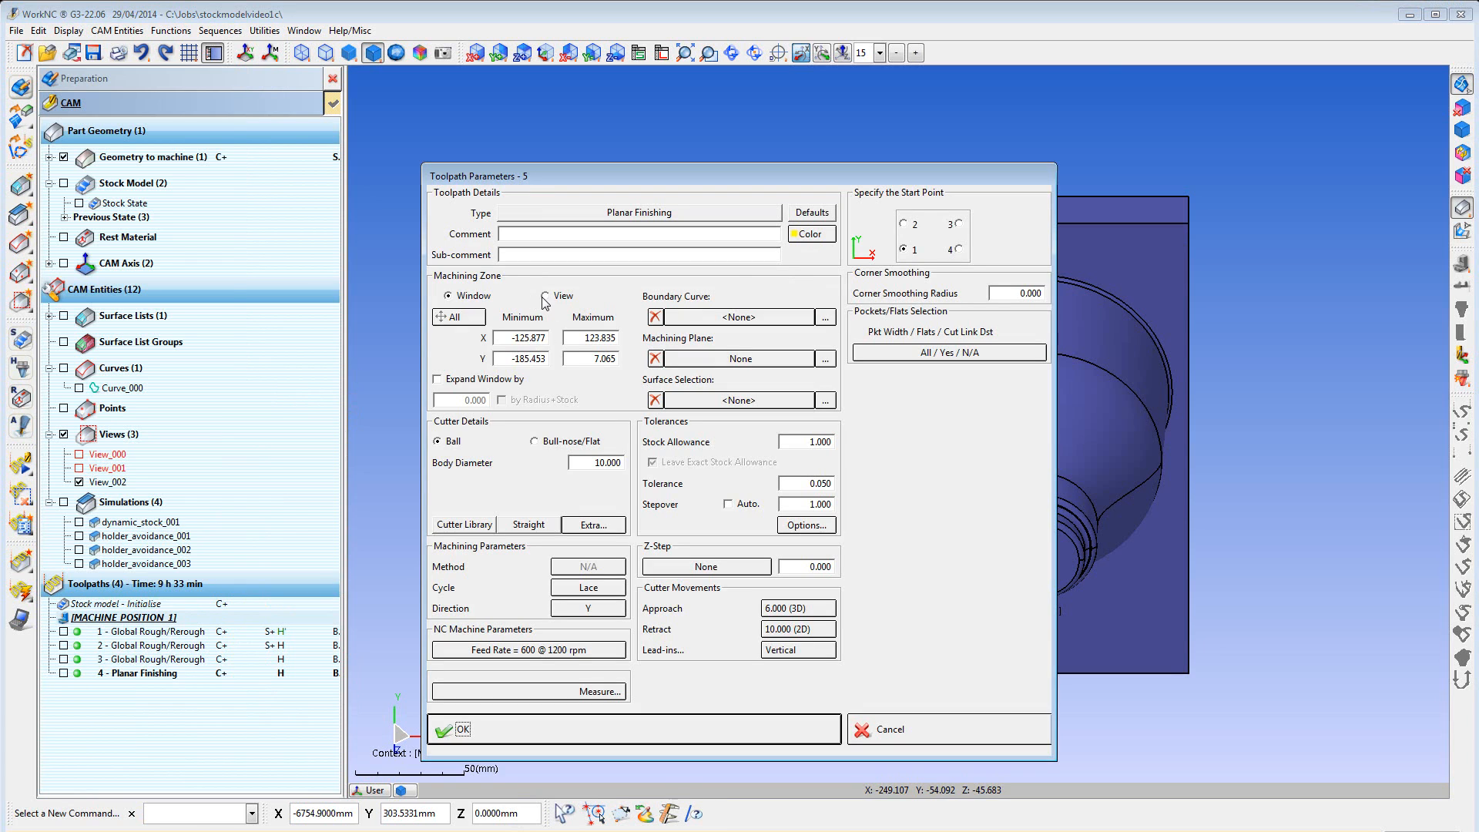
{"action": "left_click", "coordinate": [546, 296]}
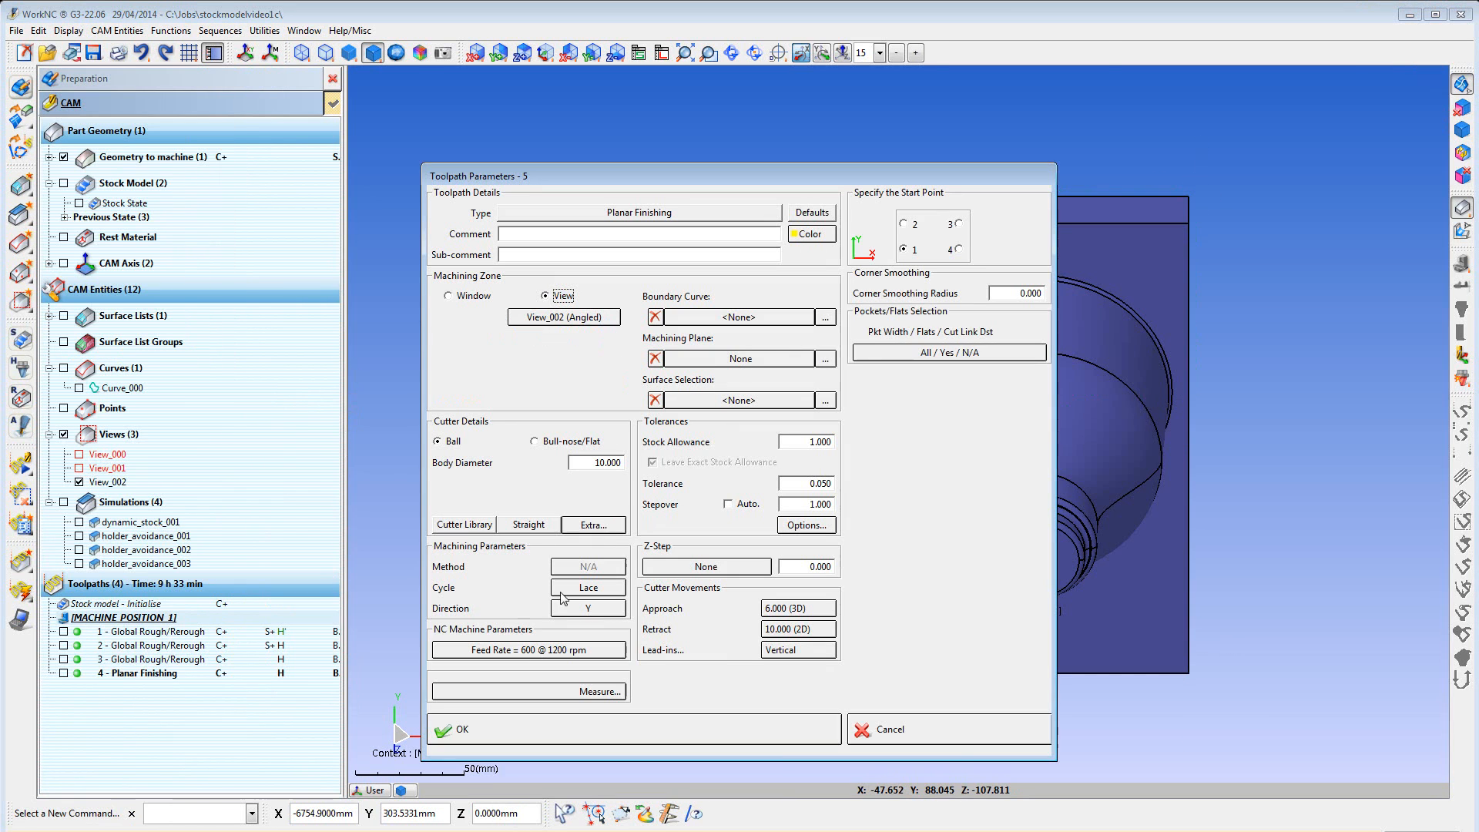
{"action": "left_click", "coordinate": [461, 729]}
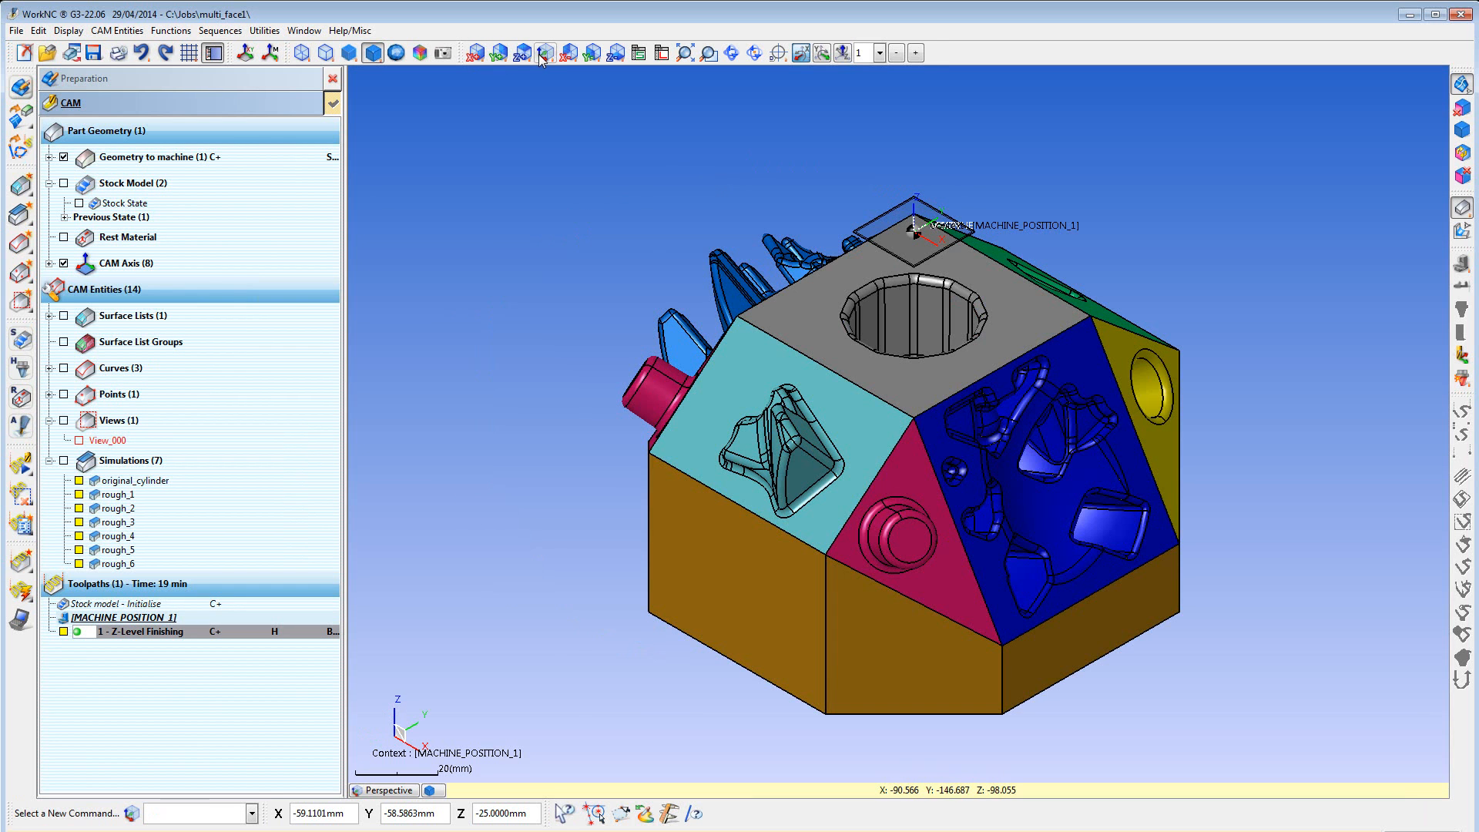
Create View_001 from the selected blue angled face of the multi-face part
{"action": "left_click", "coordinate": [519, 52]}
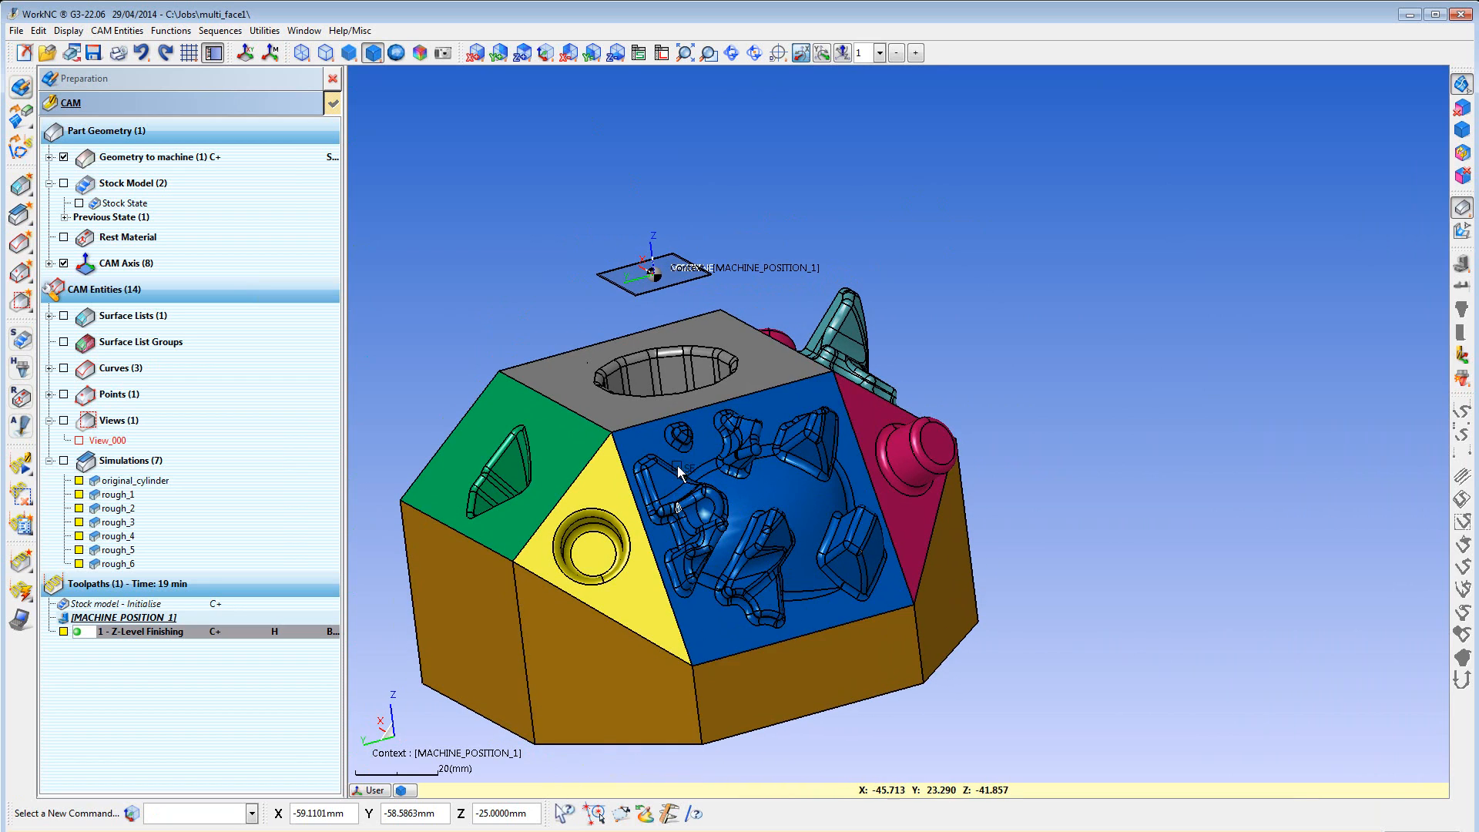
{"action": "mouse_move", "coordinate": [714, 623]}
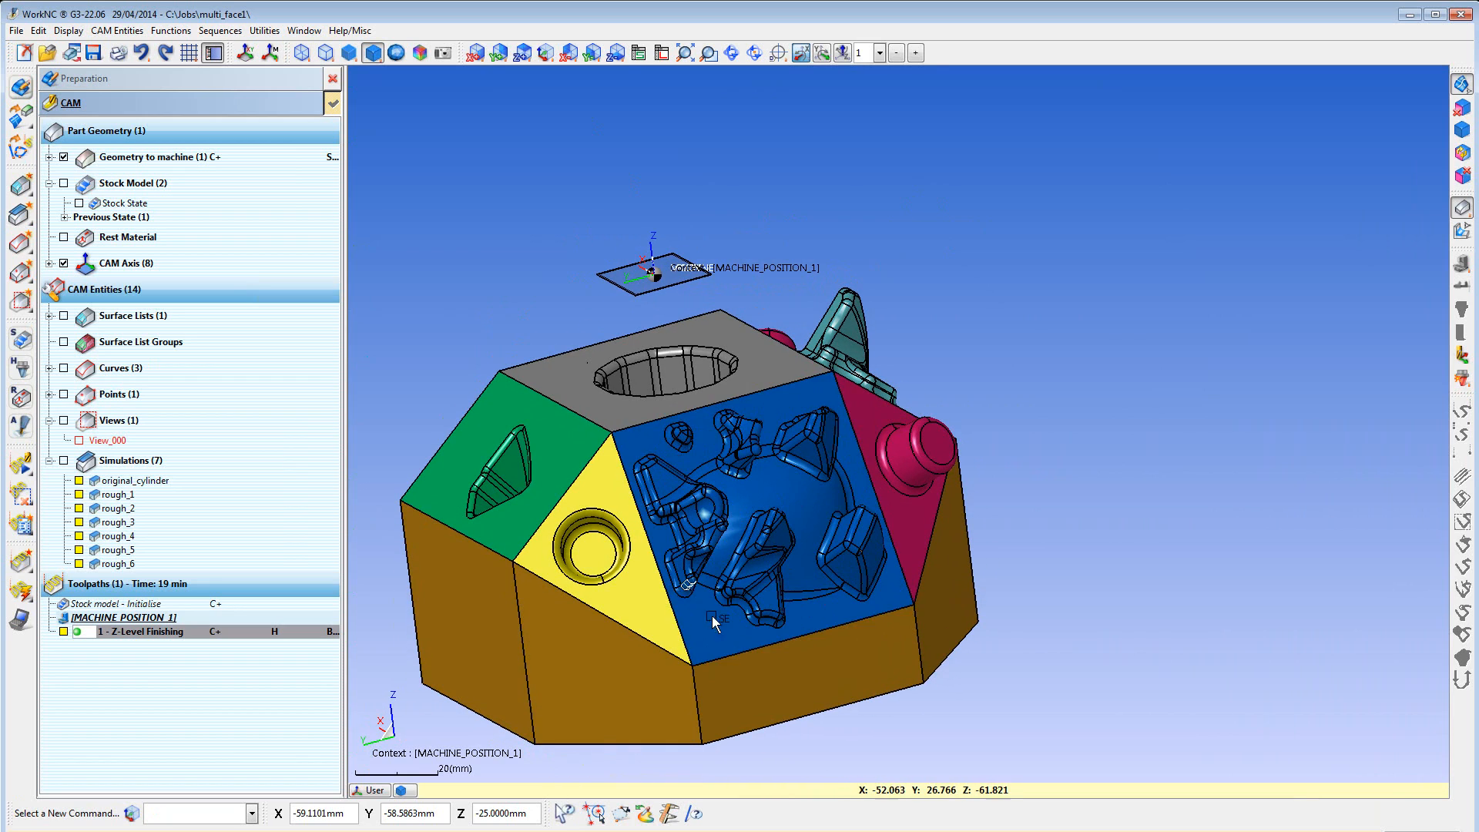
{"action": "right_click", "coordinate": [713, 623]}
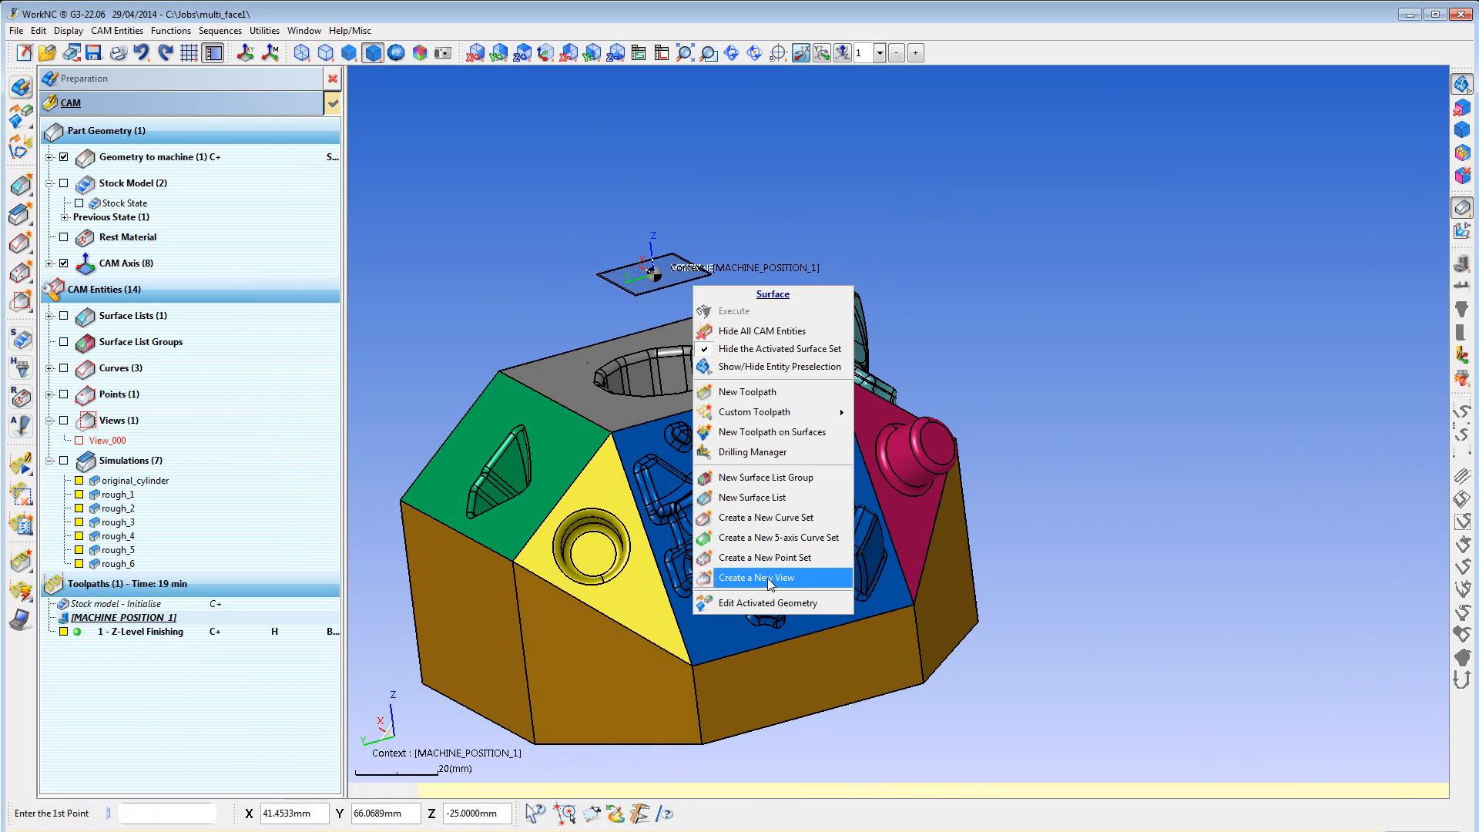
{"action": "left_click", "coordinate": [758, 578]}
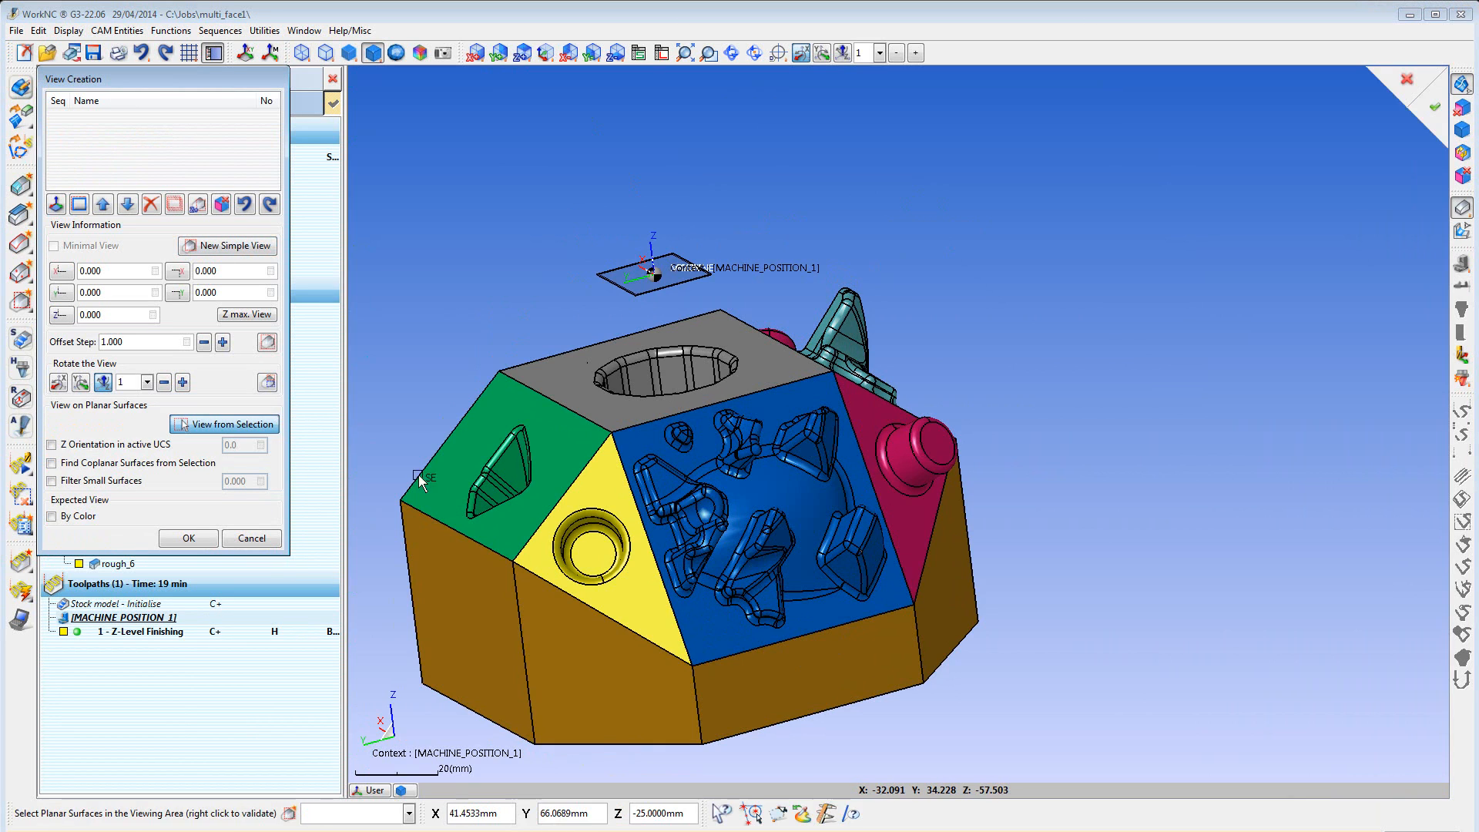
{"action": "left_click", "coordinate": [746, 499]}
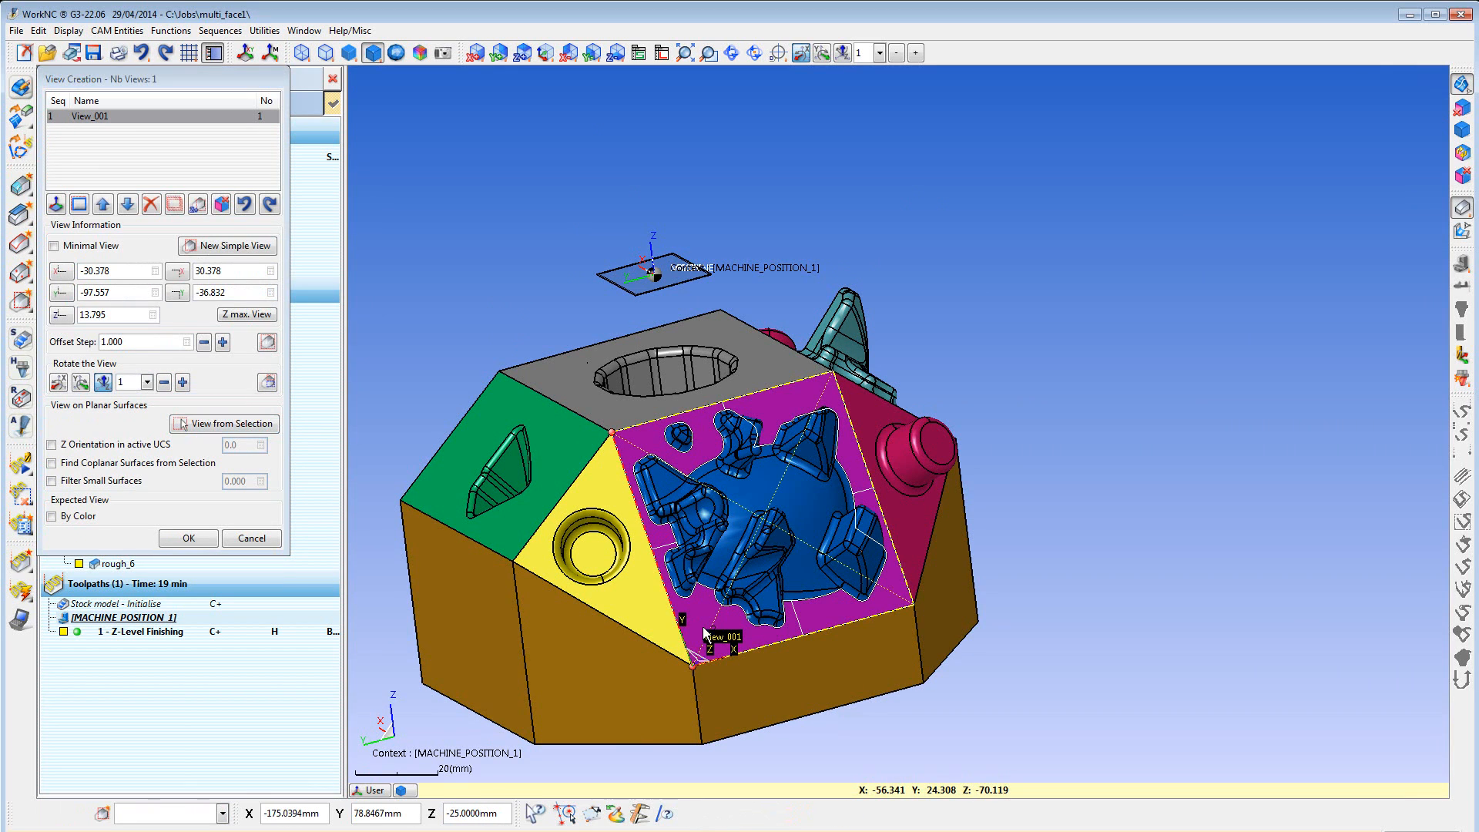
{"action": "left_click", "coordinate": [186, 538]}
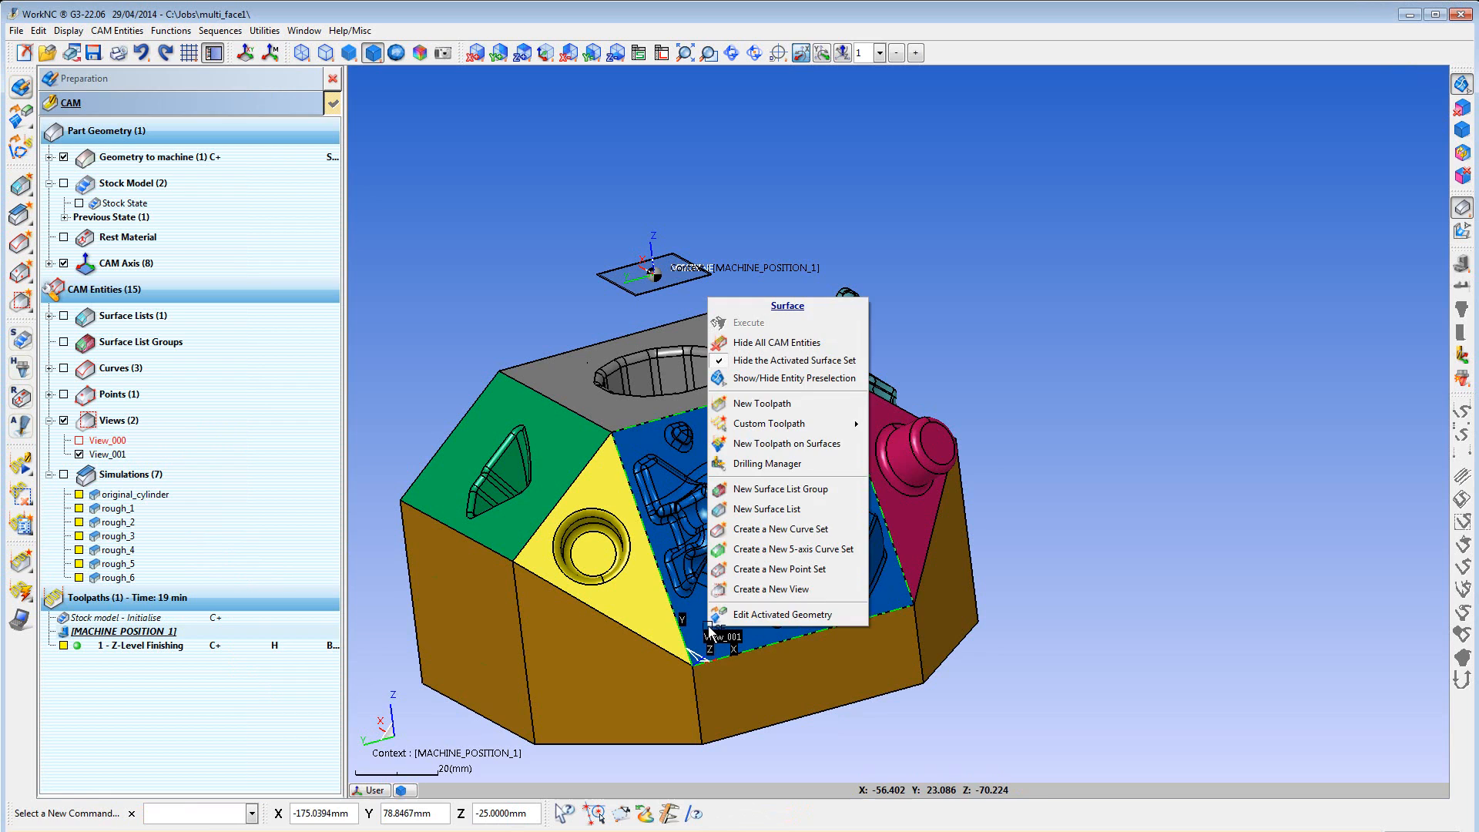
Add a Z-Level Finishing toolpath with the SECO 12345 ball cutter machining within View_001
{"action": "left_click", "coordinate": [761, 402]}
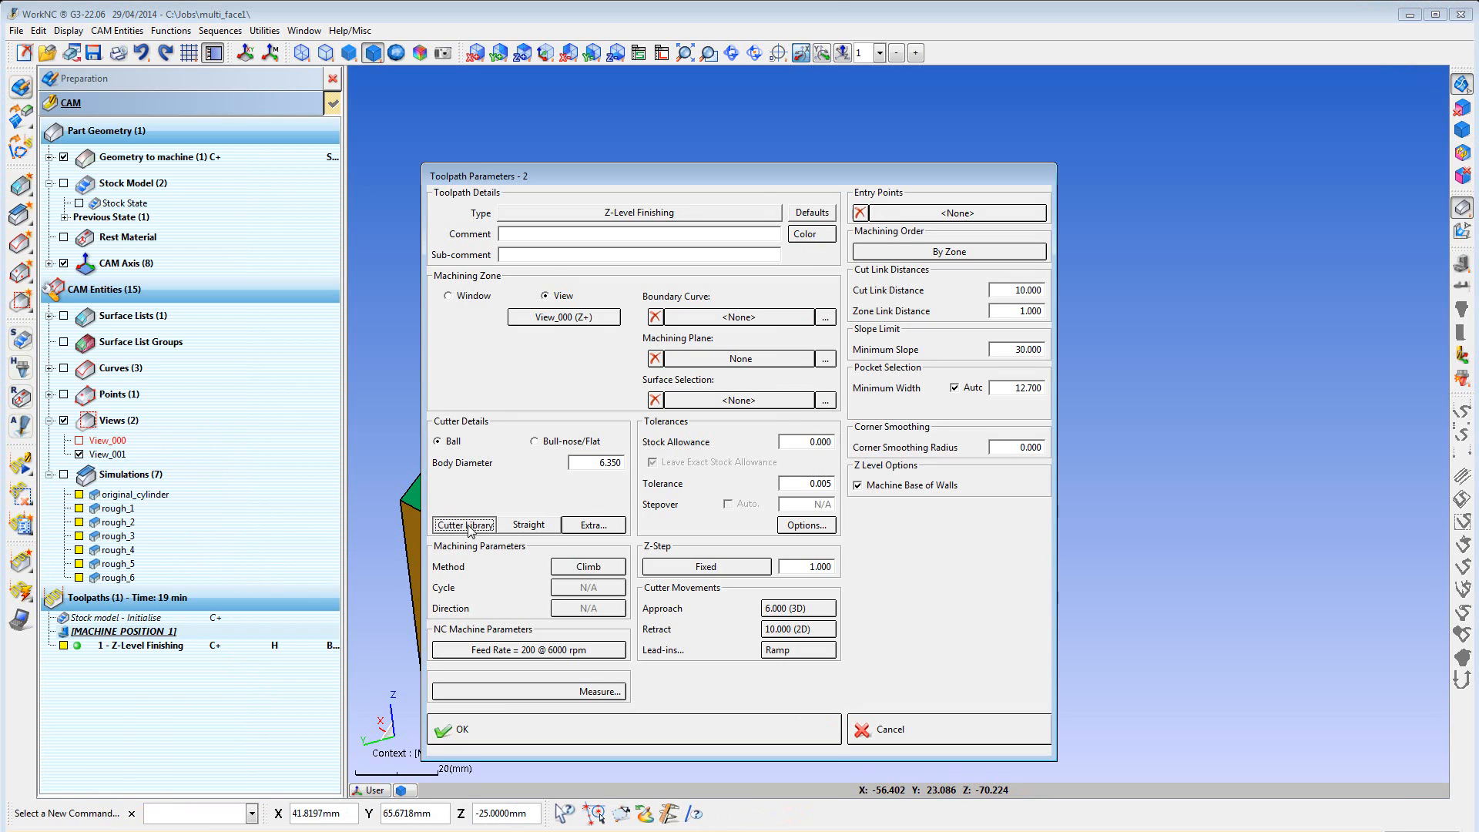
{"action": "left_click", "coordinate": [463, 524]}
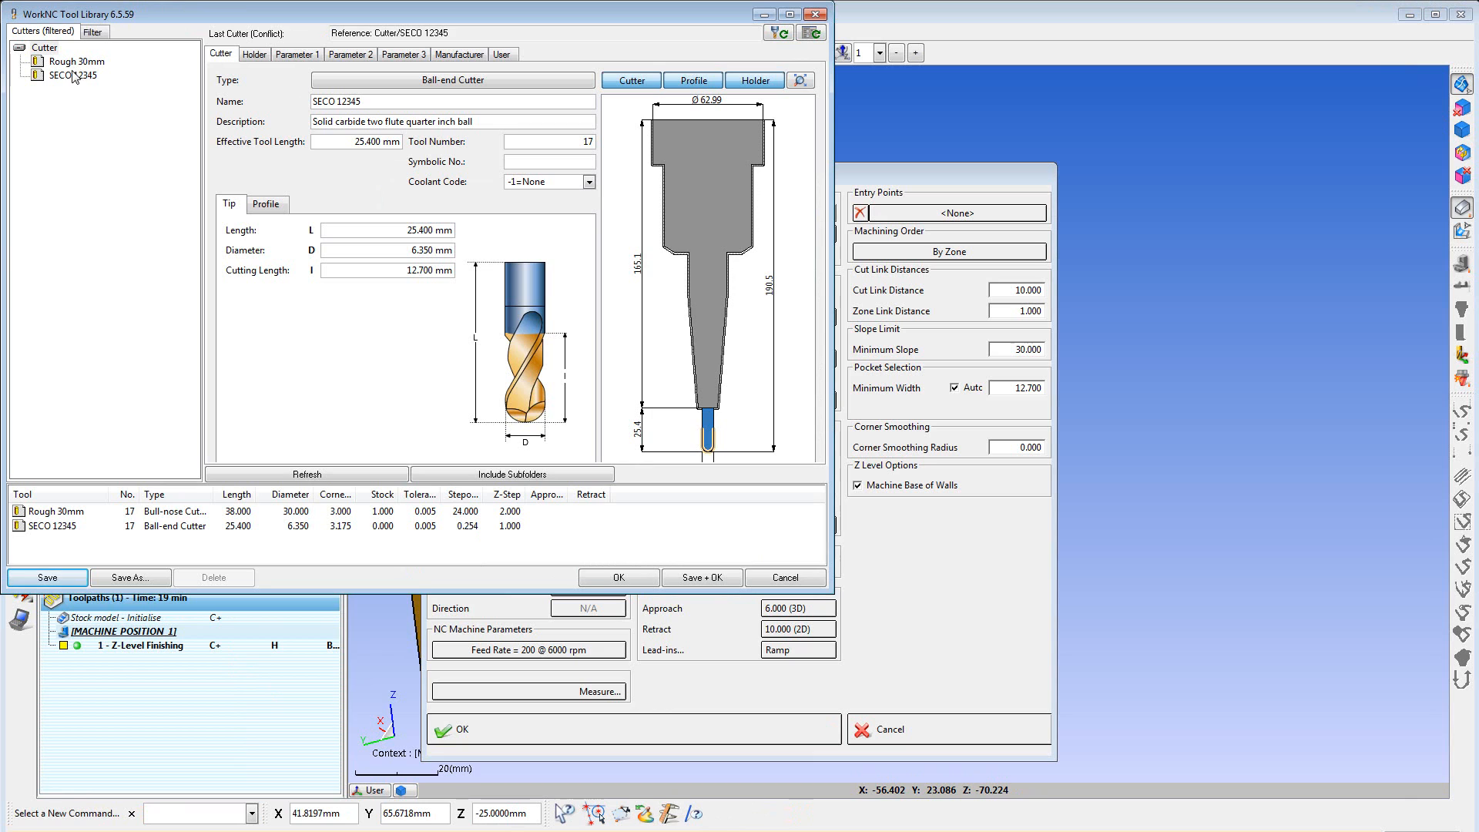
{"action": "left_click", "coordinate": [618, 578]}
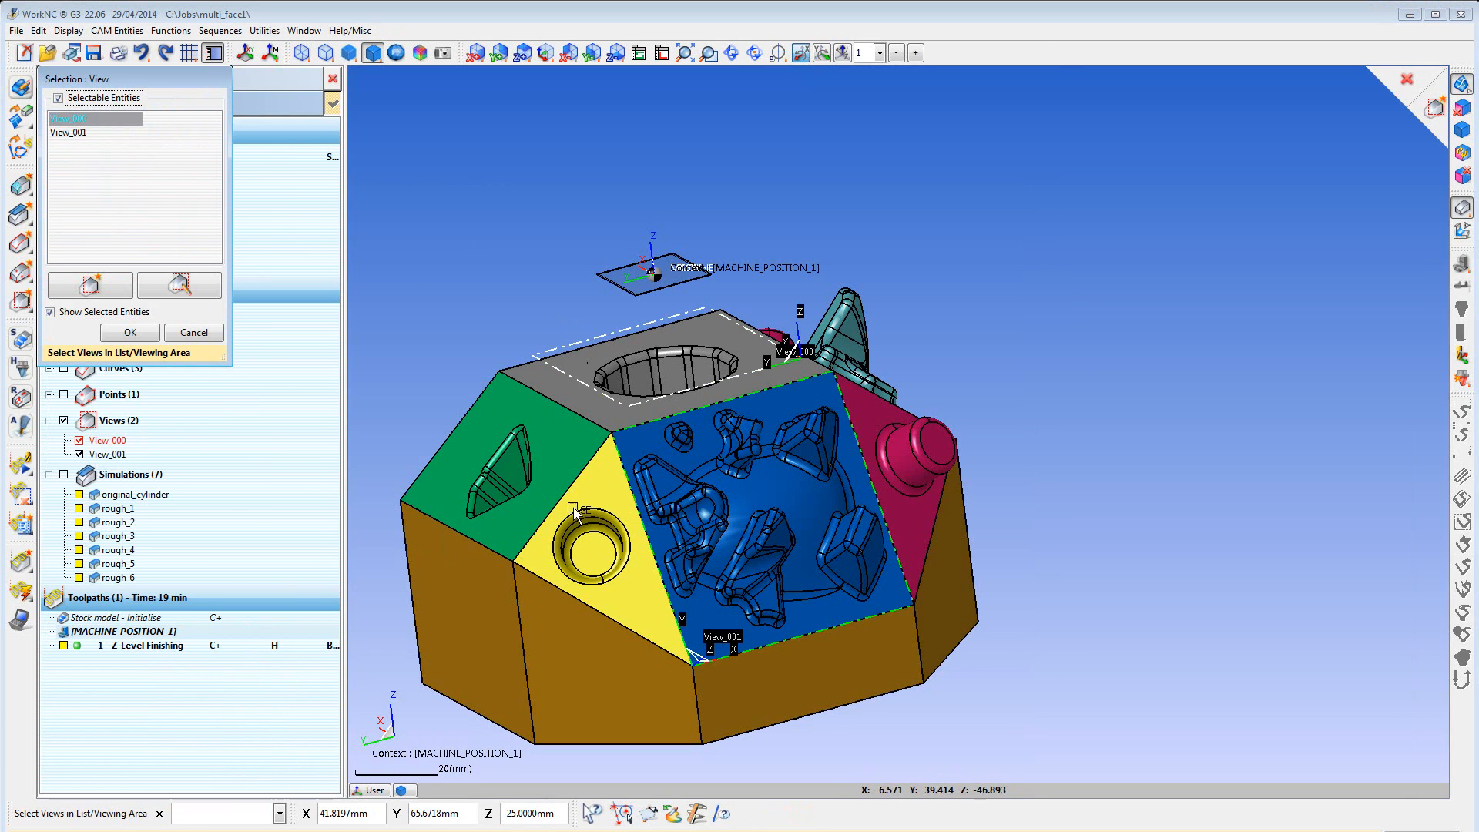
{"action": "left_click", "coordinate": [129, 333]}
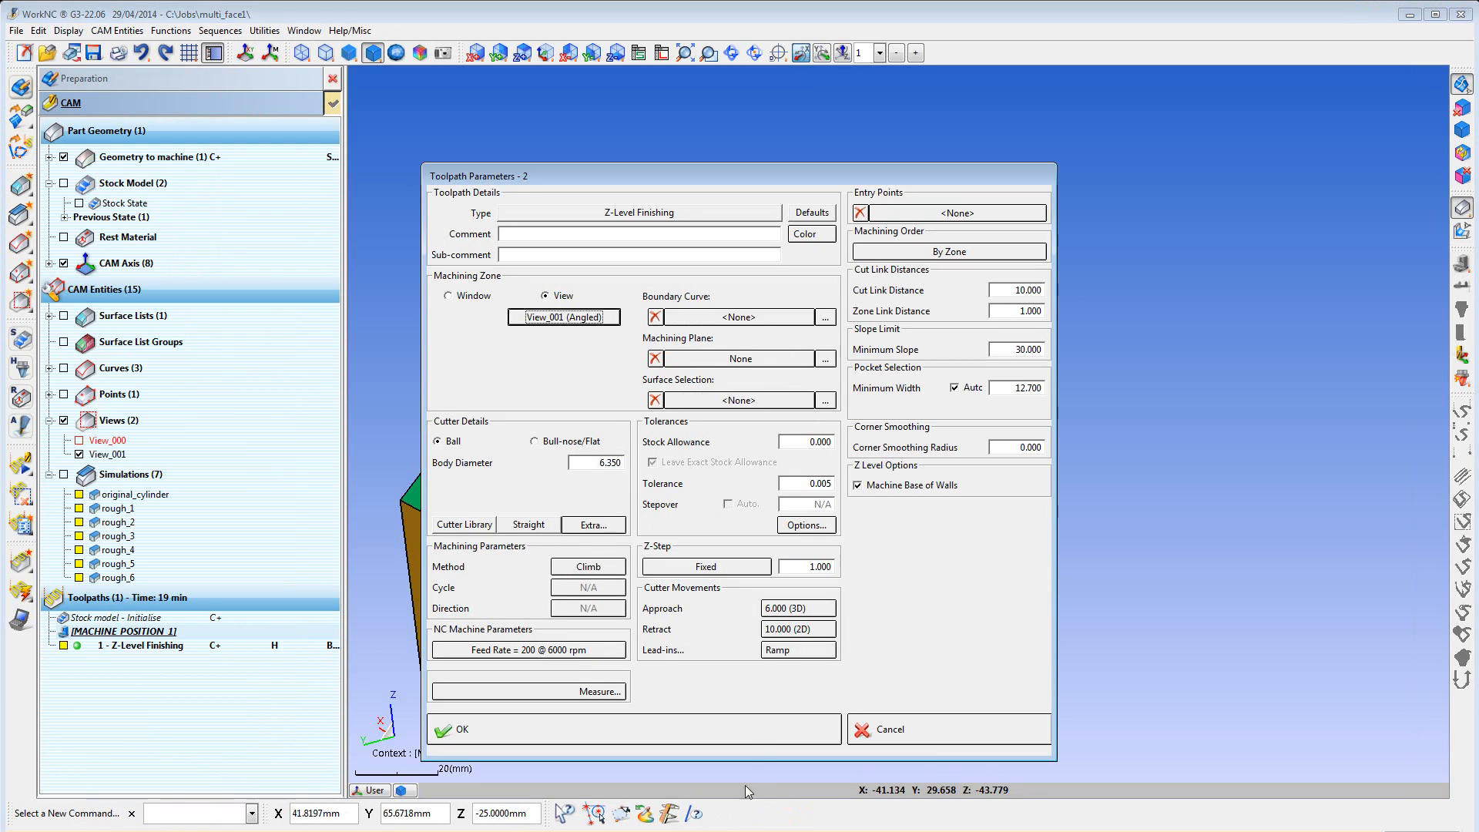
{"action": "left_click", "coordinate": [459, 729]}
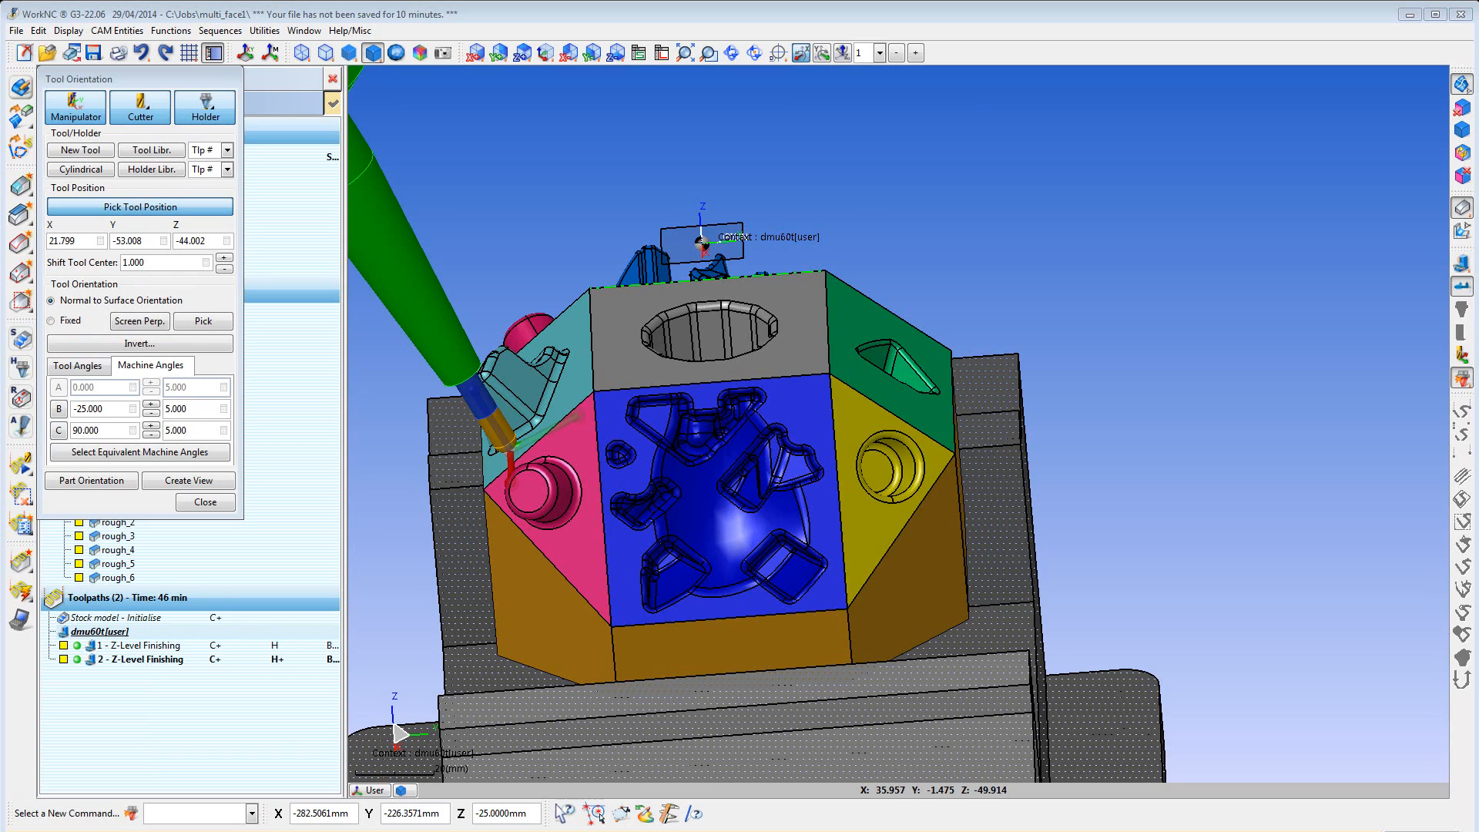
{"action": "mouse_move", "coordinate": [1280, 422]}
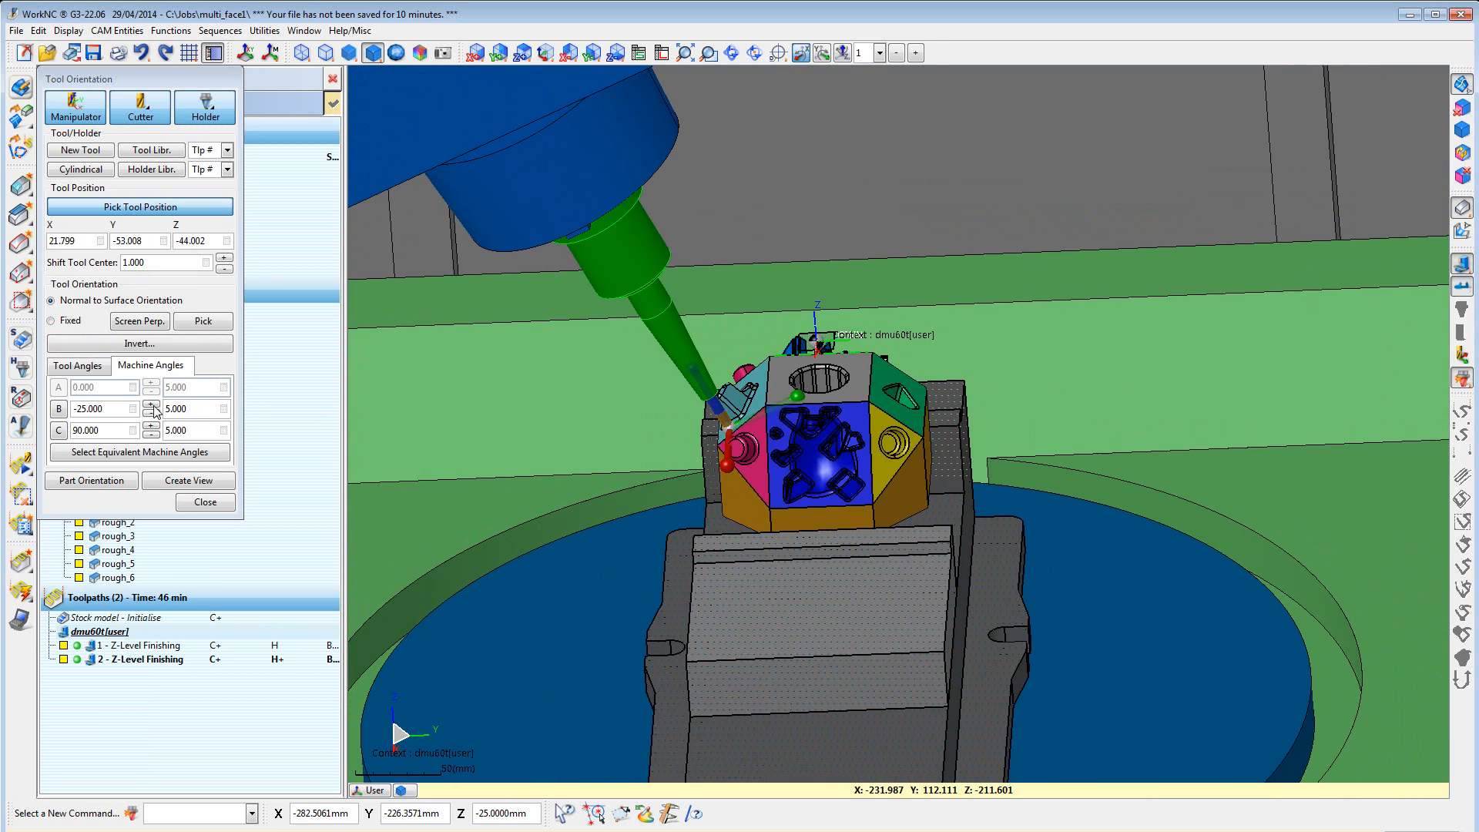
{"action": "left_click", "coordinate": [152, 404]}
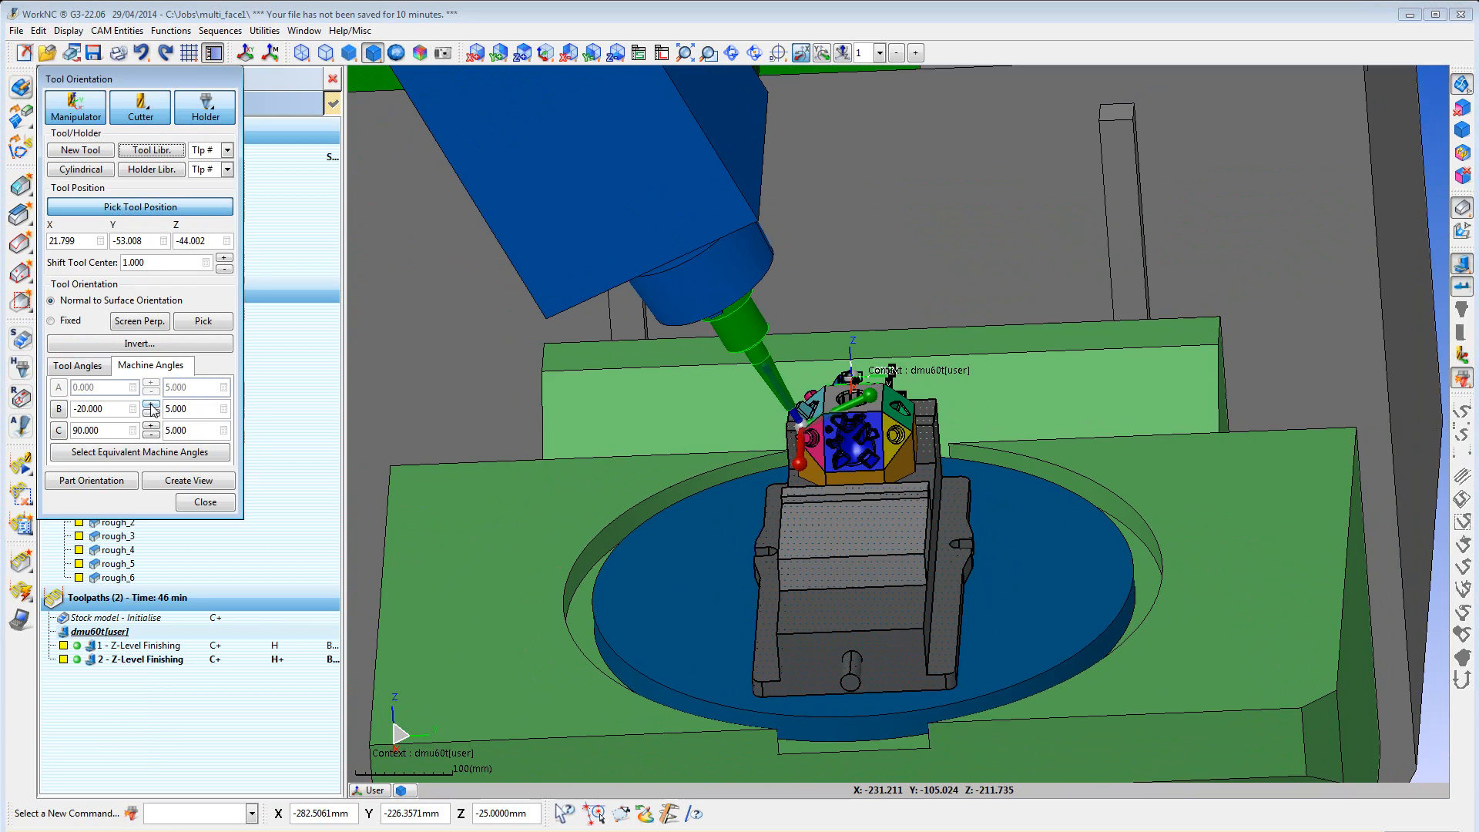
{"action": "left_click", "coordinate": [153, 405]}
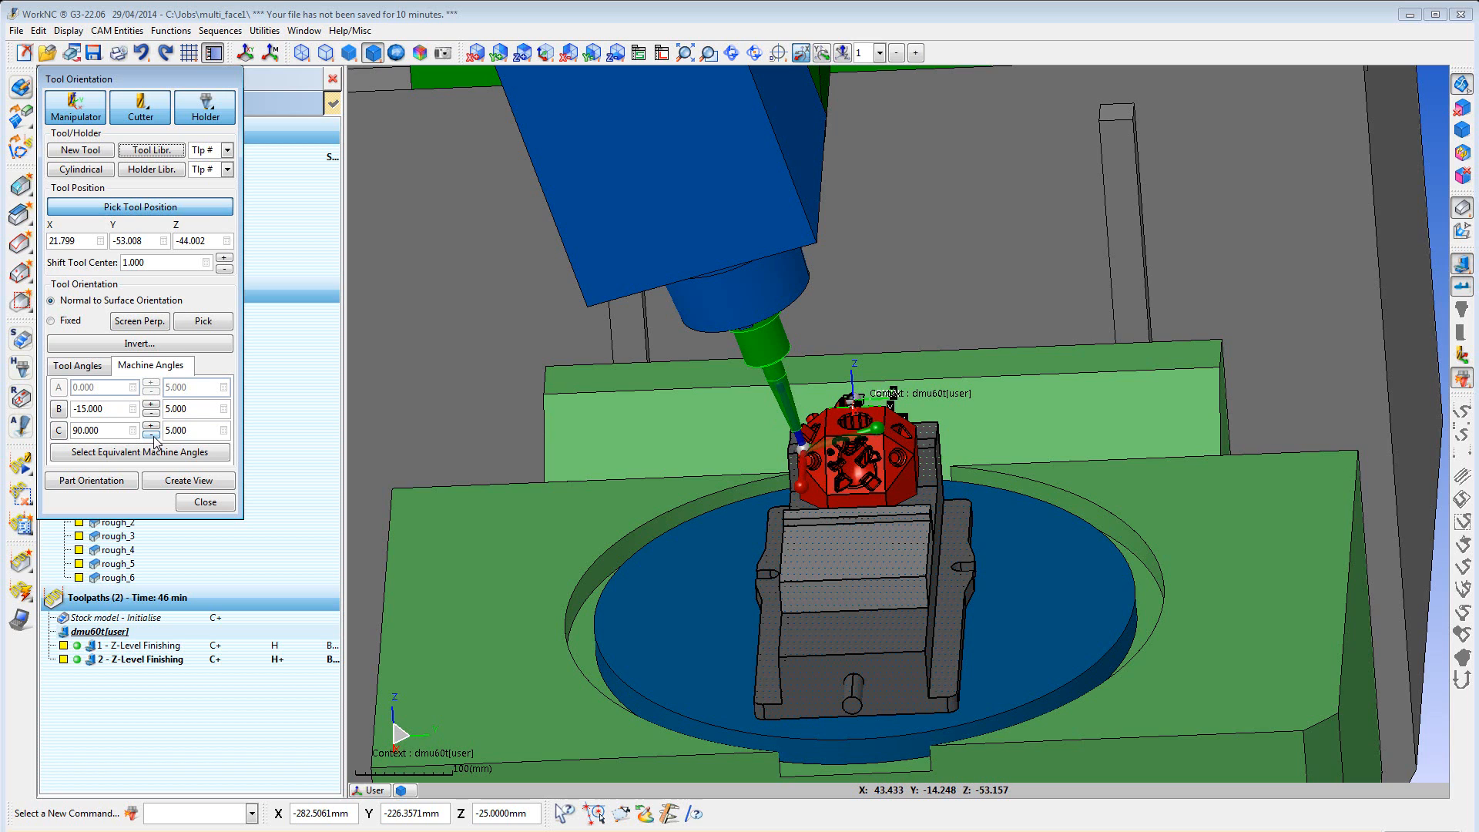
{"action": "left_click", "coordinate": [151, 413]}
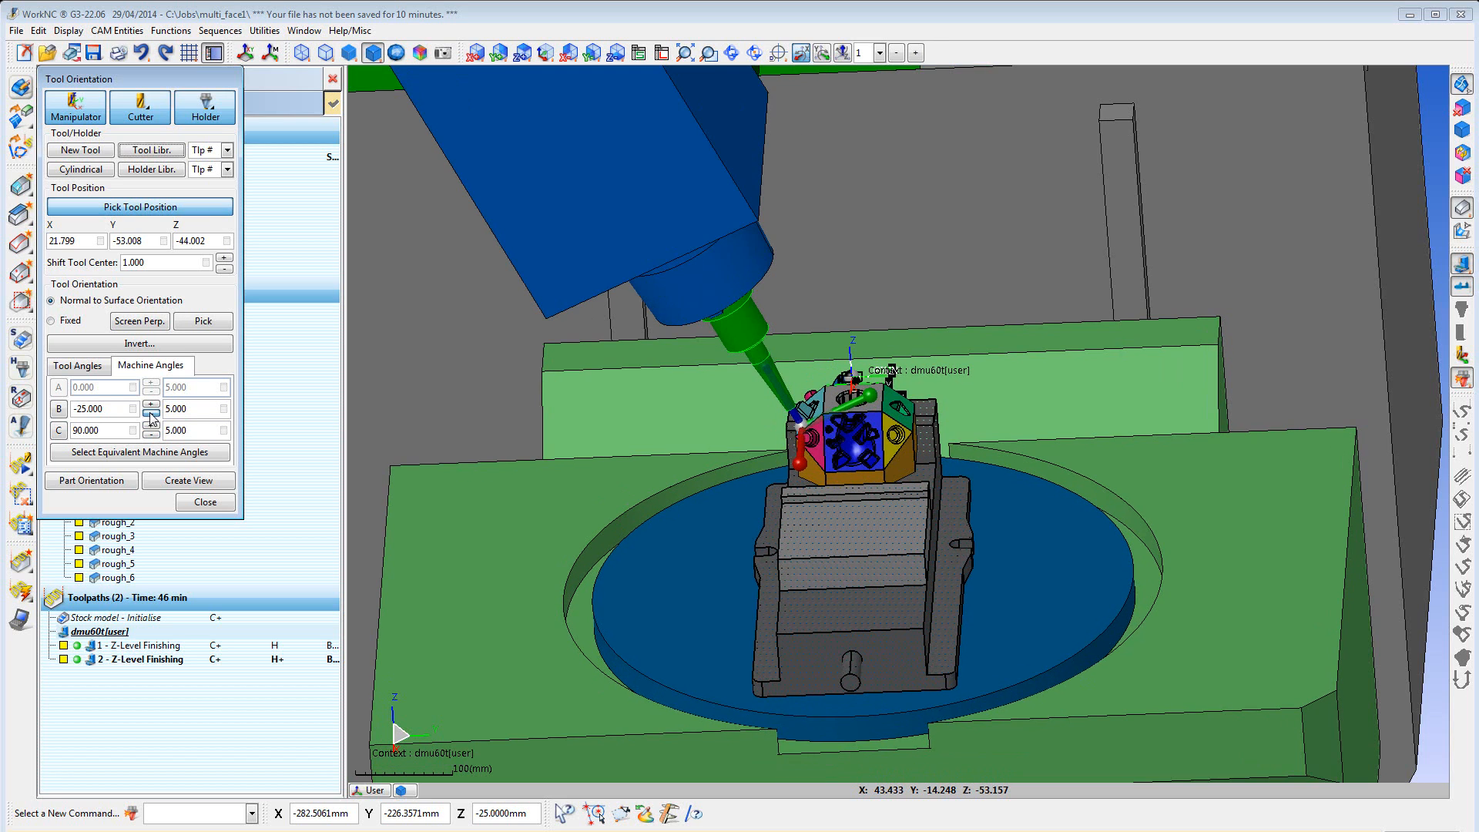
{"action": "left_click", "coordinate": [150, 413]}
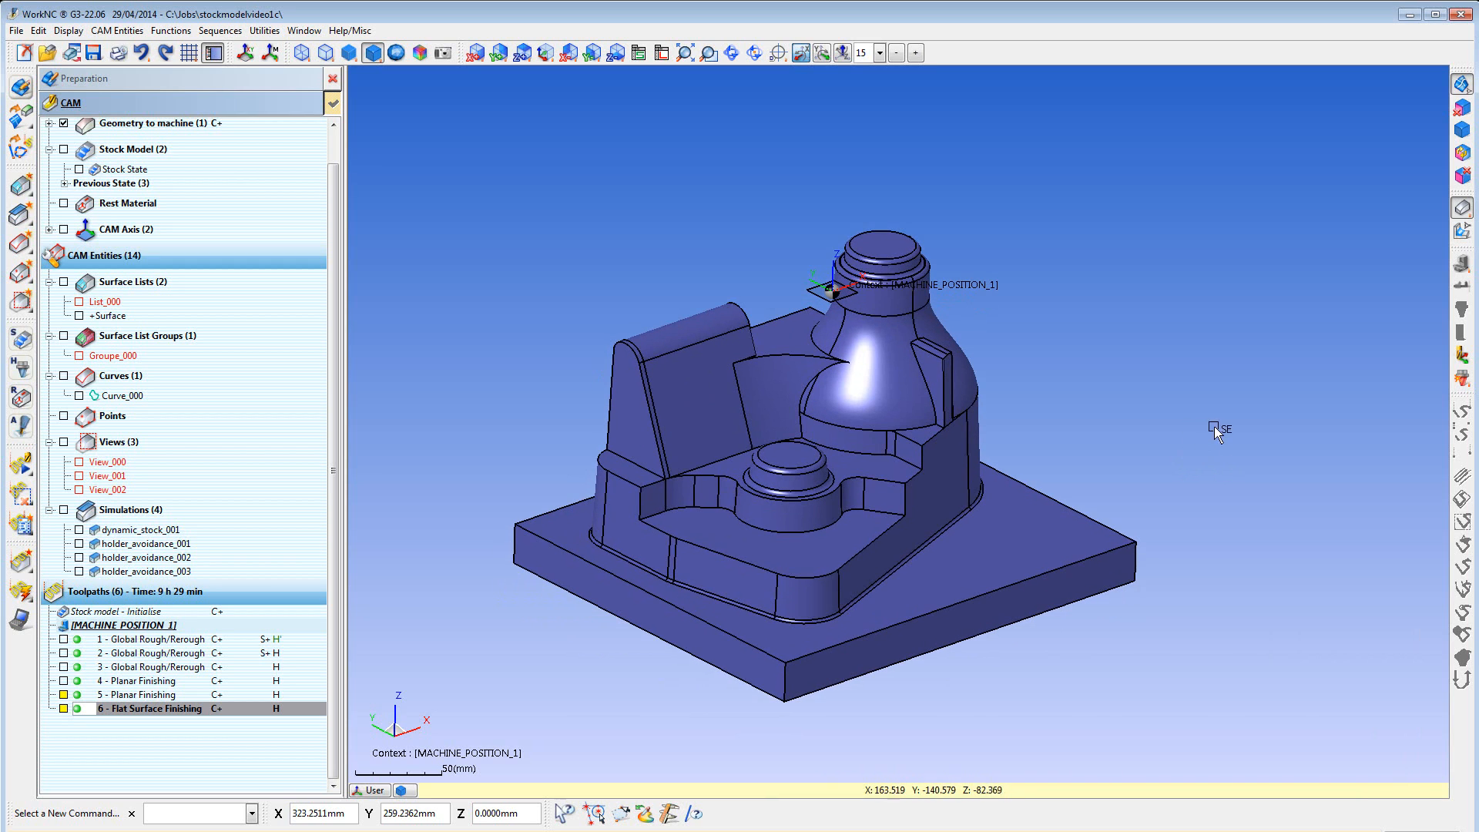
{"action": "mouse_move", "coordinate": [276, 556]}
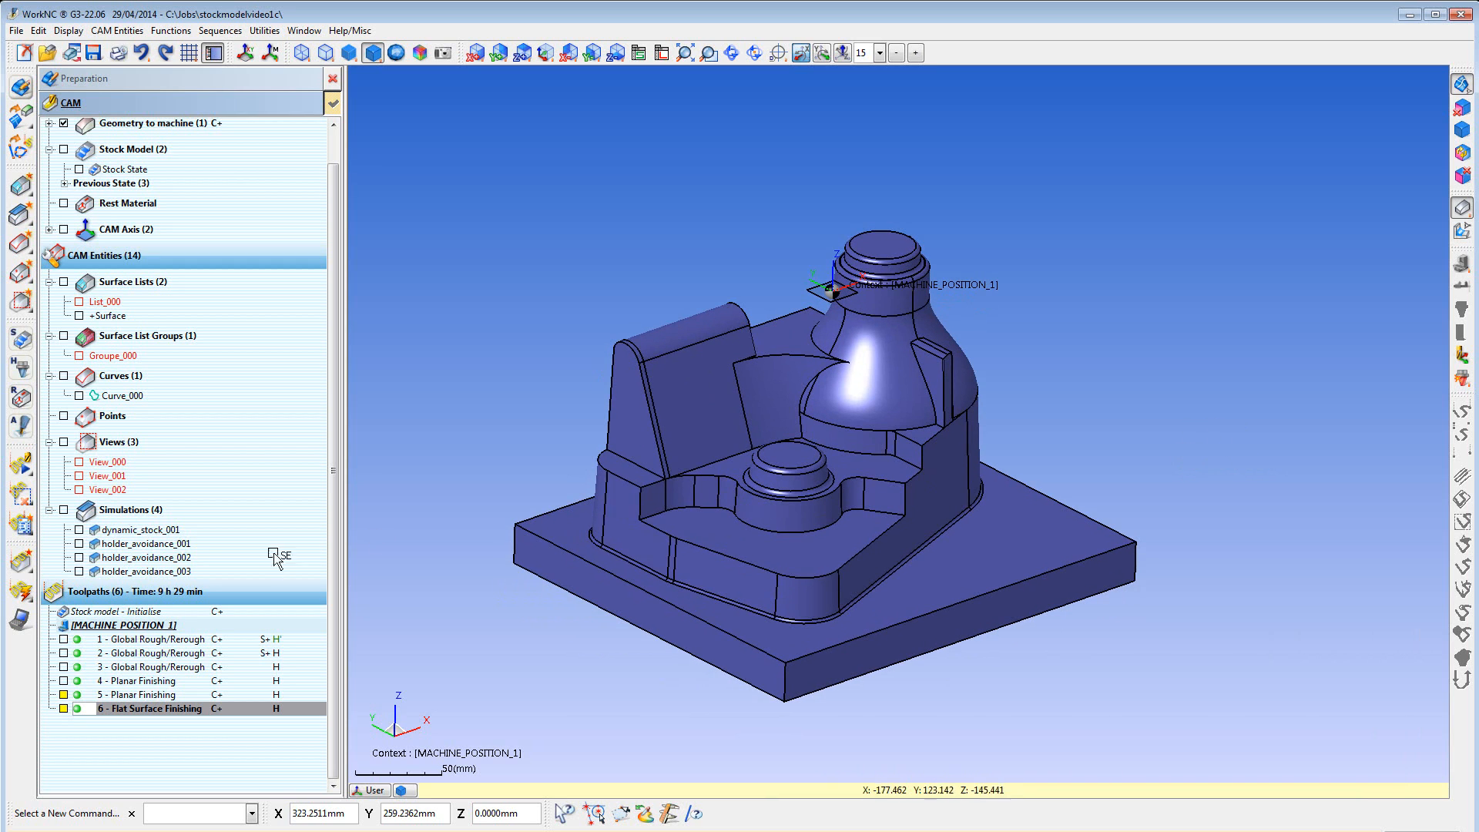
Run Multiple Flat Surface Machining from toolpath 6 to generate toolpaths for all flat faces
{"action": "left_click", "coordinate": [62, 709]}
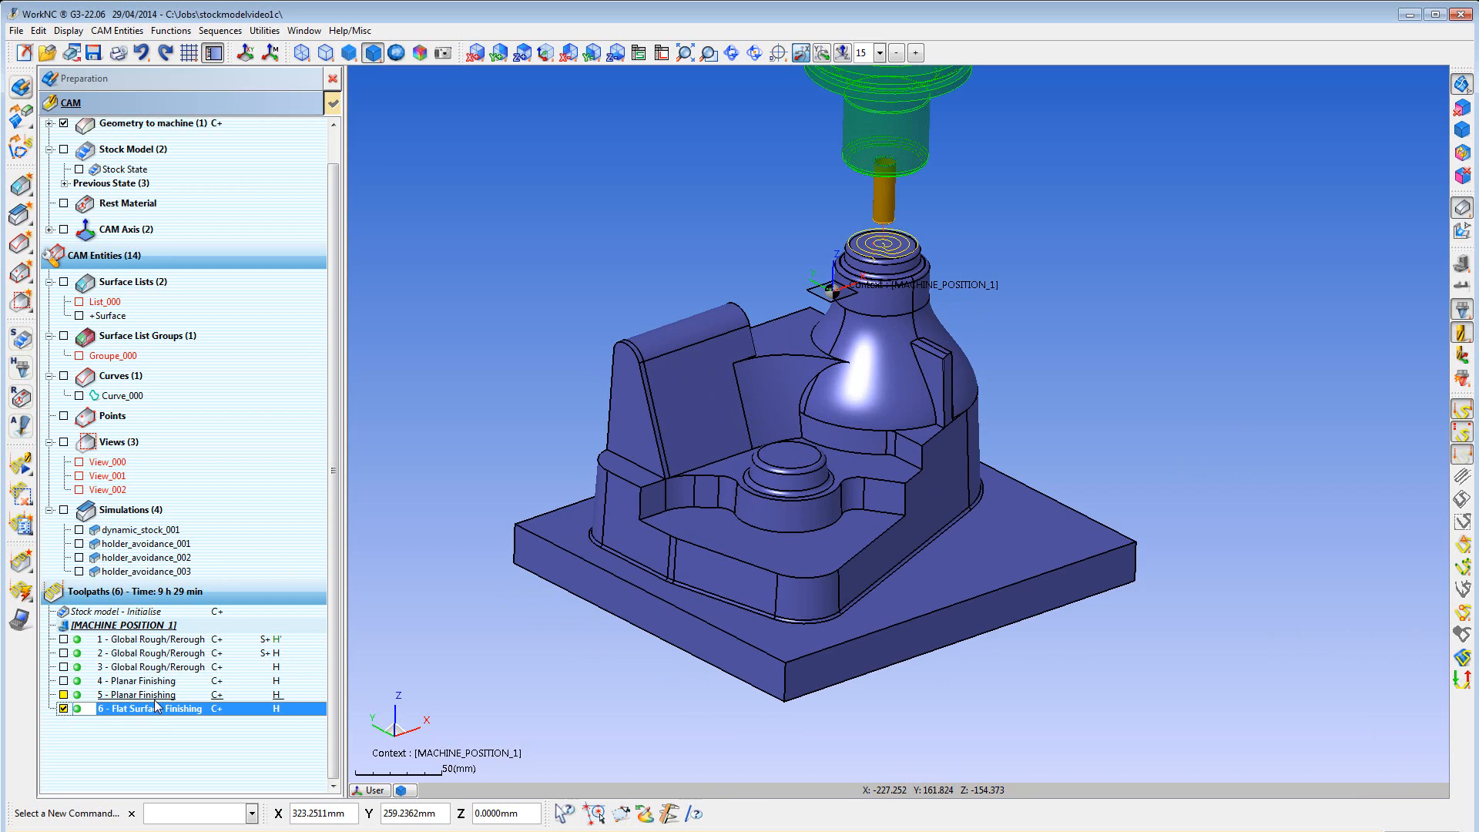
{"action": "mouse_move", "coordinate": [151, 709]}
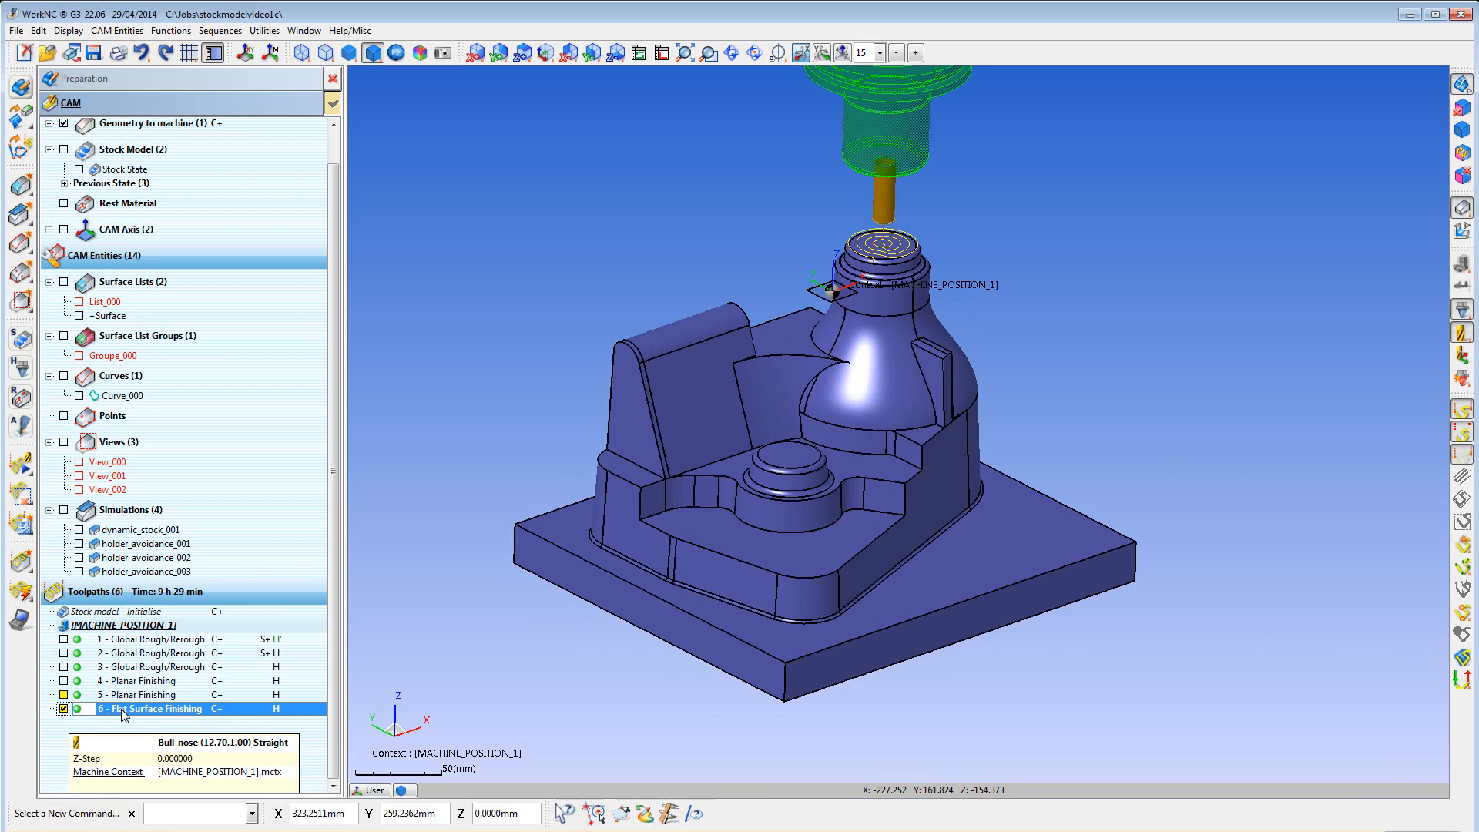
{"action": "right_click", "coordinate": [156, 709]}
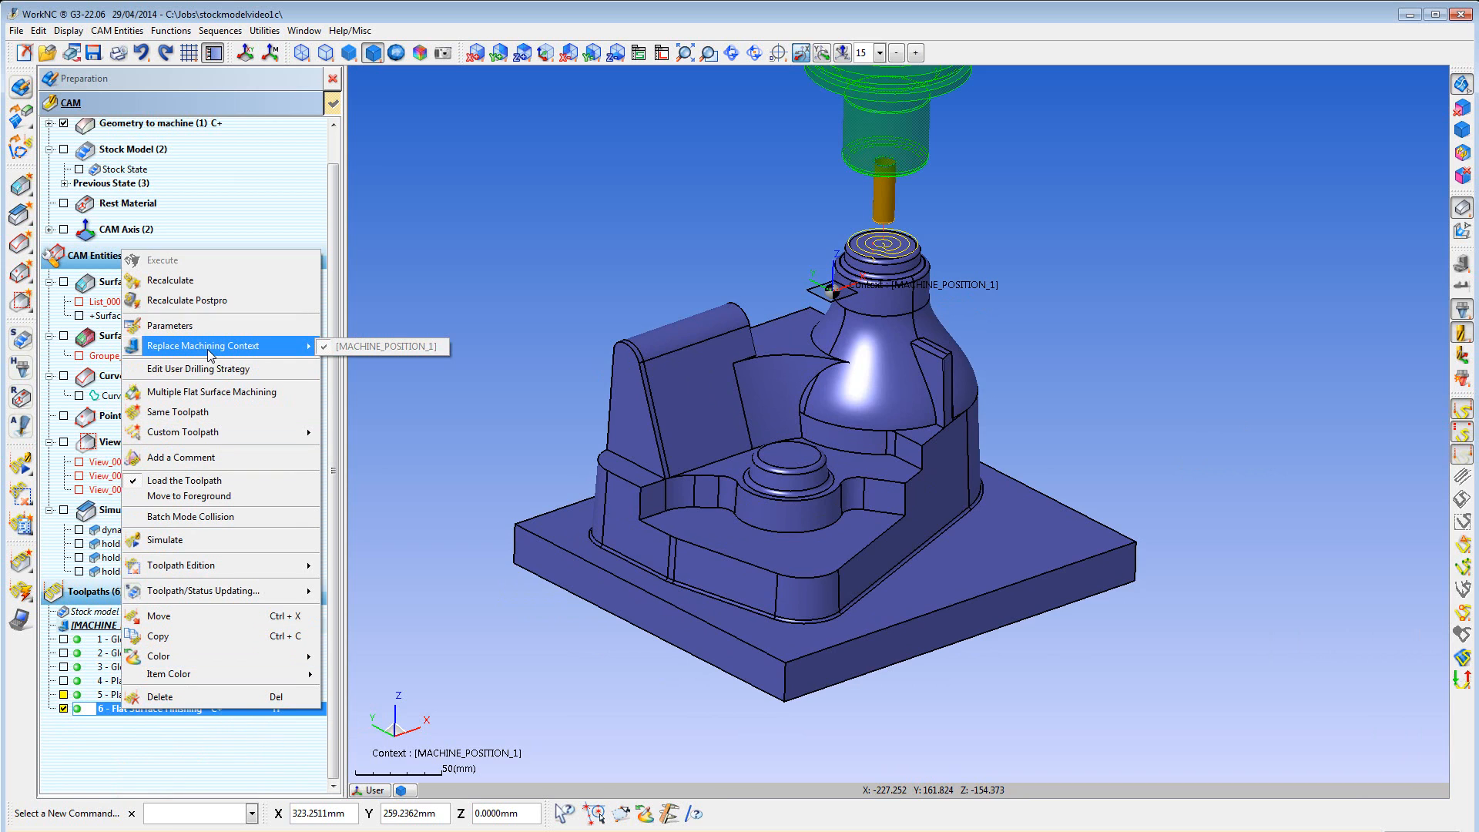
{"action": "left_click", "coordinate": [213, 391]}
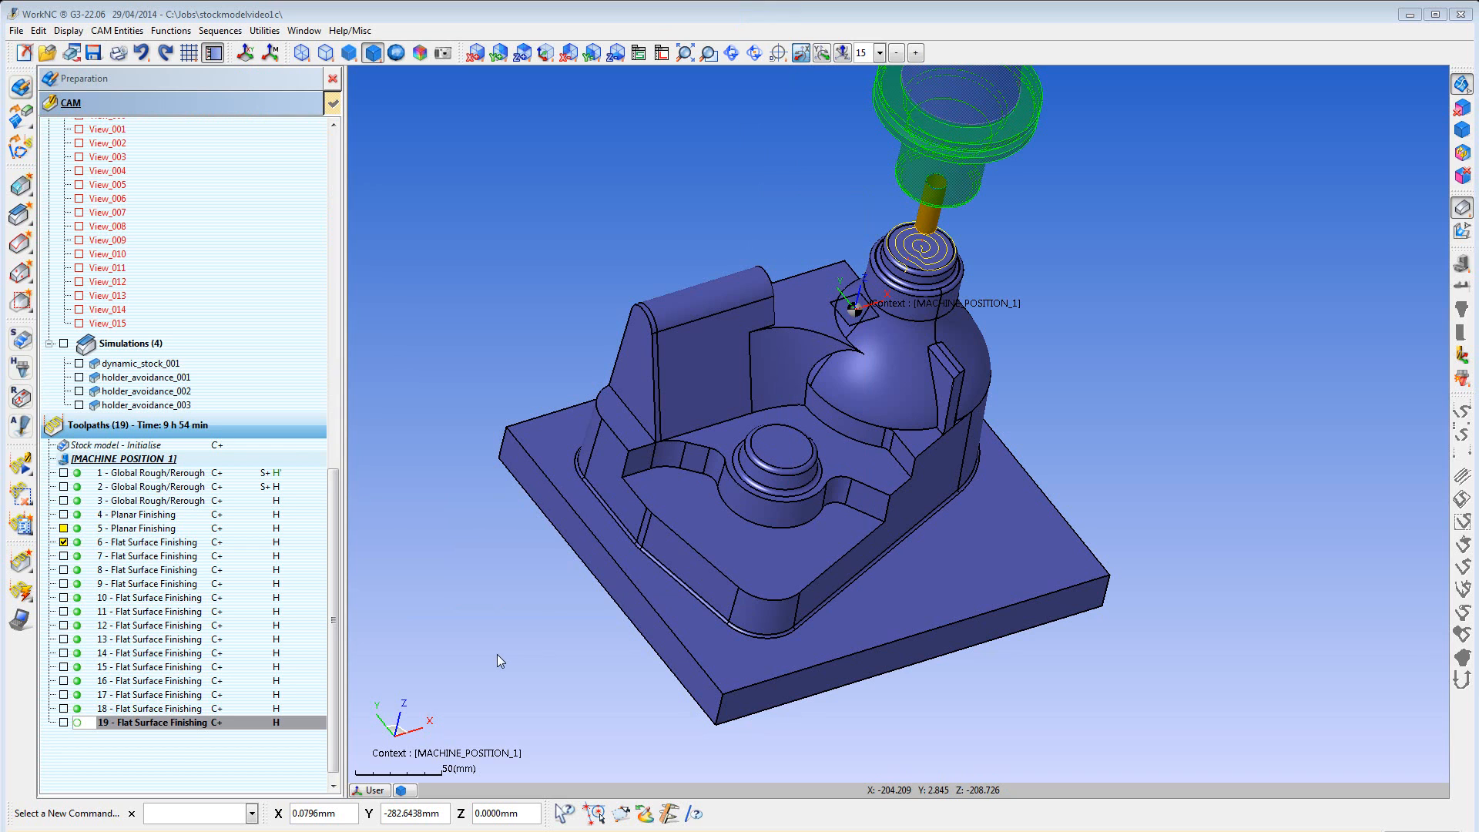
Display Flat Surface Finishing toolpaths 18, 17, 16 and 14 in turn on their faces
{"action": "left_click", "coordinate": [151, 708]}
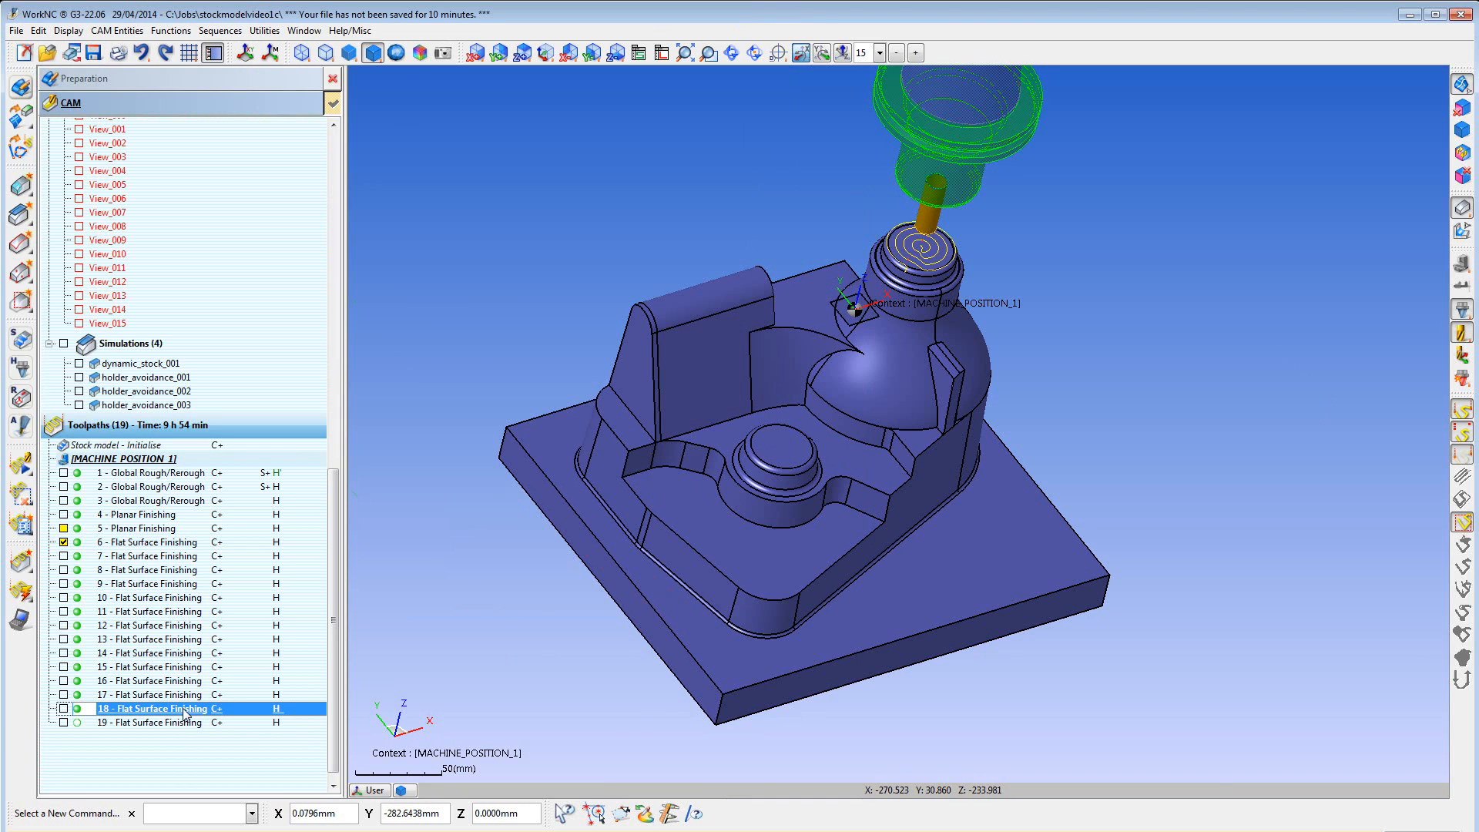
{"action": "left_click", "coordinate": [151, 695]}
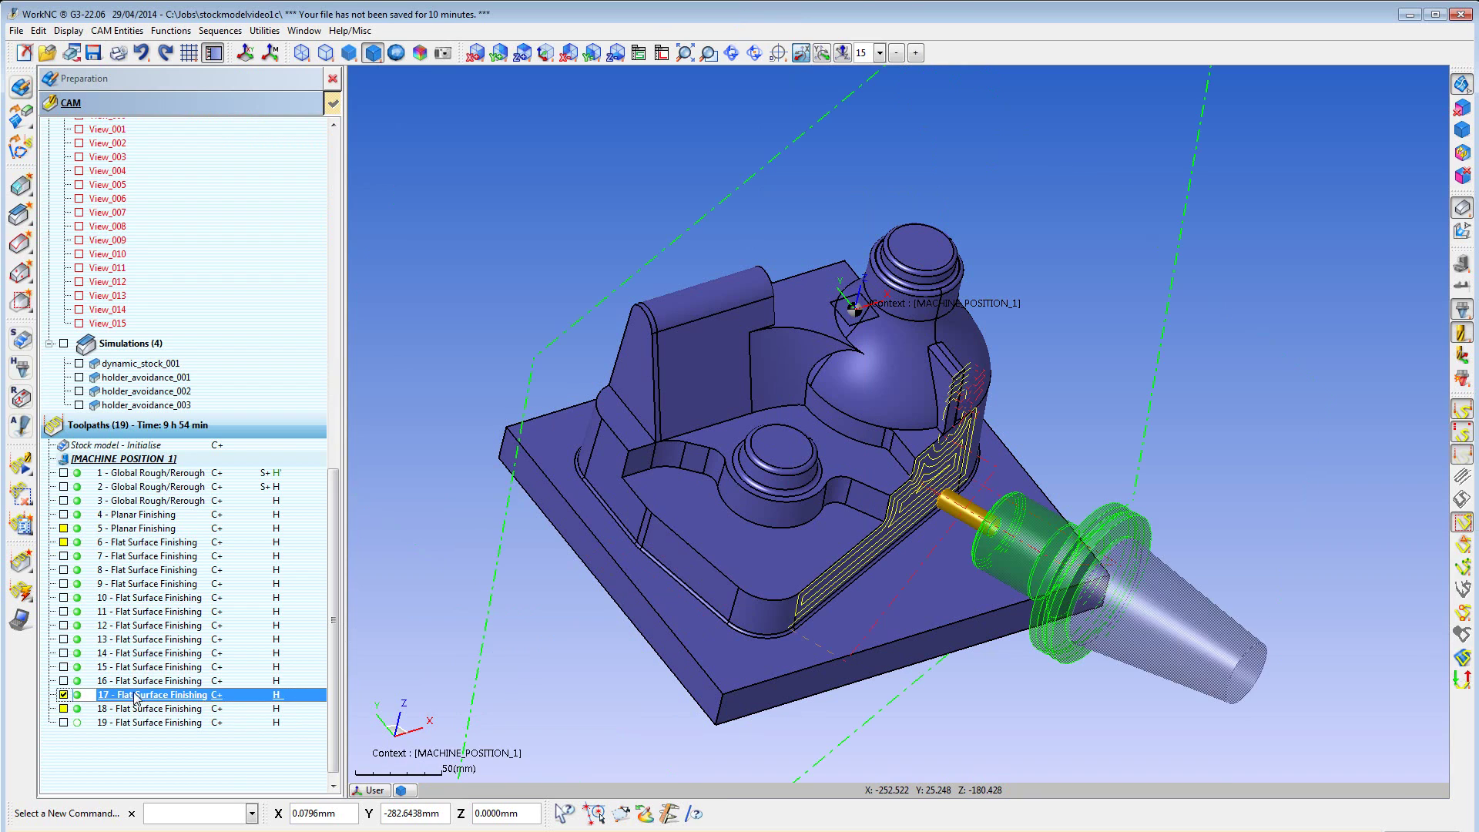
{"action": "left_click", "coordinate": [146, 679]}
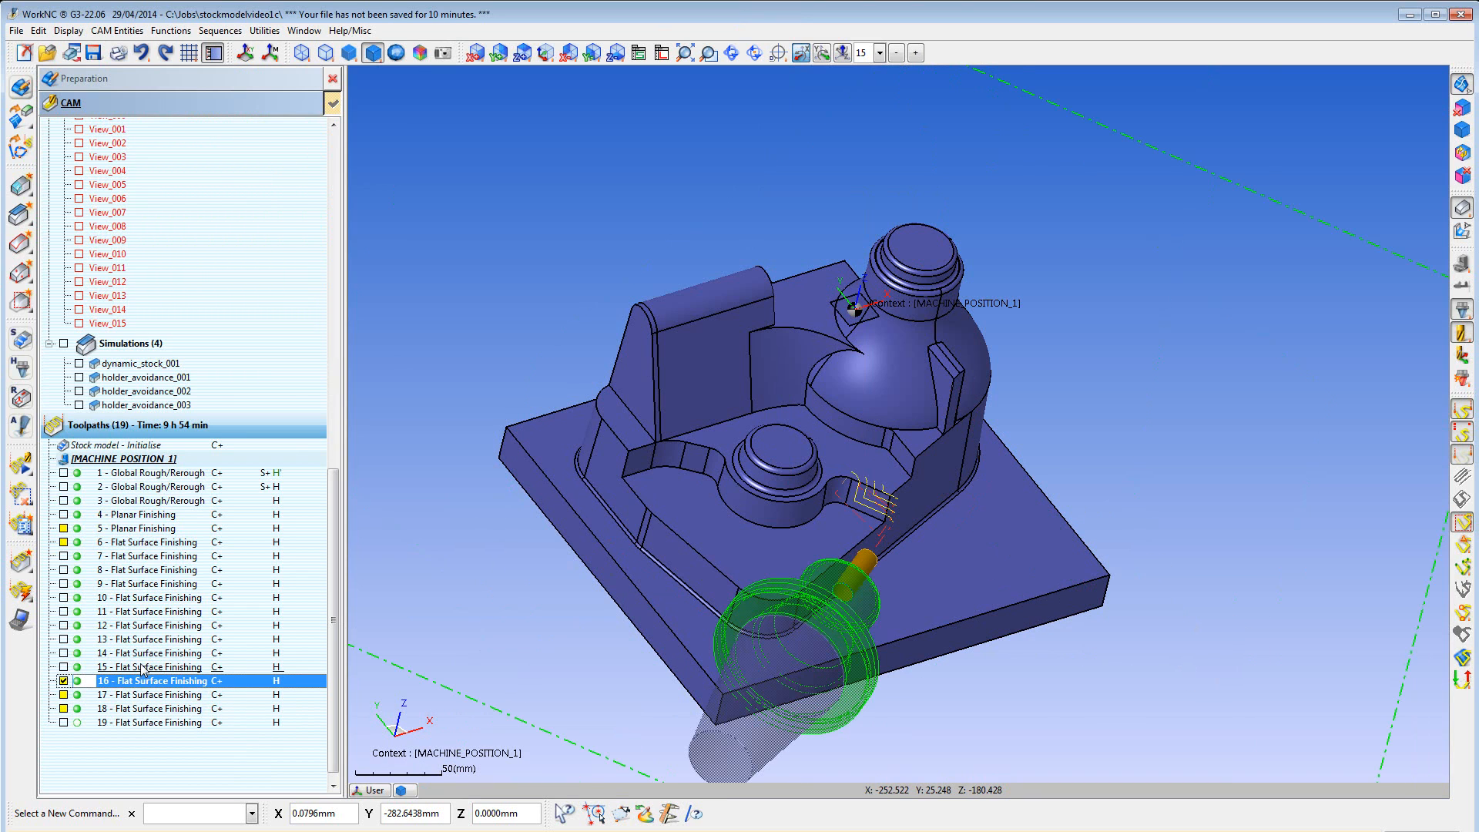
{"action": "left_click", "coordinate": [150, 653]}
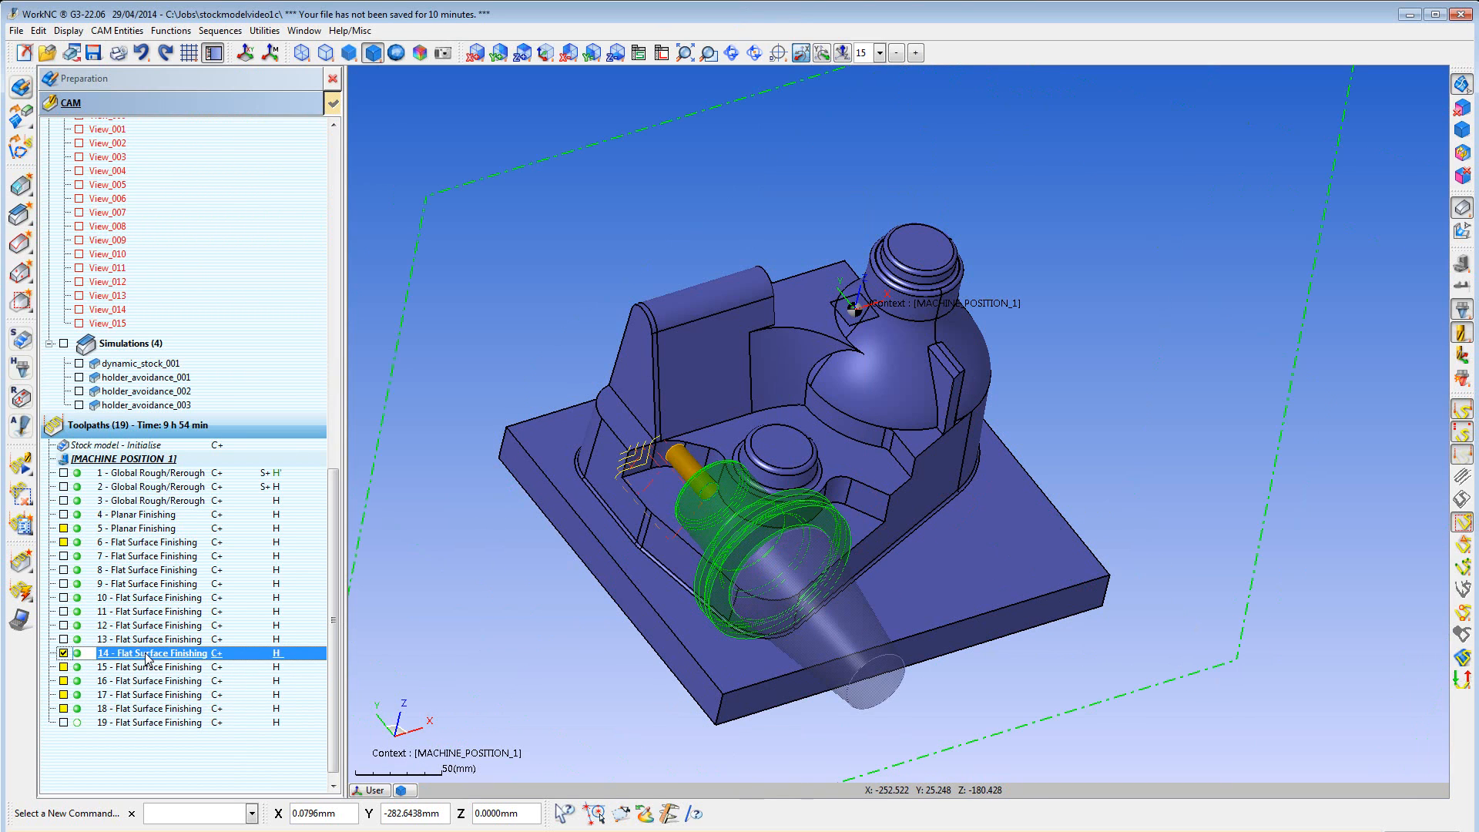
{"action": "mouse_move", "coordinate": [152, 653]}
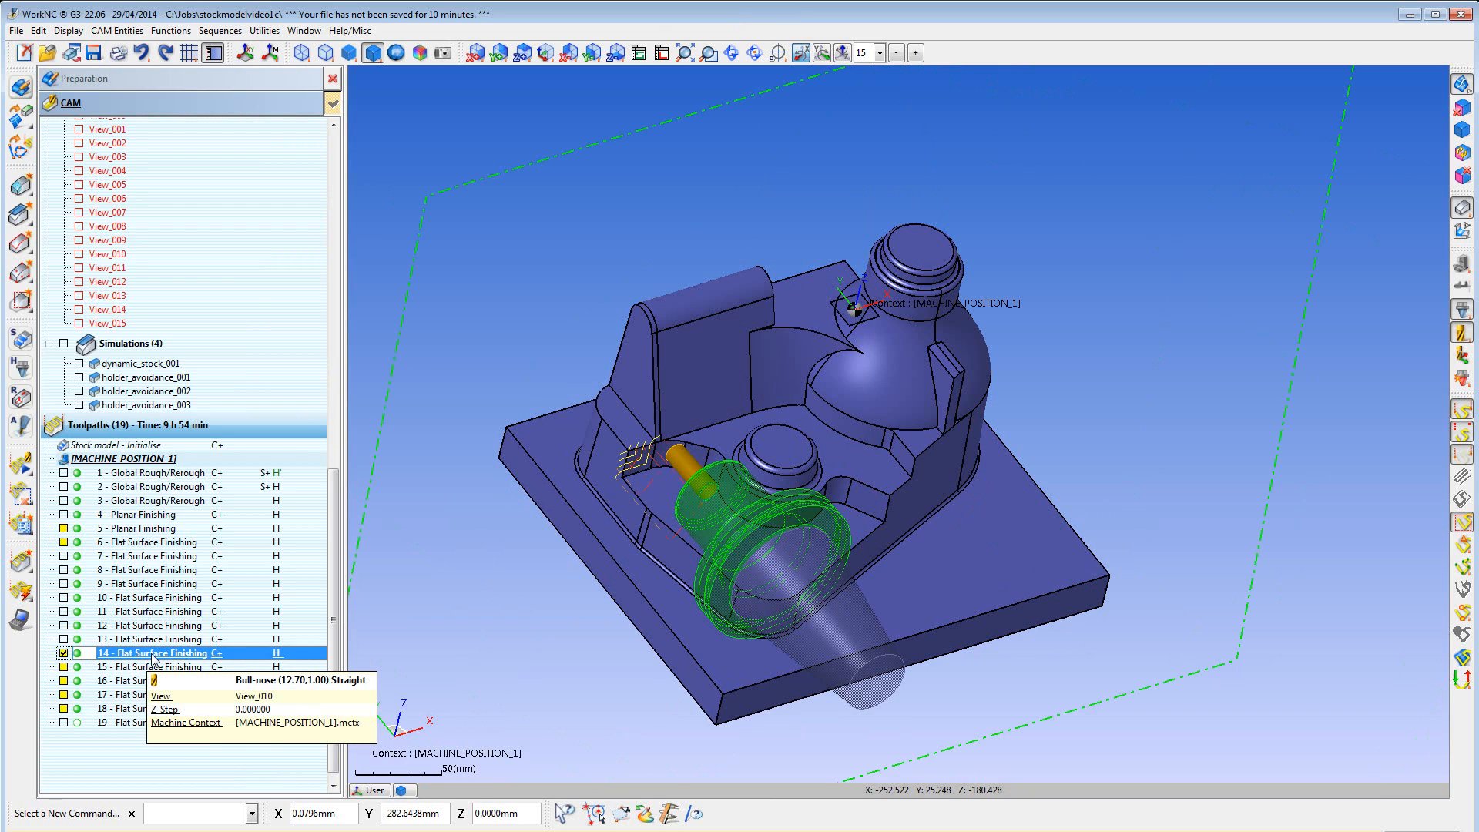